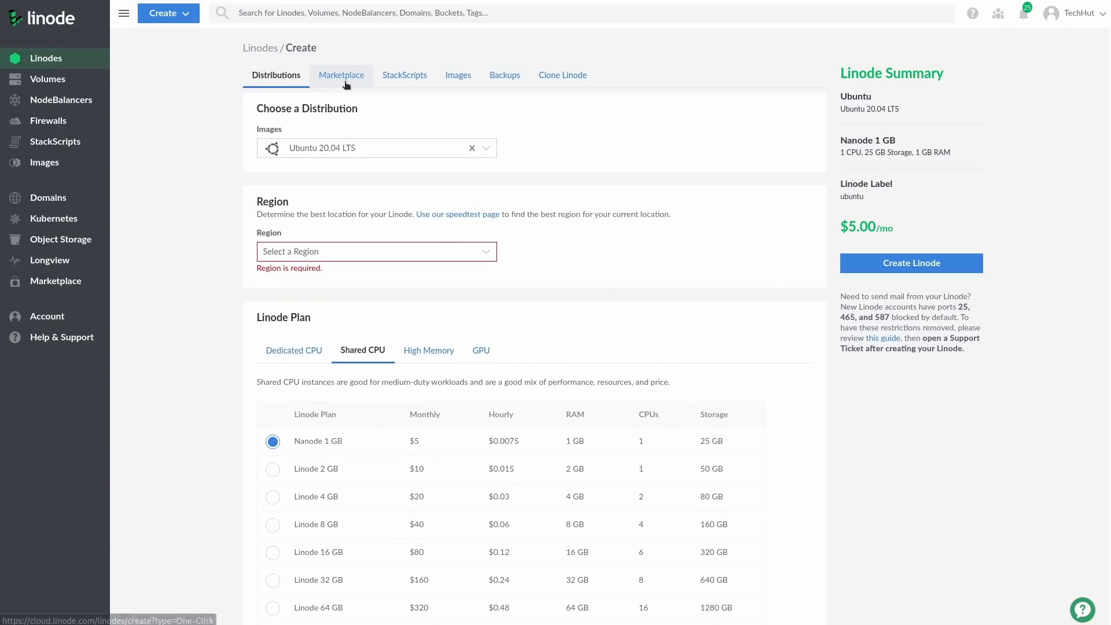
Bring up the Proxmox site from the browser's start page
click(341, 76)
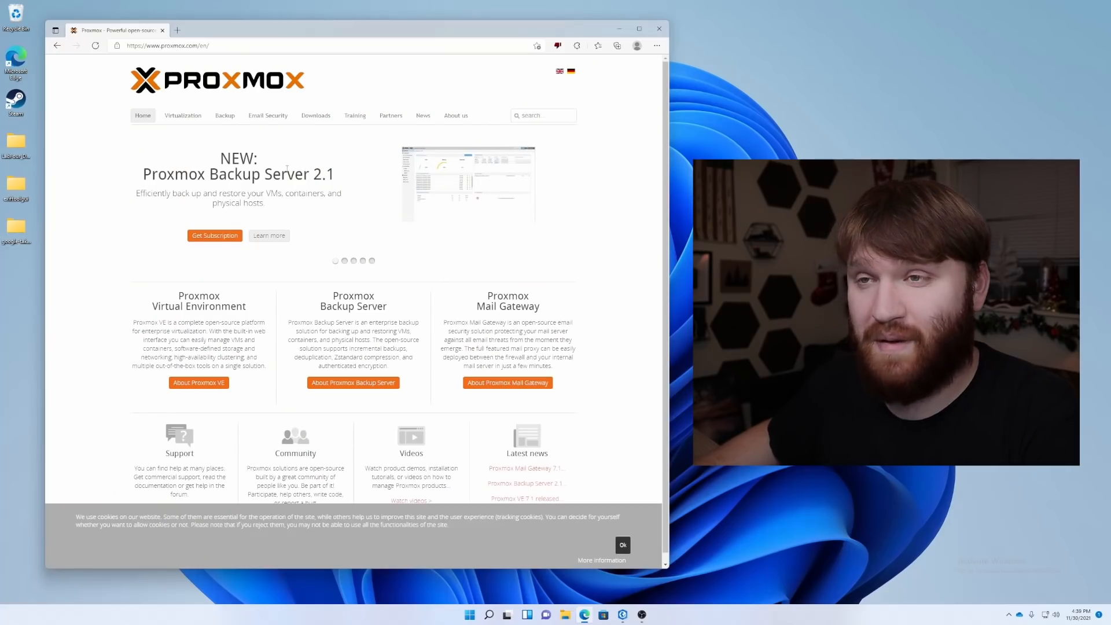
Download the Proxmox VE 7.1 ISO installer from the Downloads page
click(314, 116)
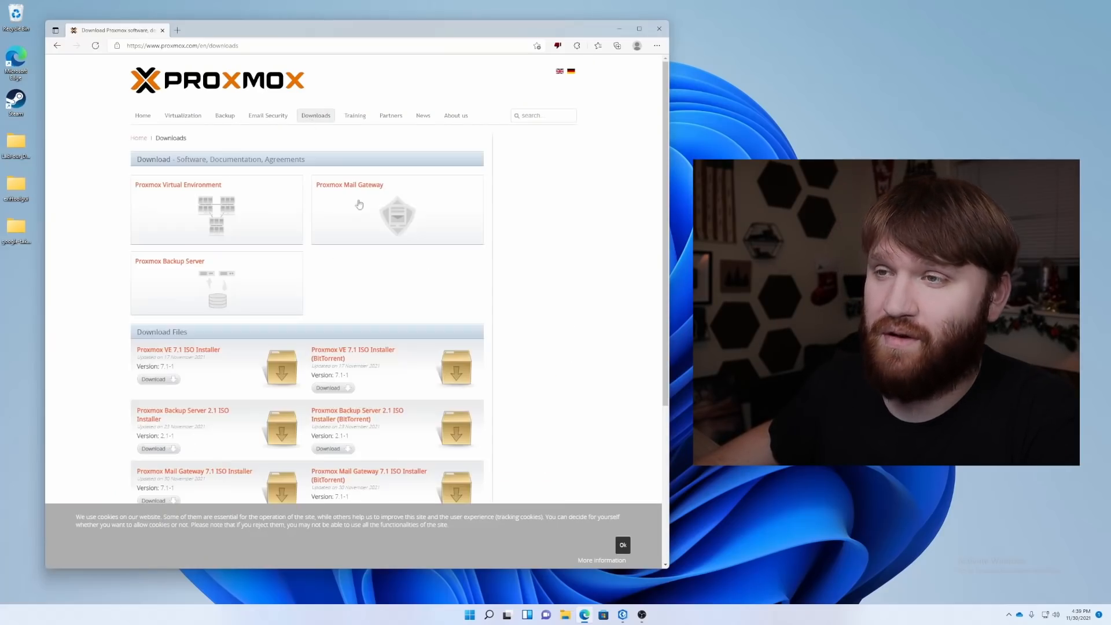
scroll(down, 3)
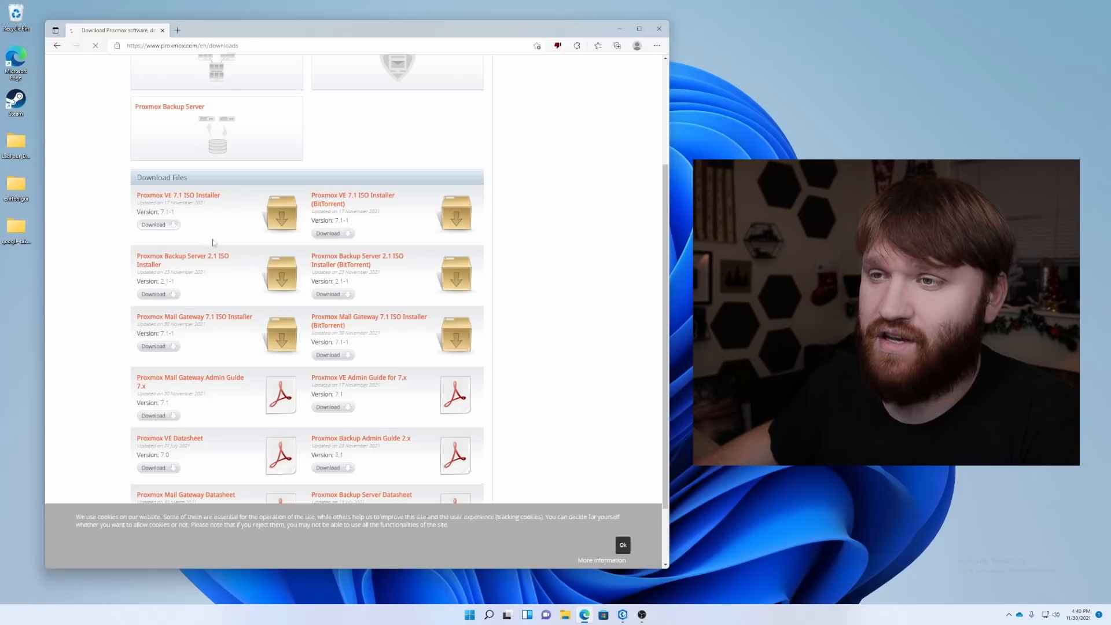
click(152, 224)
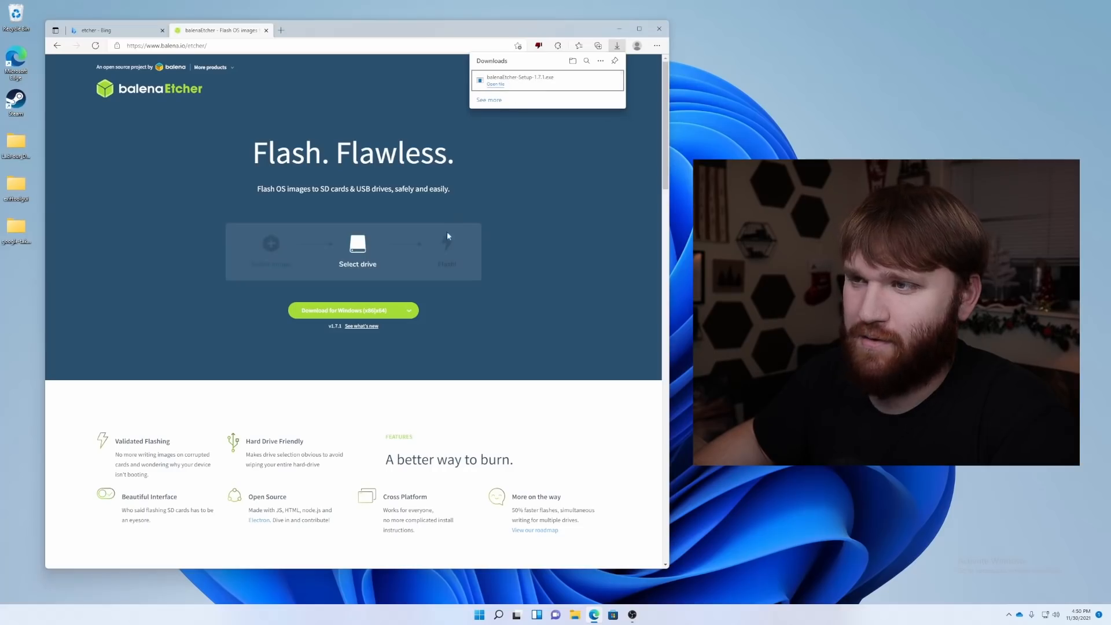
Launch the balenaEtcher setup and choose proxmox-ve_7.1-1.iso as the image to flash
click(494, 83)
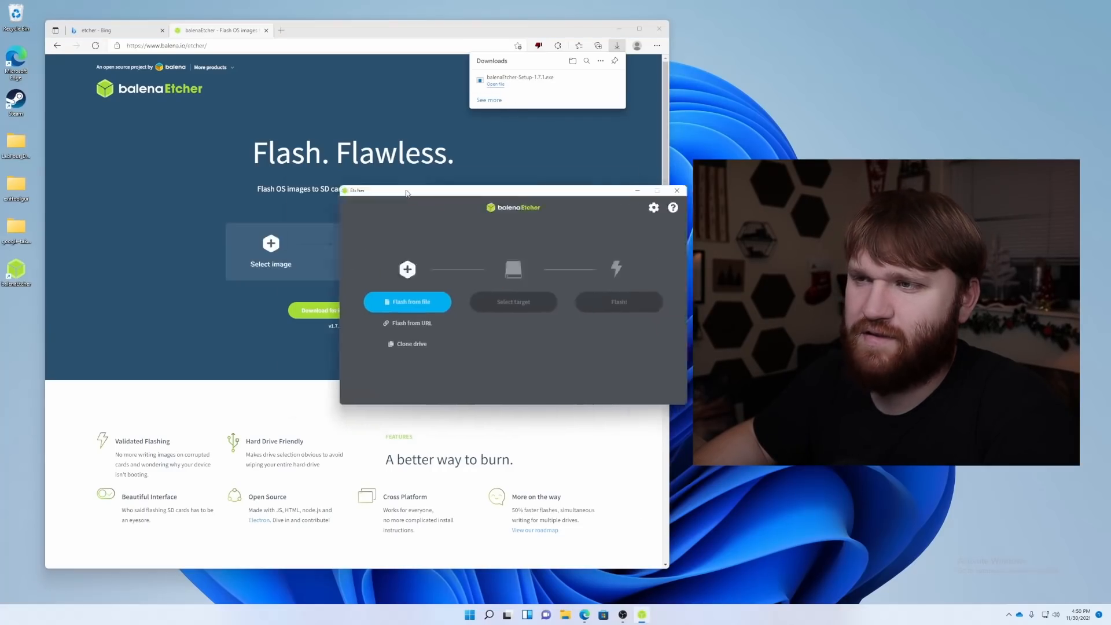
click(406, 301)
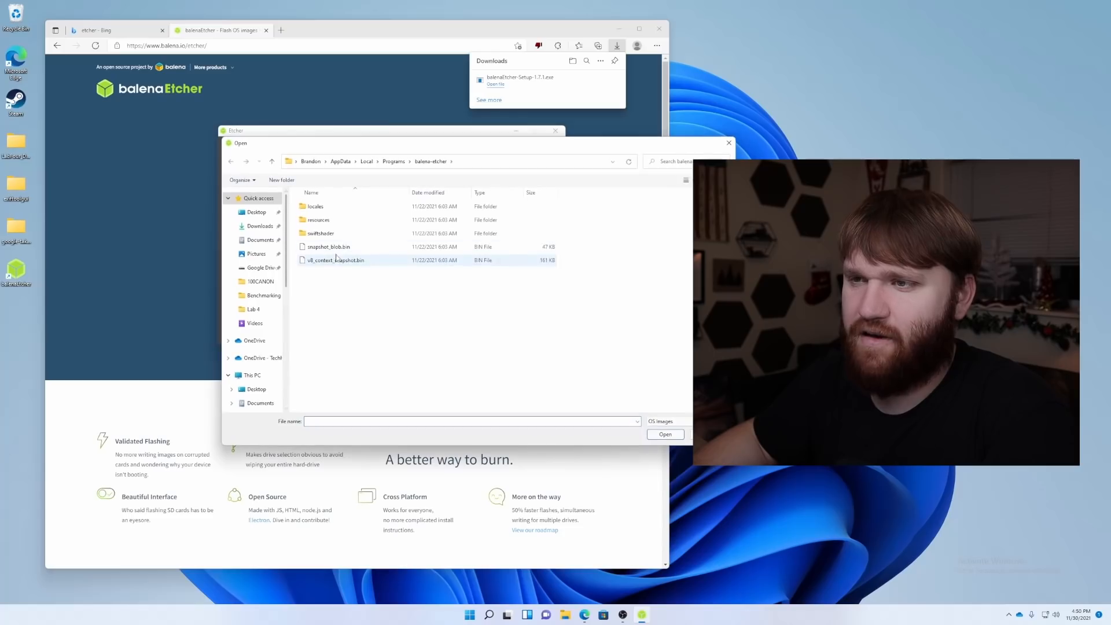
click(259, 226)
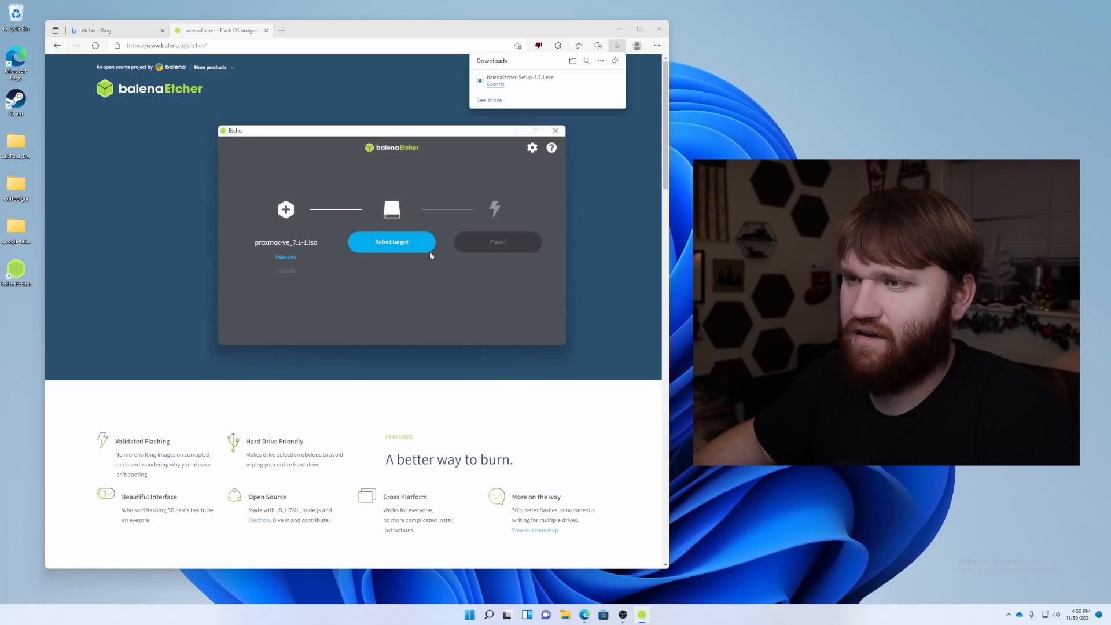
Flash the ISO onto the Kingston USB target, dismissing the Windows format prompt
click(391, 242)
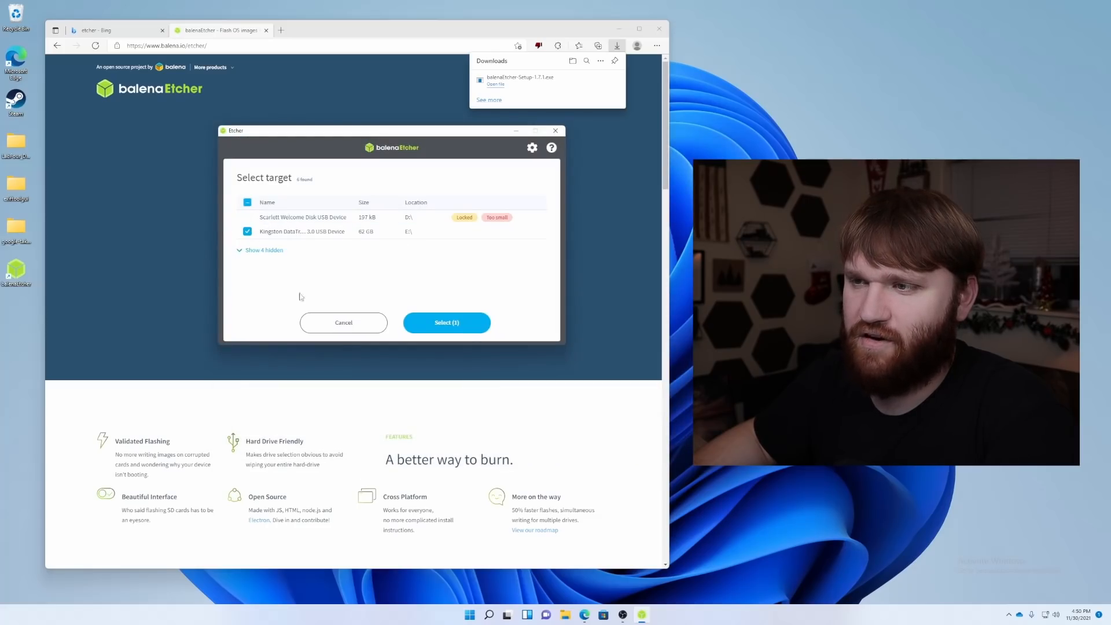
click(446, 323)
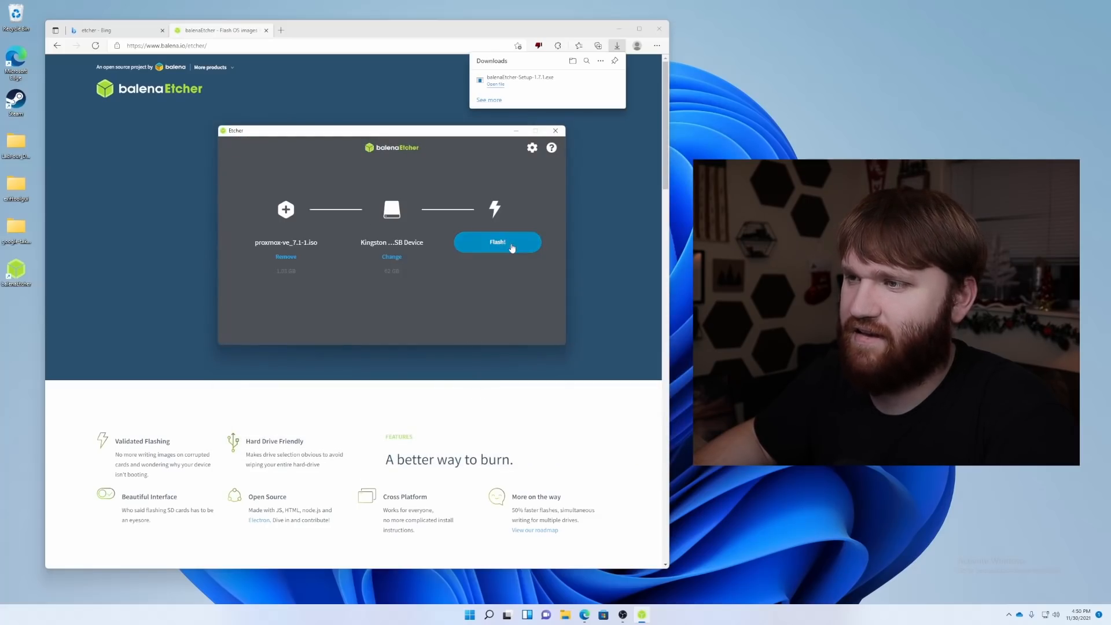
click(498, 242)
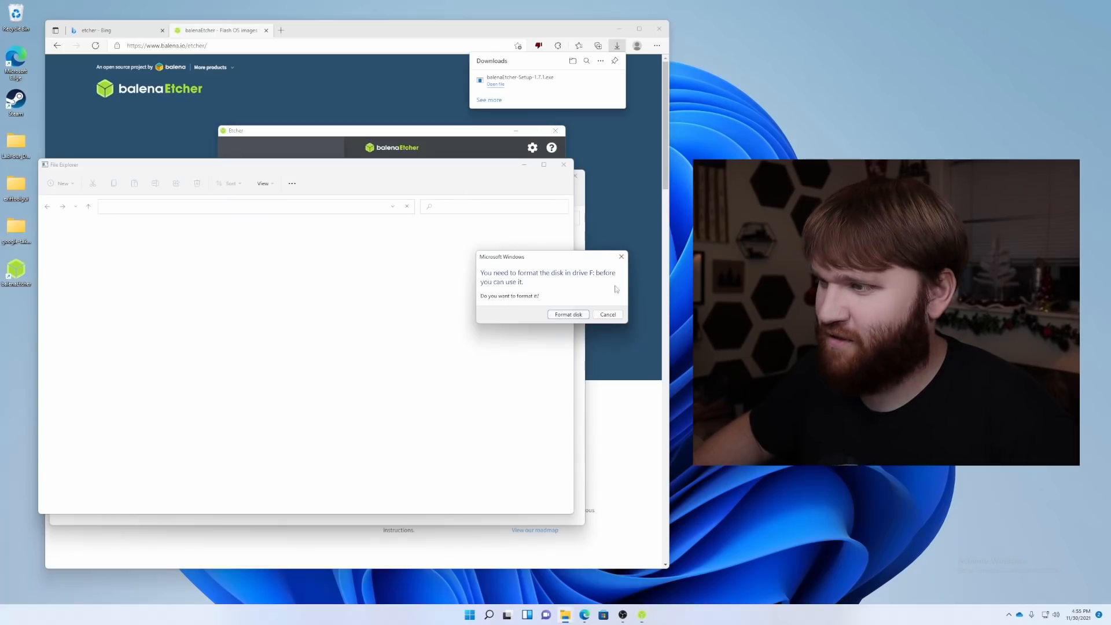
click(607, 313)
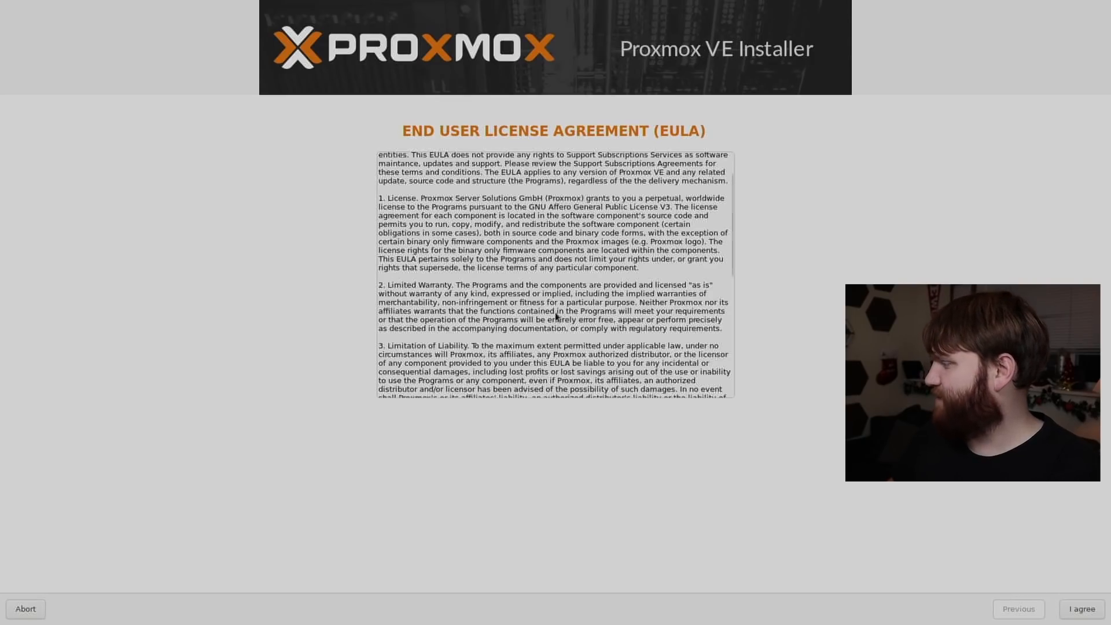
Agree to the EULA and pick /dev/sdb (476GiB KINGSTON) as the target harddisk
scroll(down, 3)
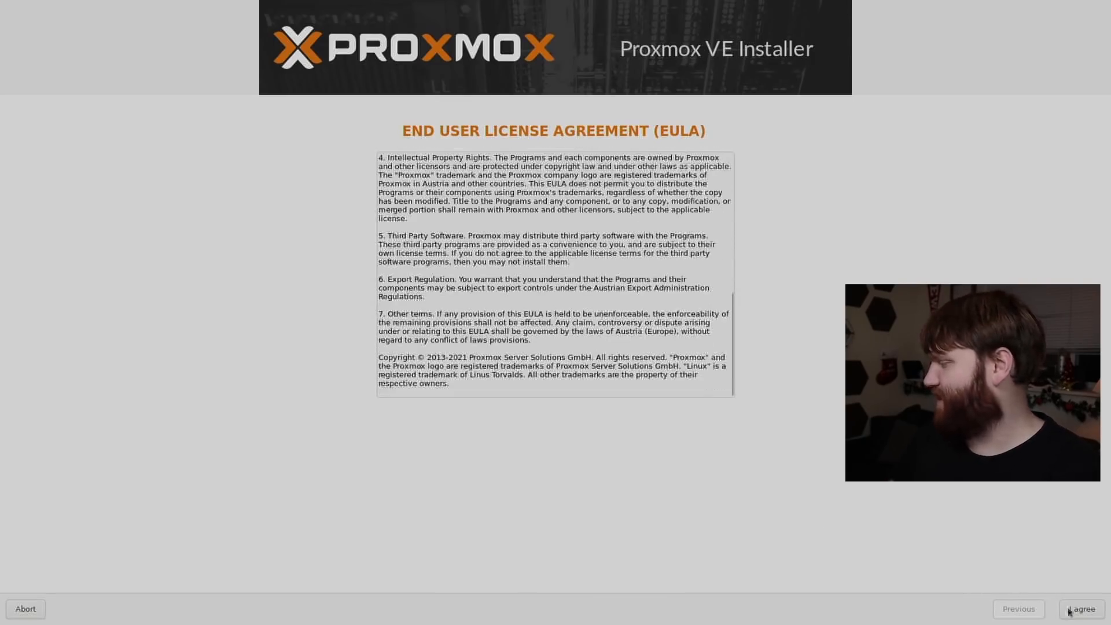
click(1083, 609)
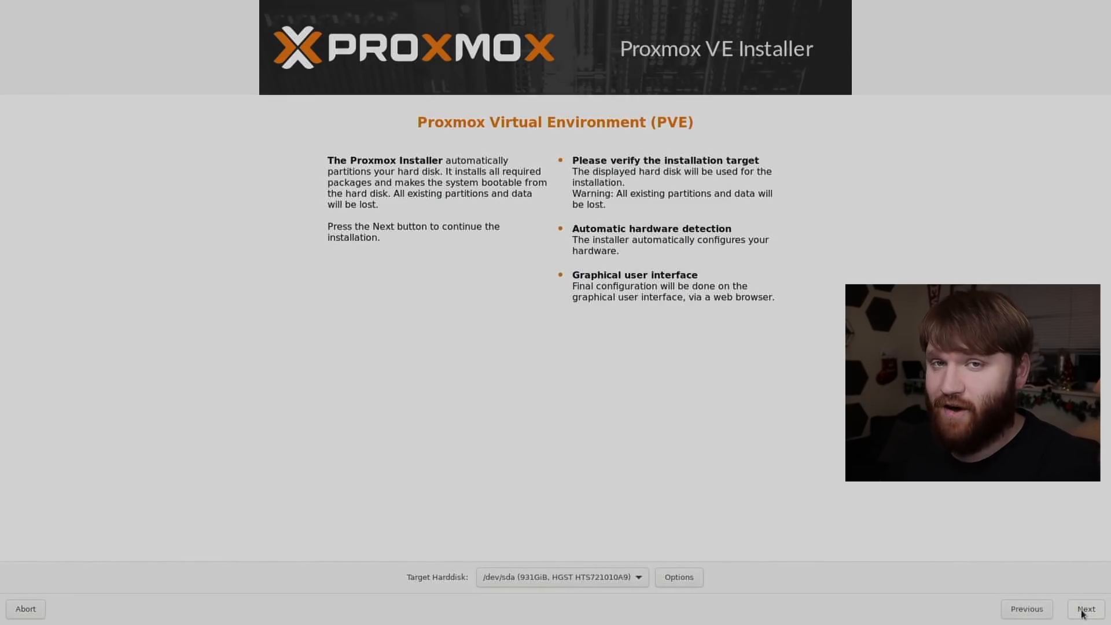
mouse_move(504, 556)
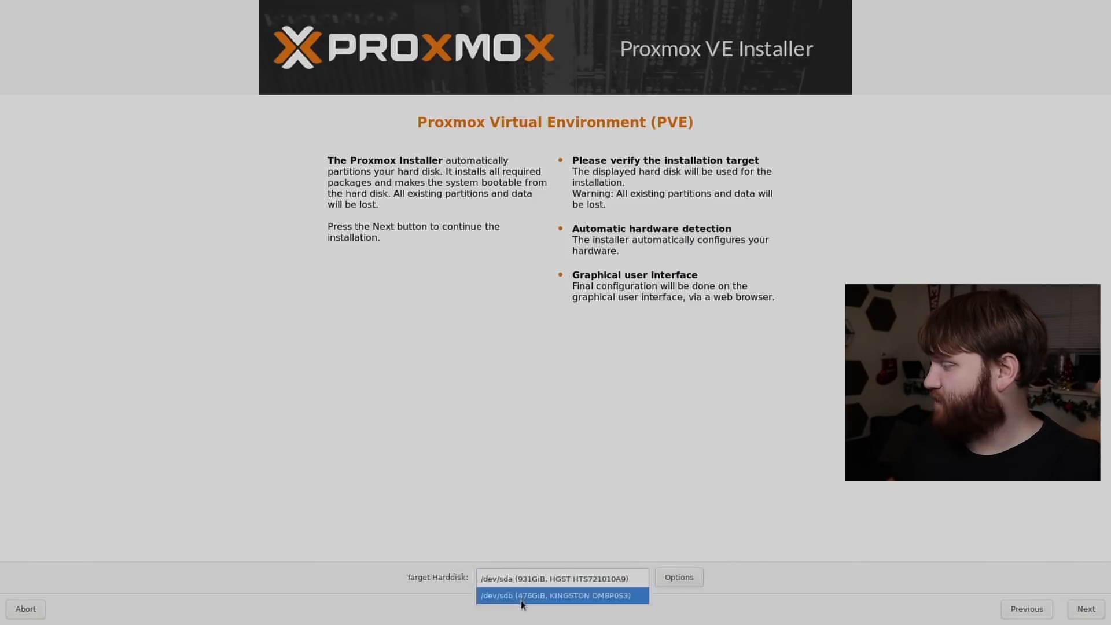
click(560, 595)
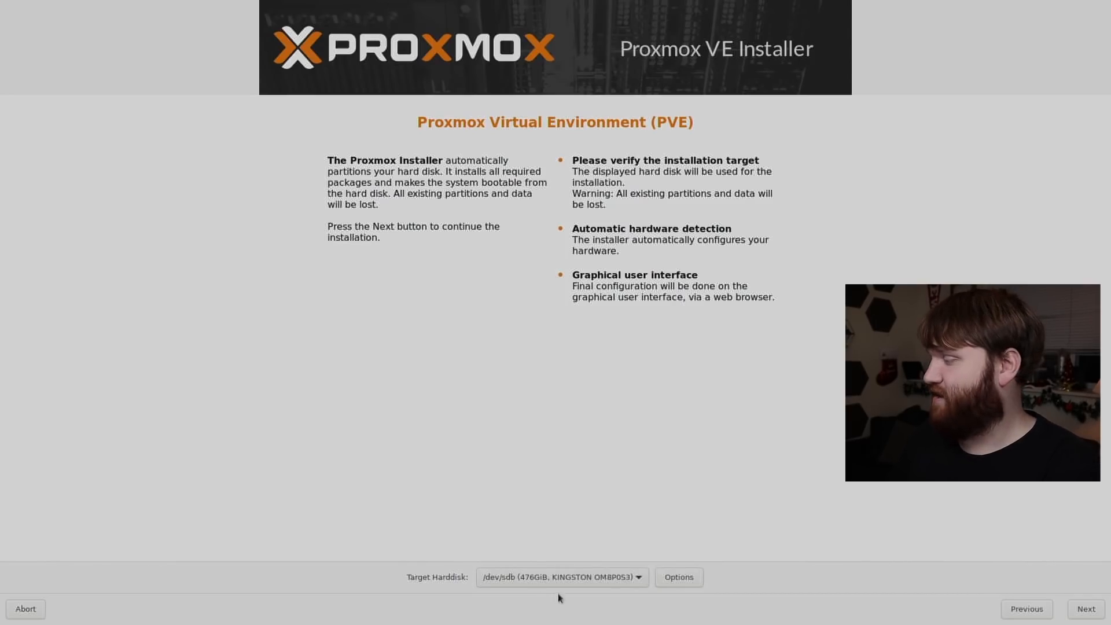
mouse_move(780, 578)
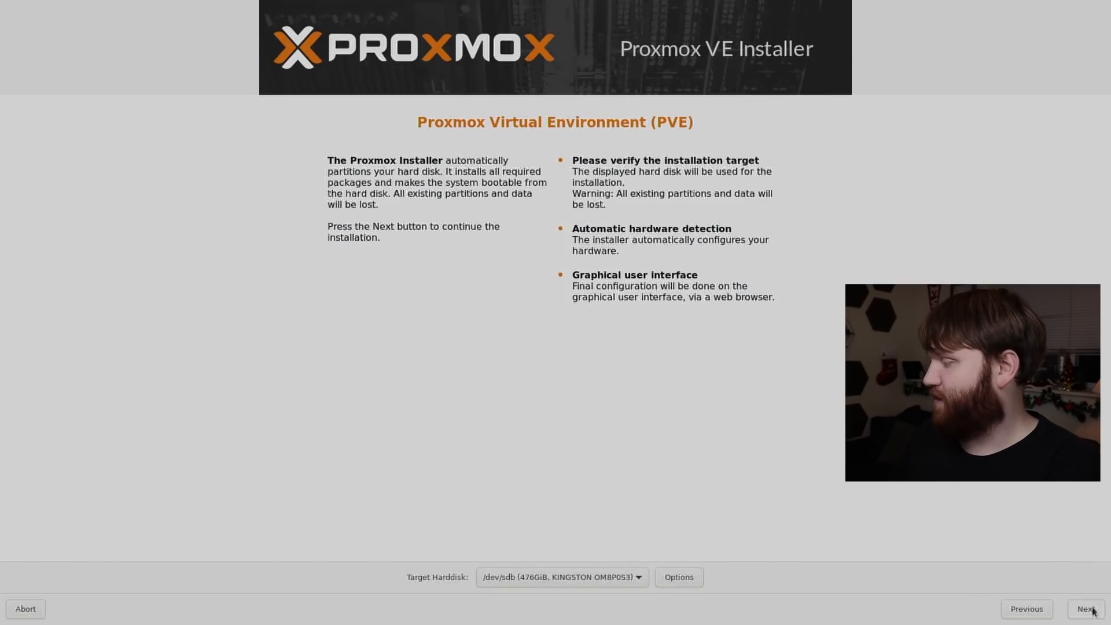
click(1084, 609)
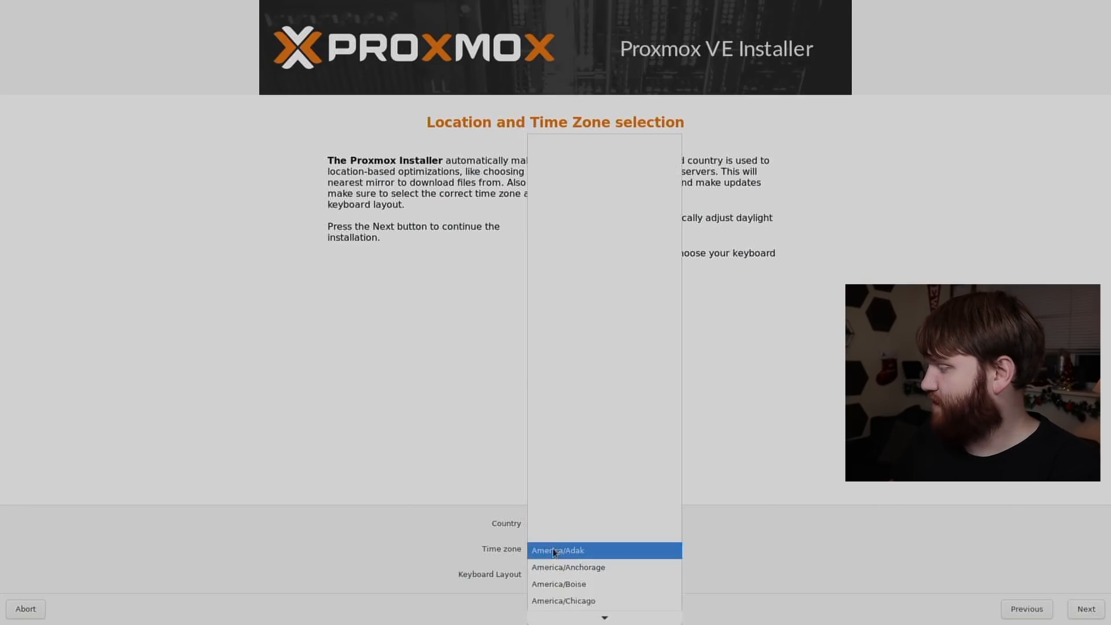
Set the time zone to America/Los_Angeles and continue
scroll(down, 3)
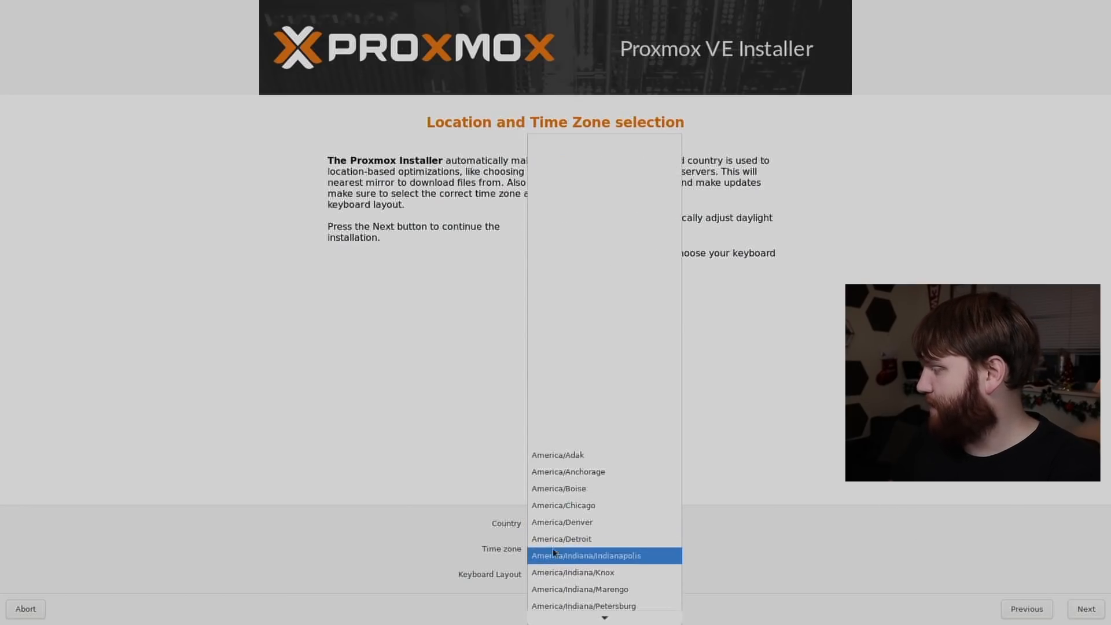
scroll(down, 3)
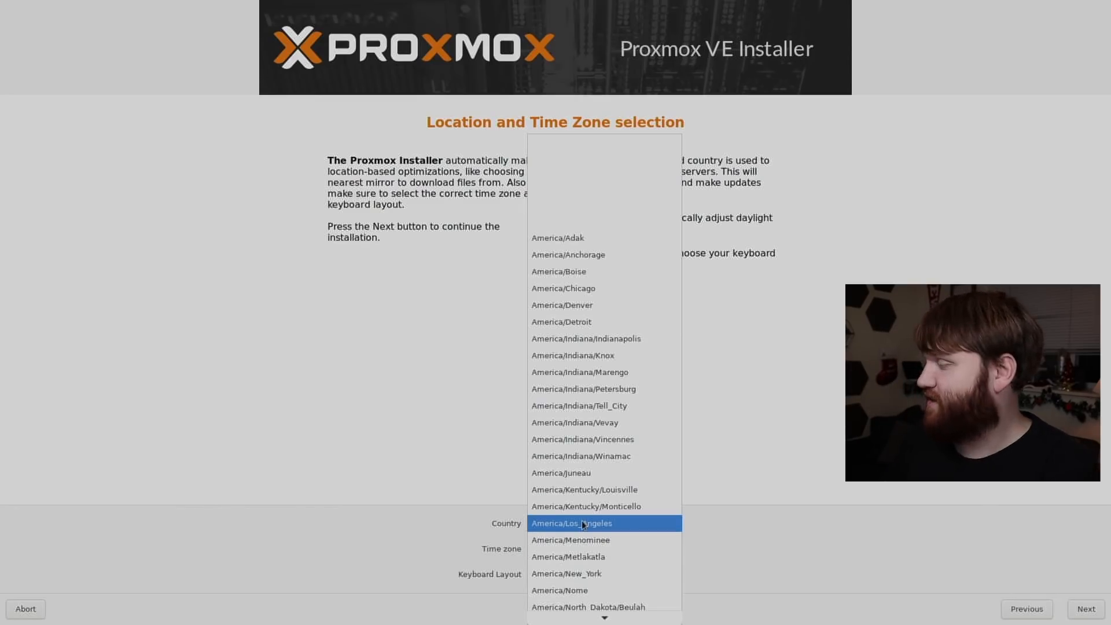
click(570, 523)
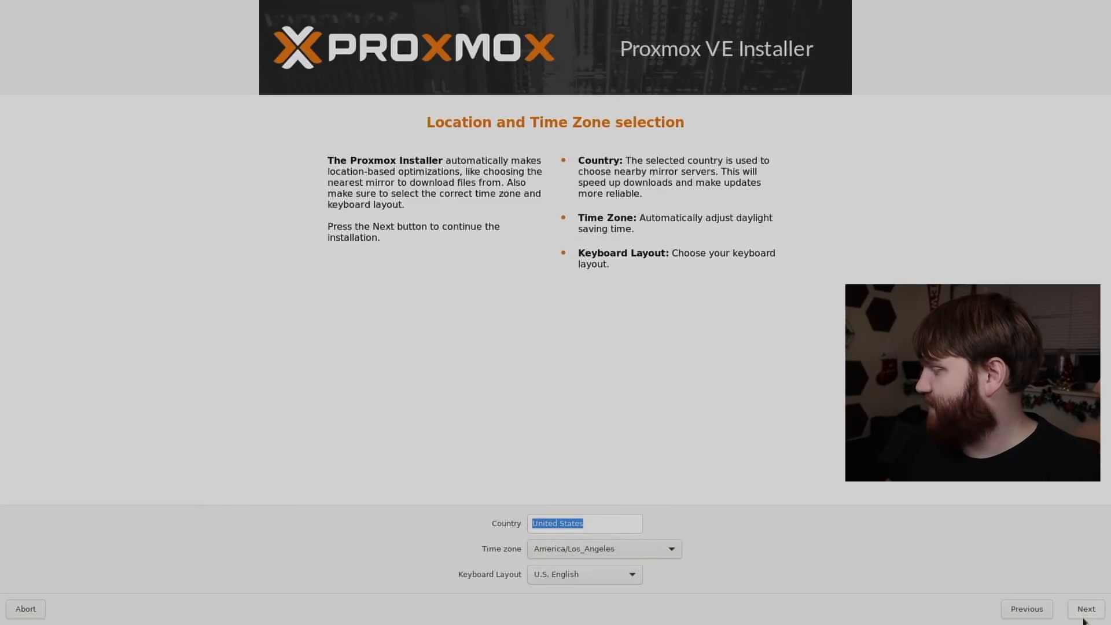
click(1084, 608)
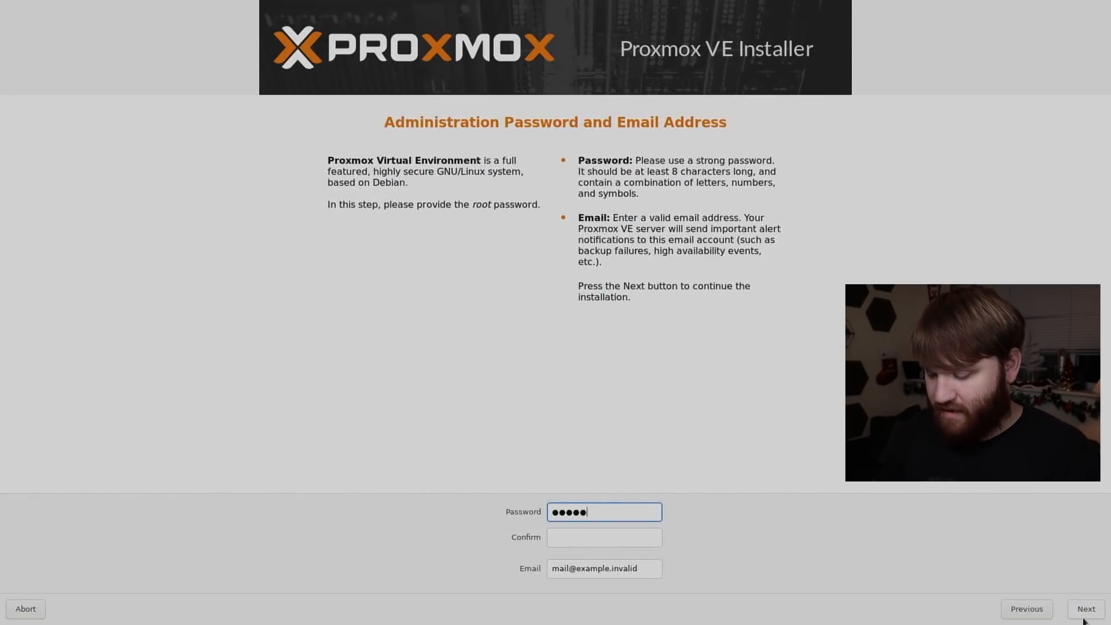
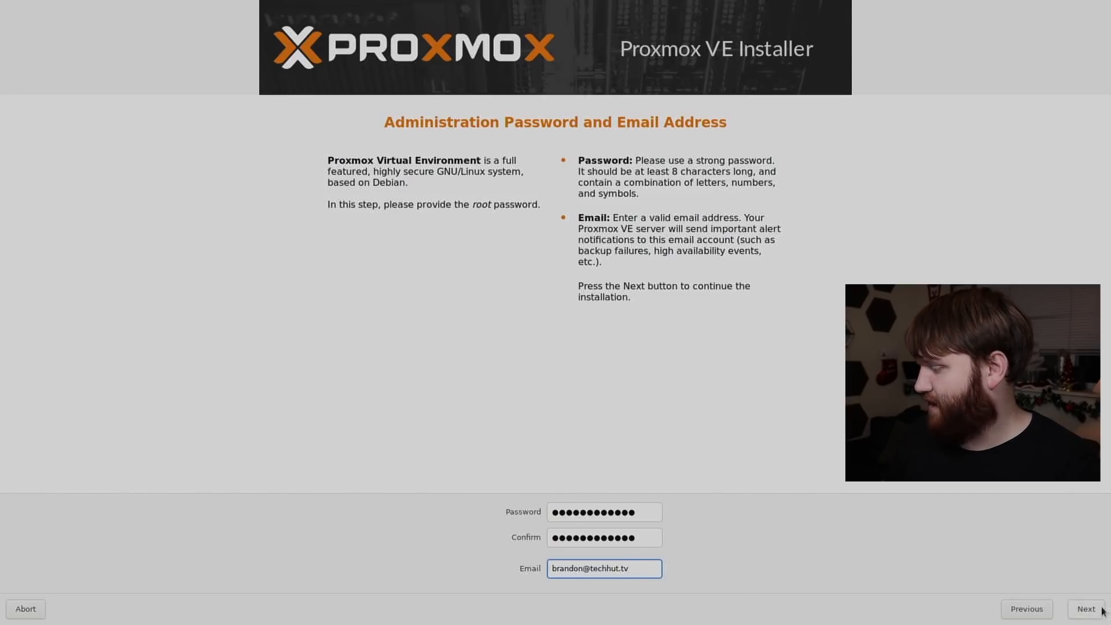
click(1086, 608)
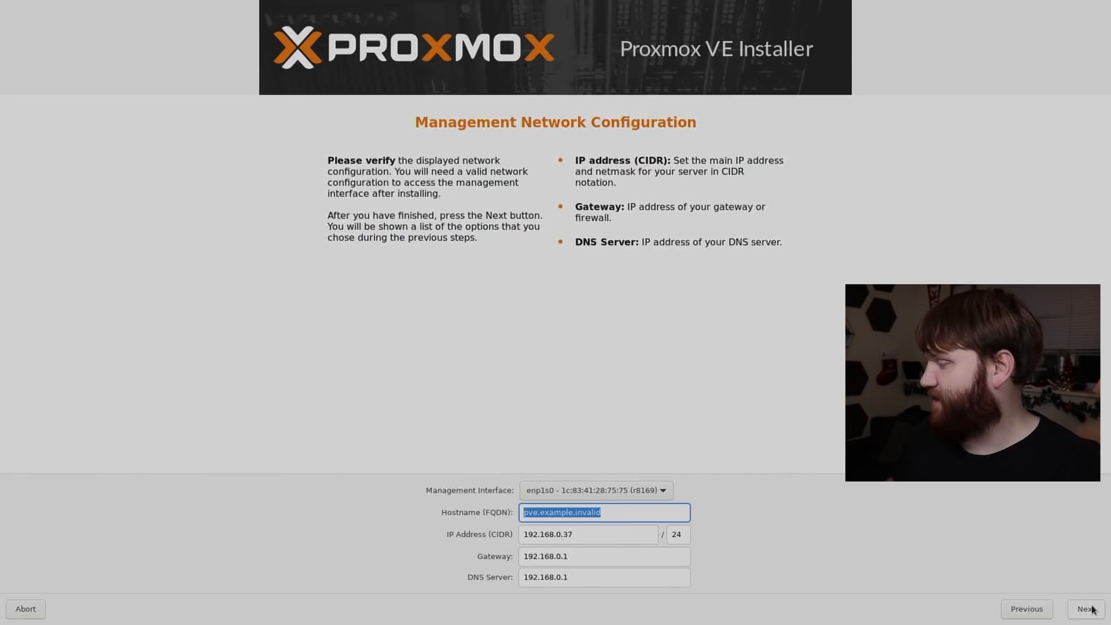
After the FQDN warning, enter hostname proxmox.hopki.local and continue to the summary
click(1084, 608)
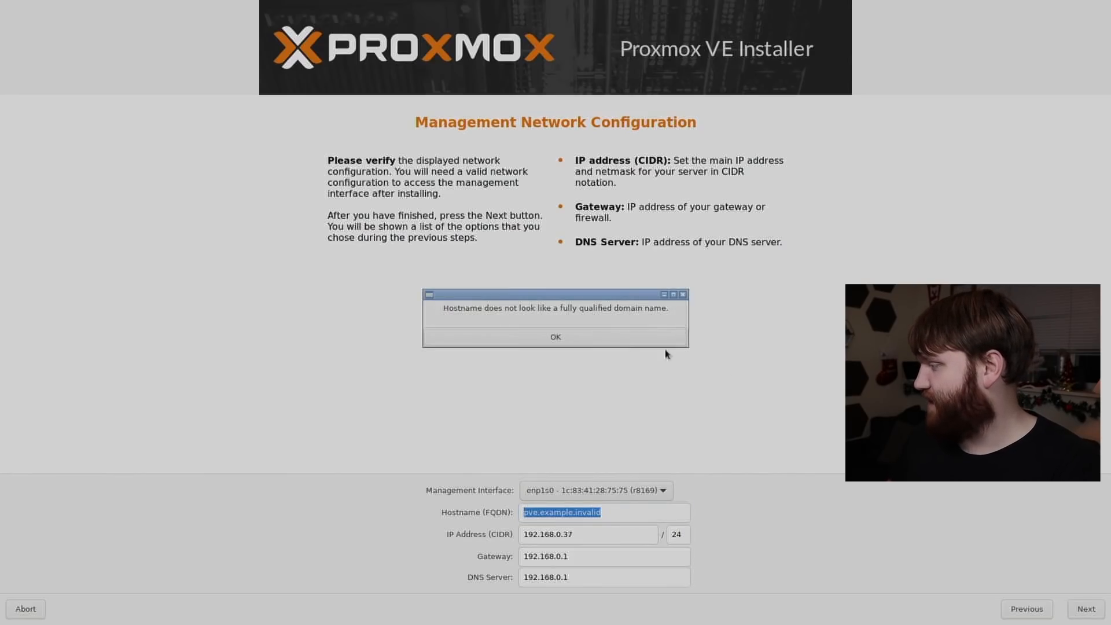
click(555, 336)
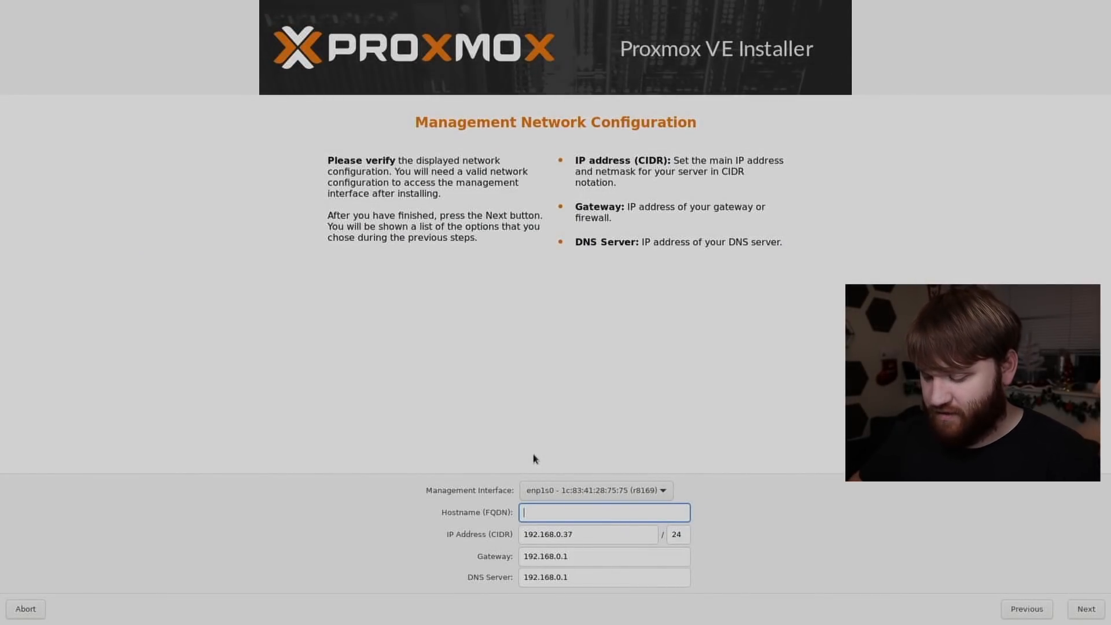
text(proxmox)
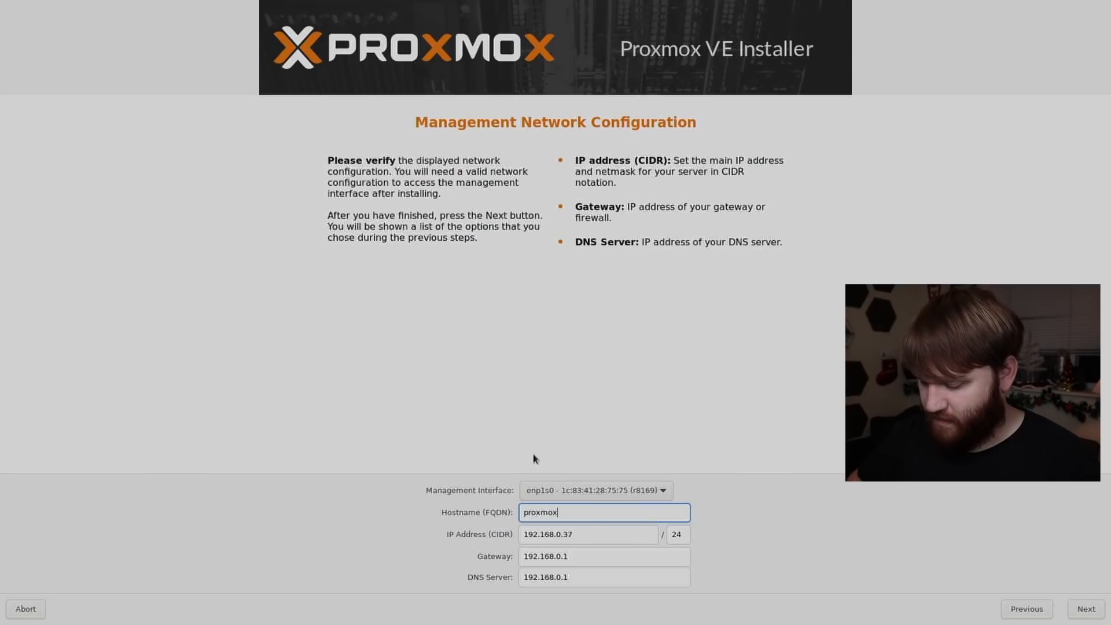
text(.hopki)
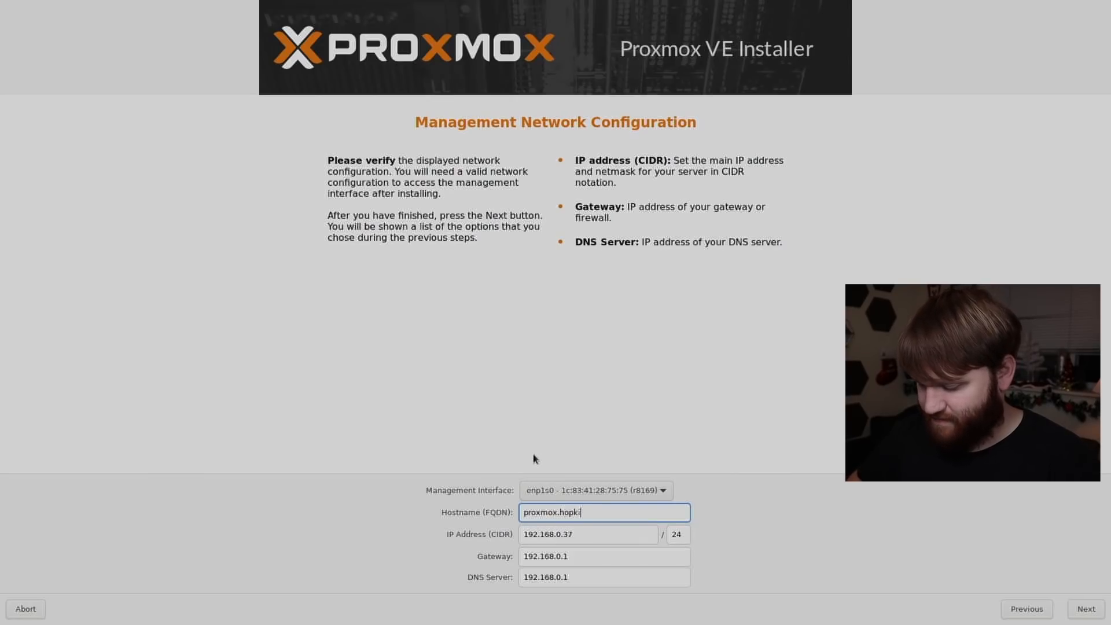
text(.local)
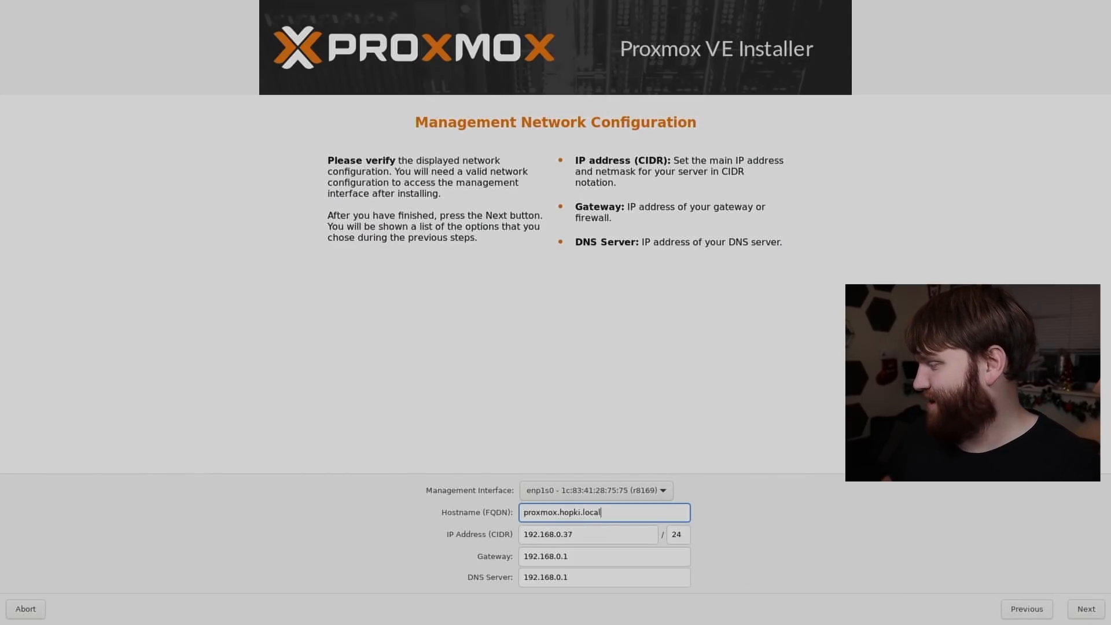
click(1085, 608)
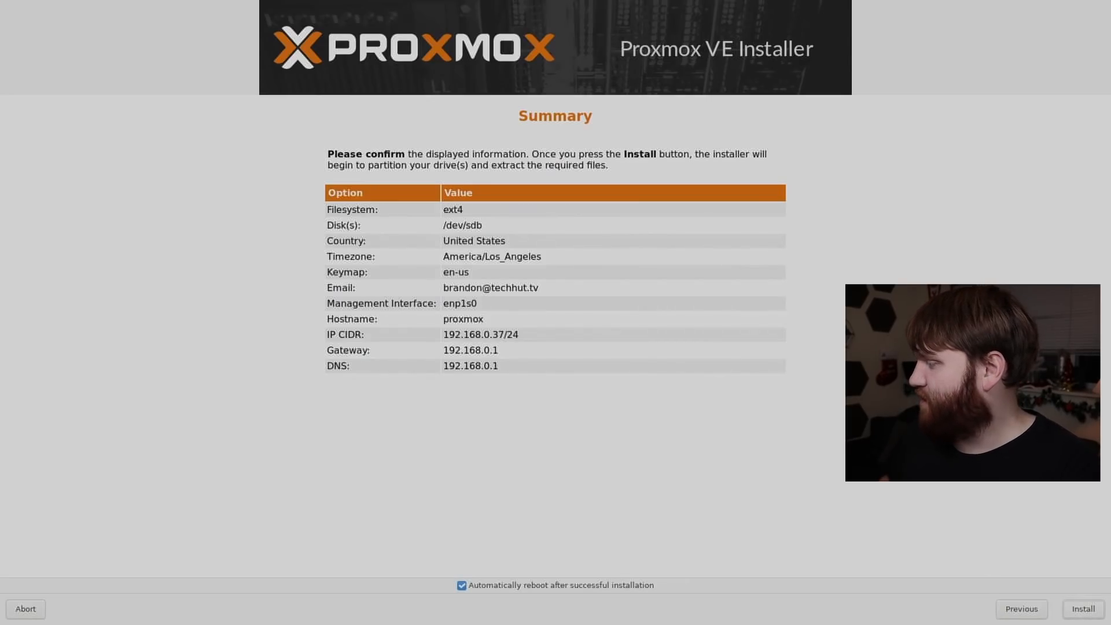
mouse_move(431, 385)
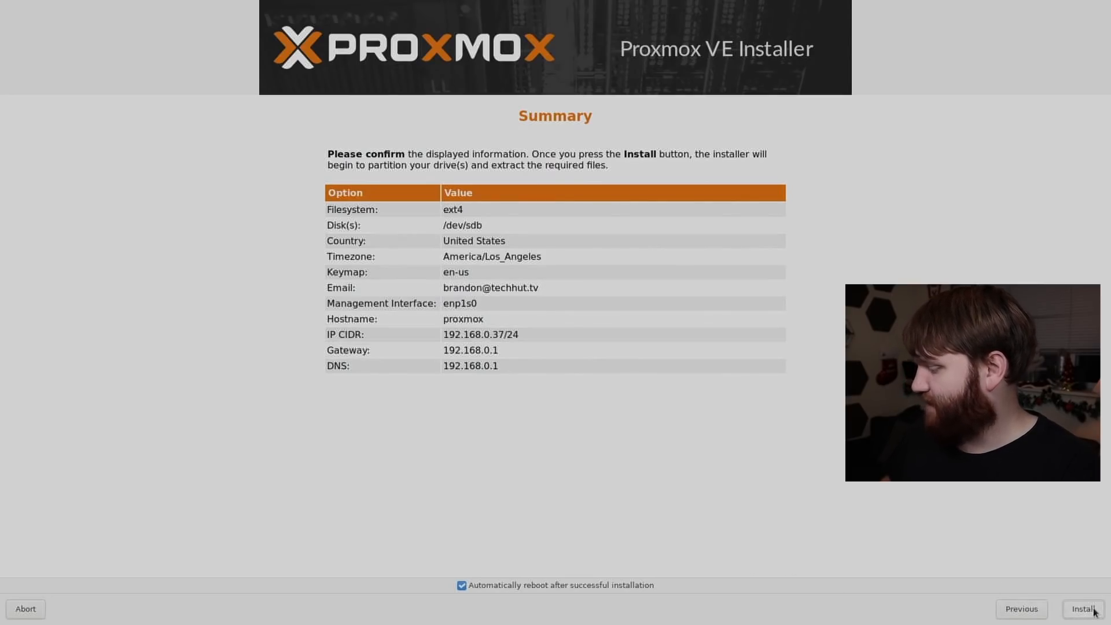
Start the installation onto /dev/sdb with the summarized settings
click(1083, 609)
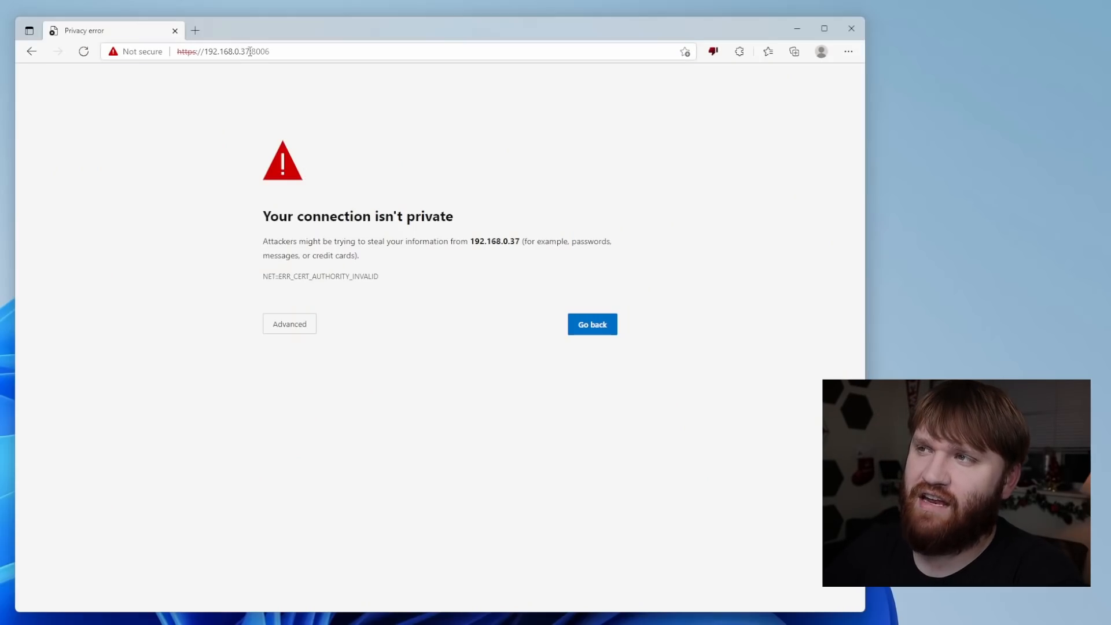
Bypass the certificate warning via Advanced and continue to 192.168.0.37 (unsafe)
double_click(258, 50)
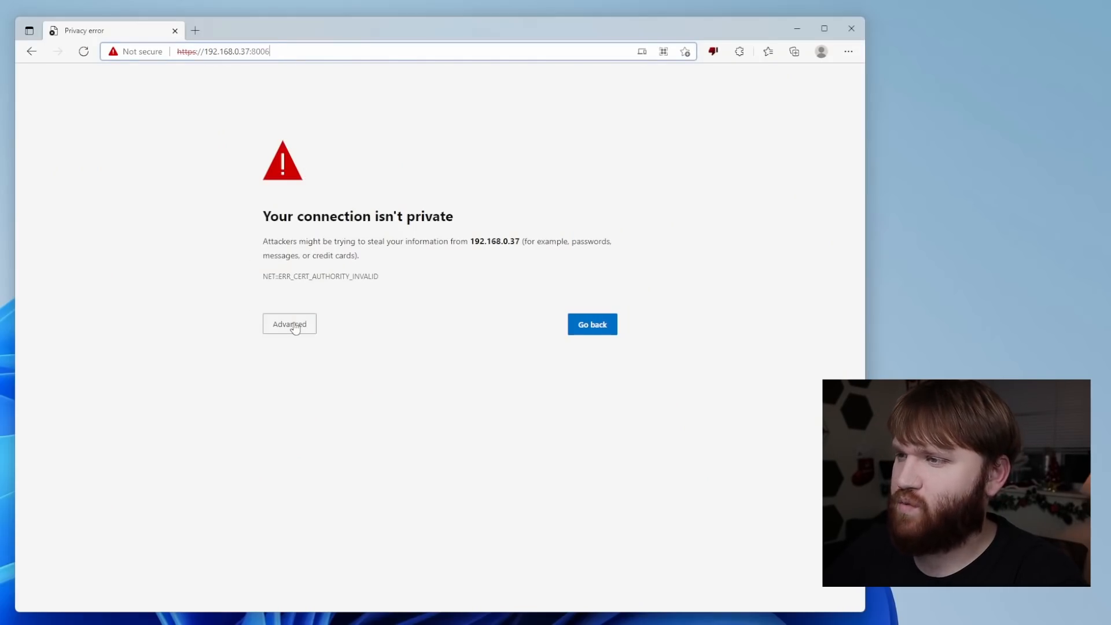
click(289, 324)
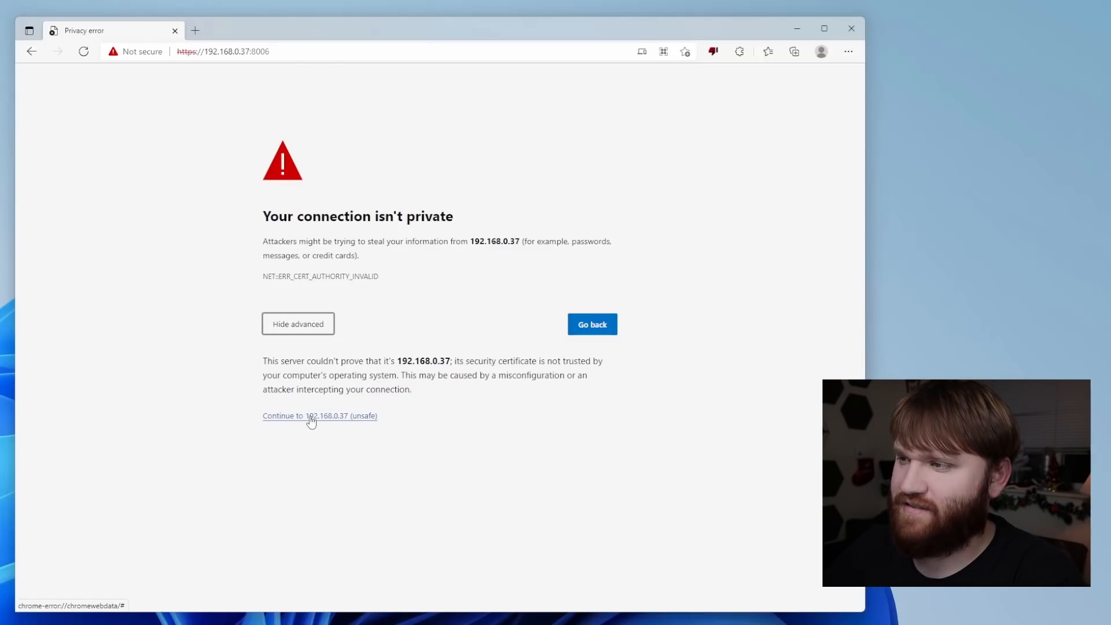
click(320, 416)
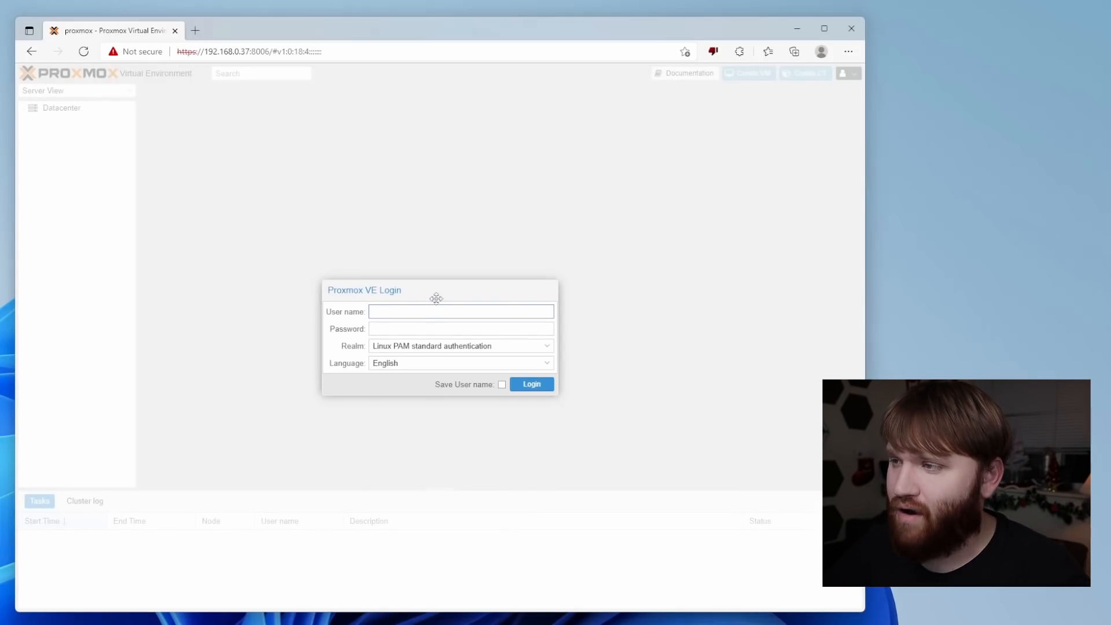
Log in as root with the password and dismiss the no-valid-subscription popup
text(r)
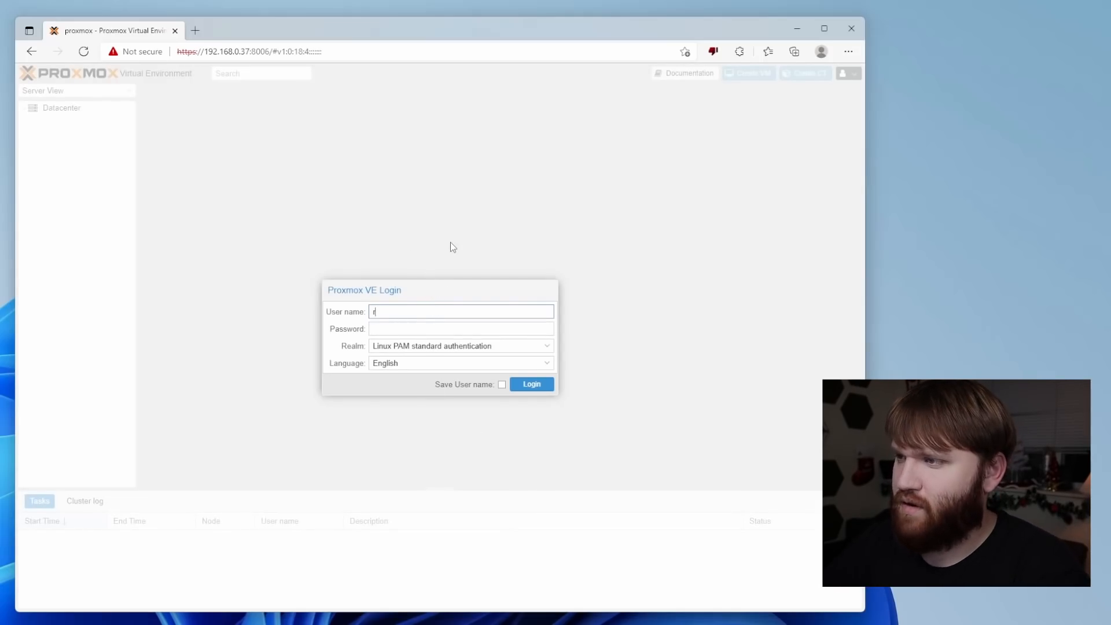
text(oot)
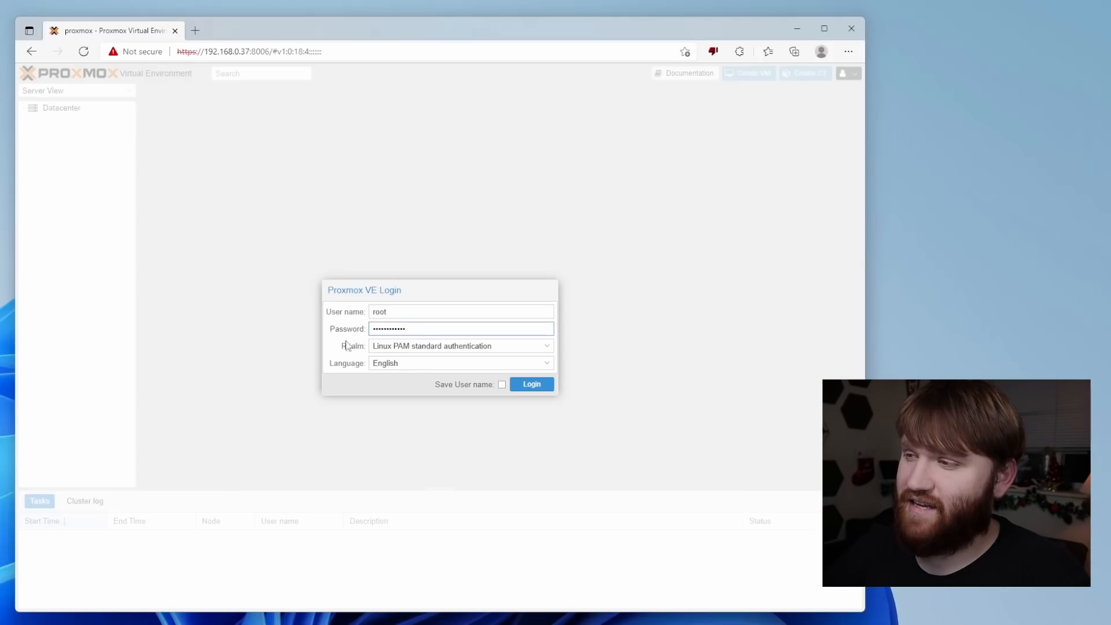
click(461, 311)
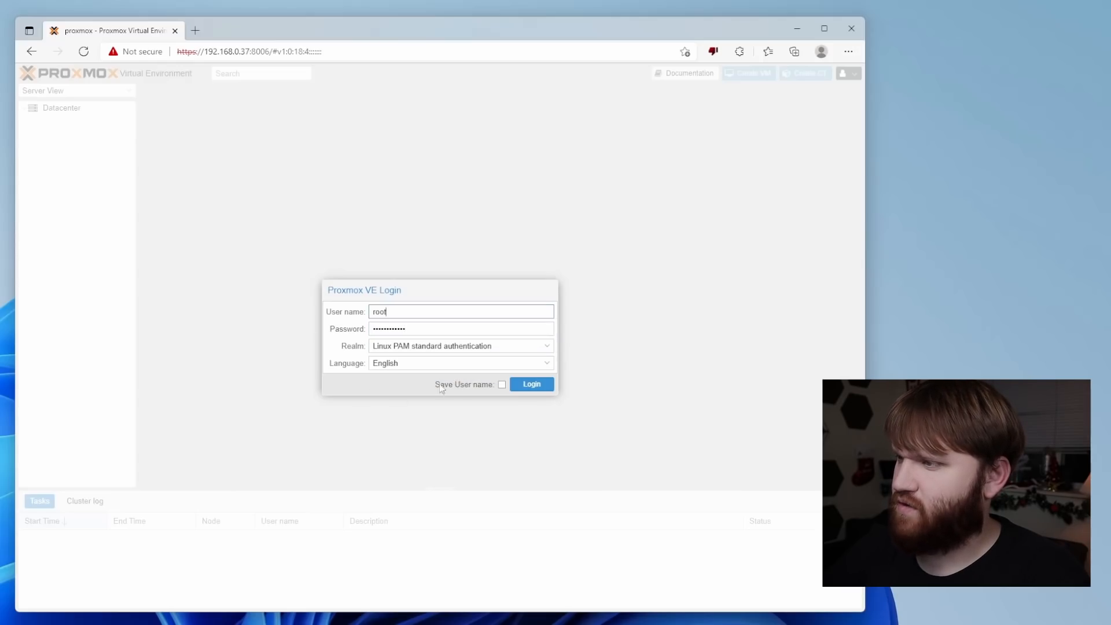
click(531, 384)
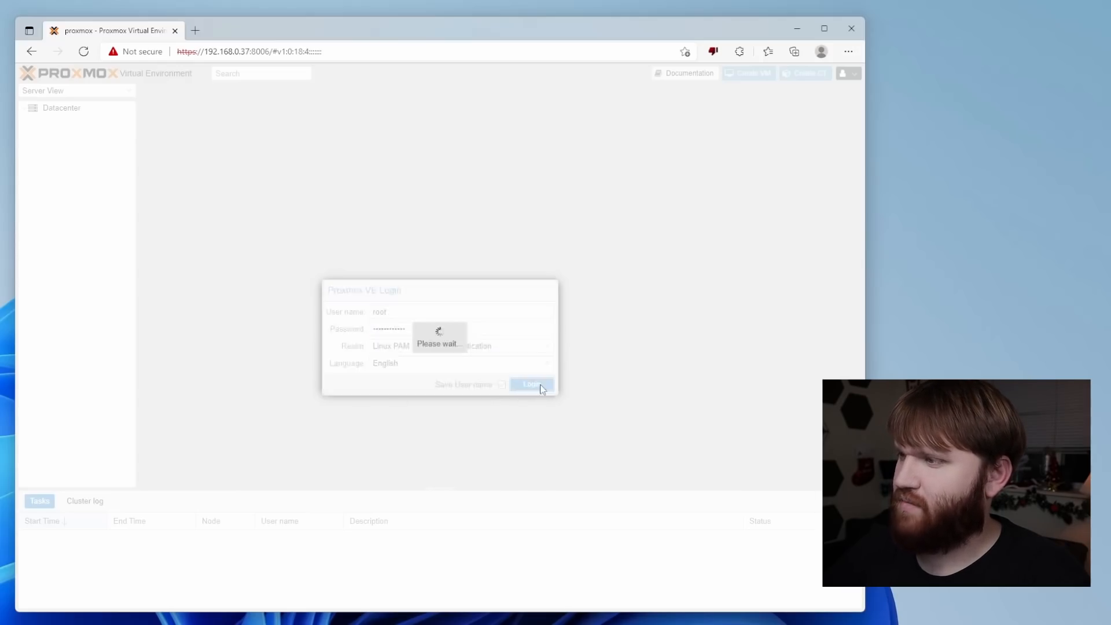
click(532, 384)
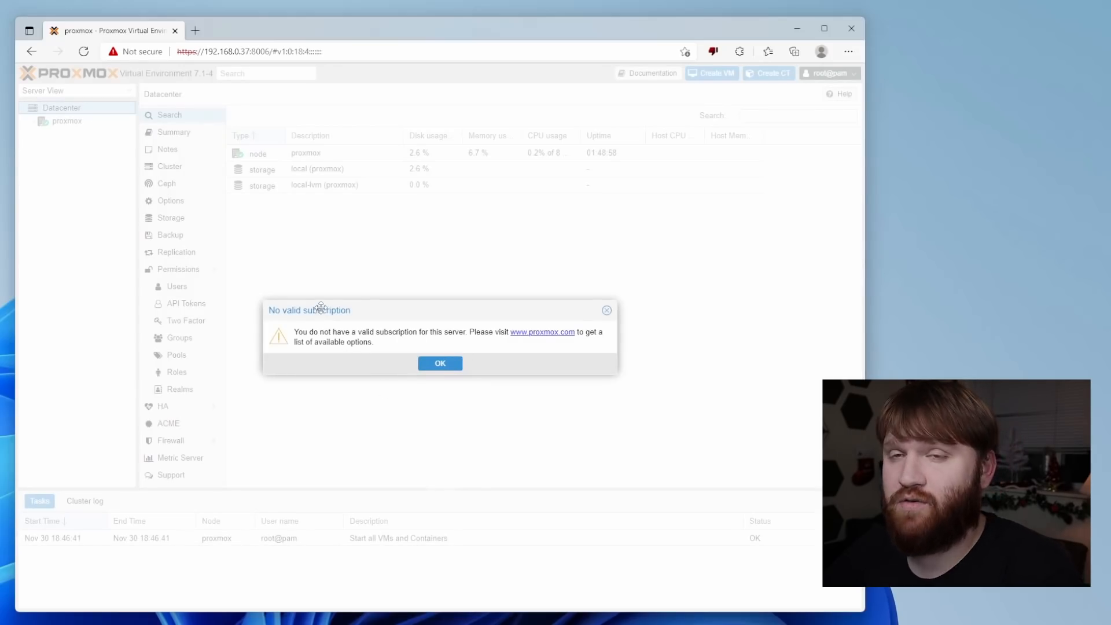
mouse_move(395, 351)
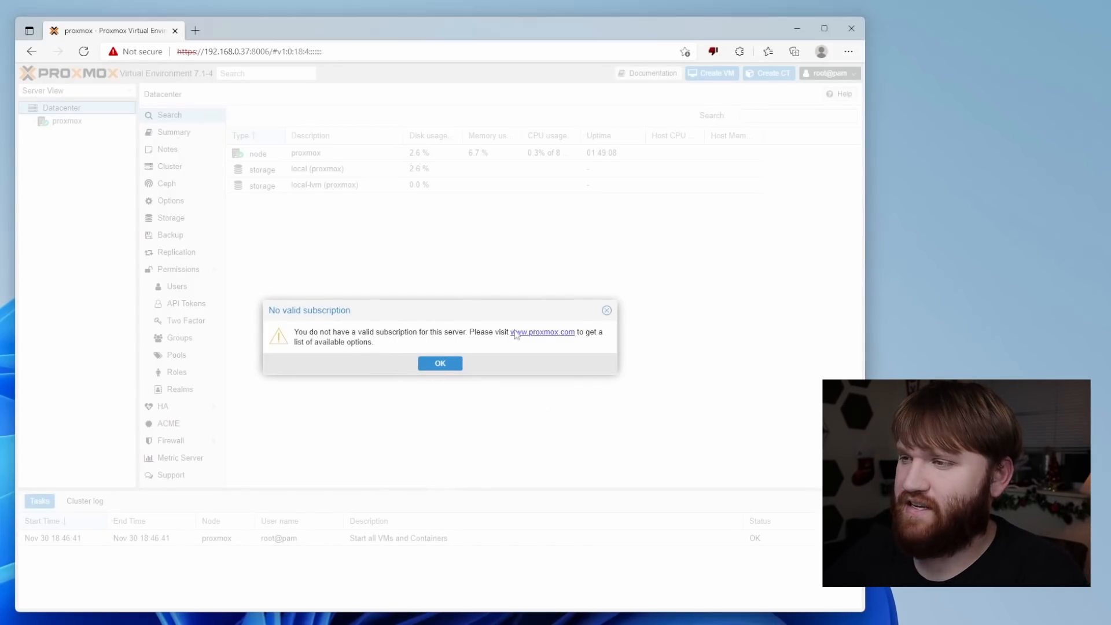
mouse_move(440, 363)
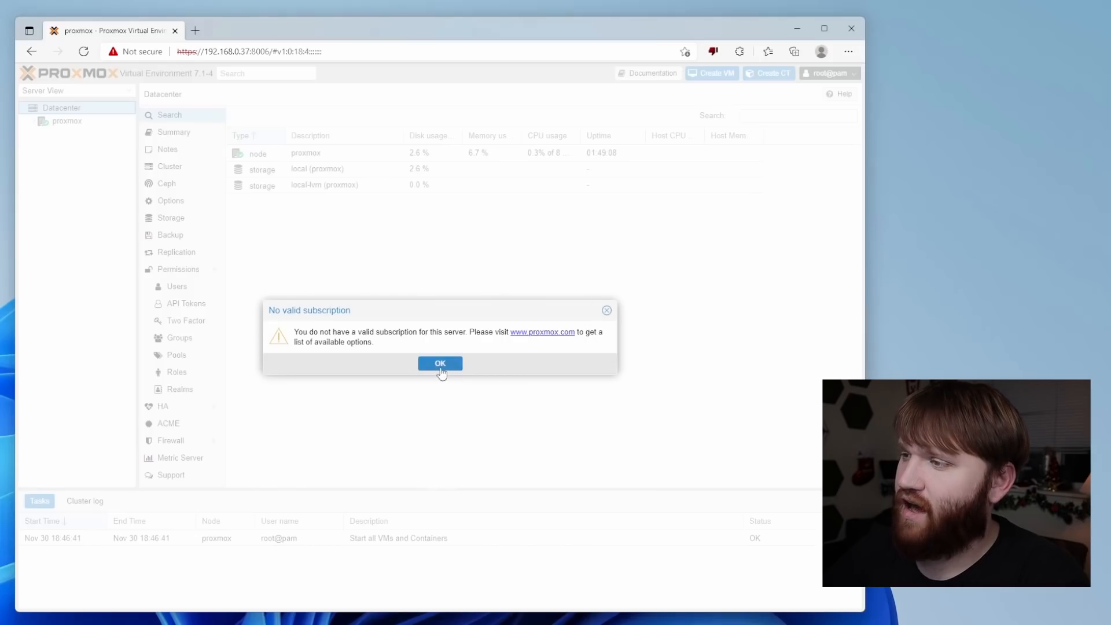
click(440, 362)
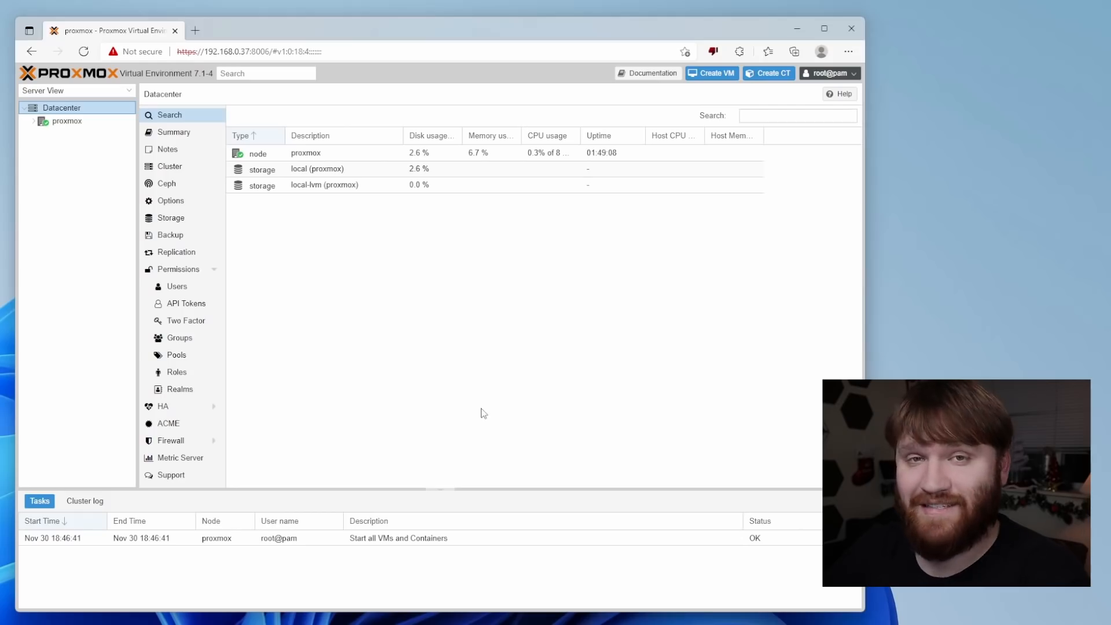
mouse_move(451, 388)
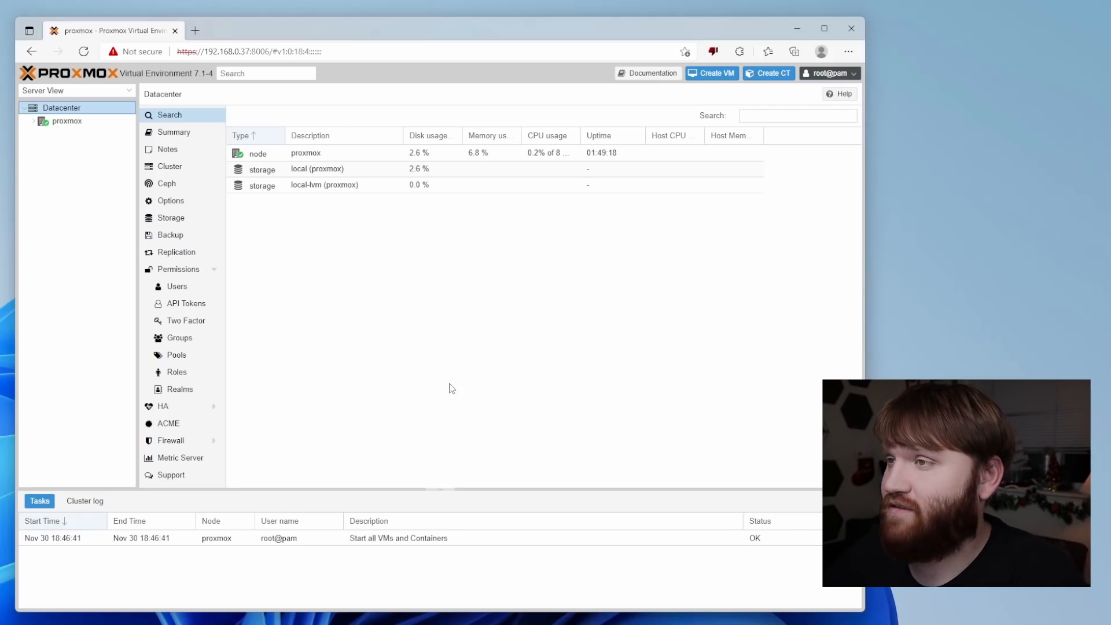
Expand the proxmox node and view the local-lvm and local storage summaries
click(61, 107)
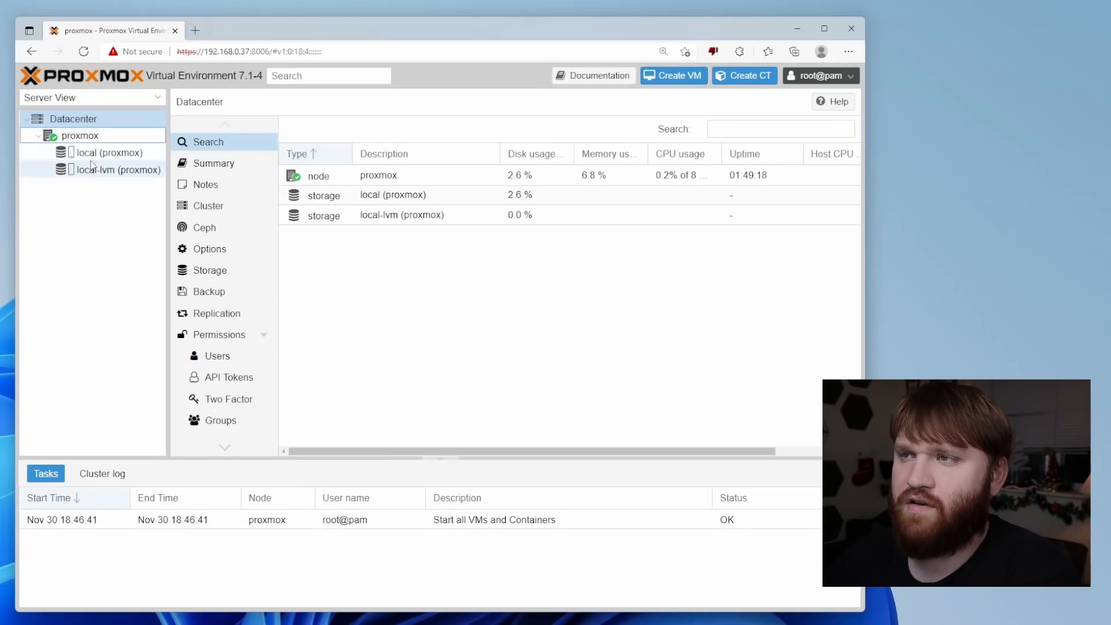
mouse_move(119, 168)
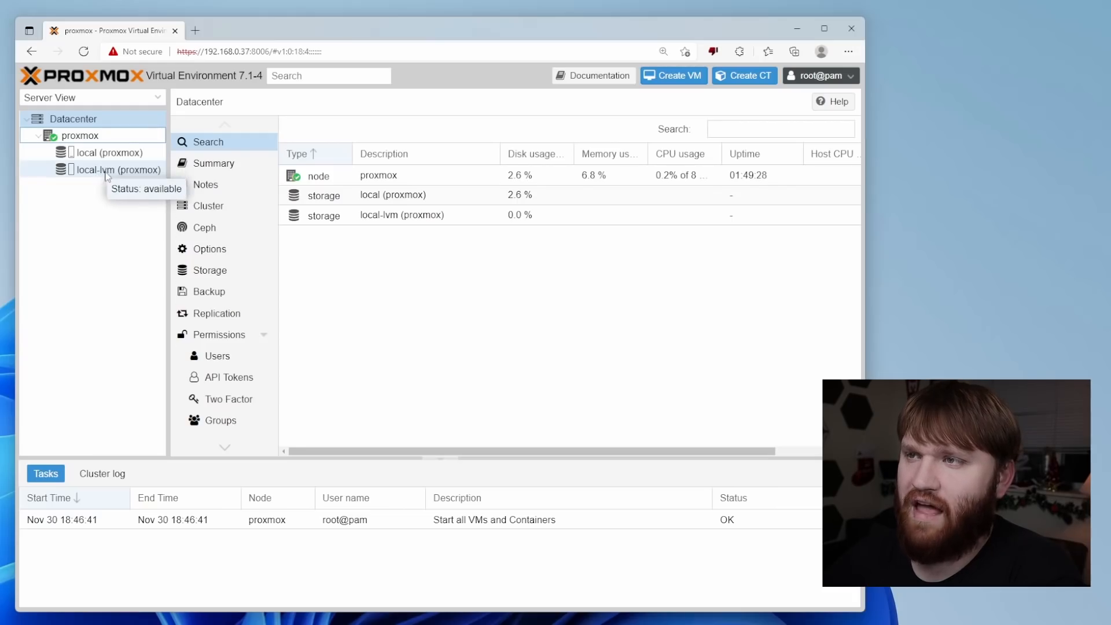
mouse_move(73, 182)
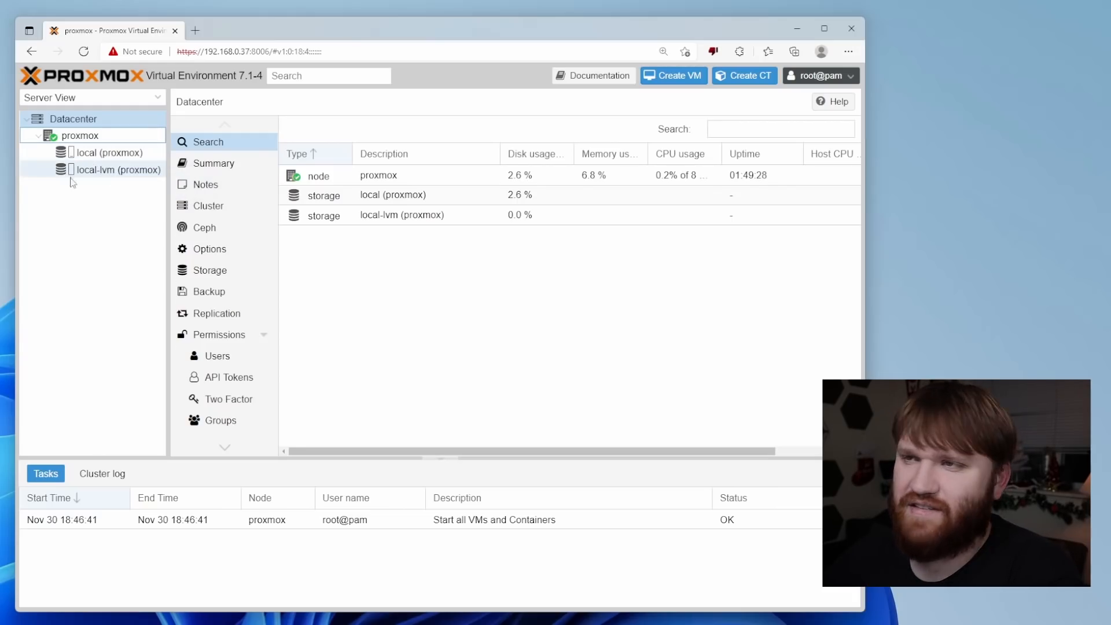
click(118, 169)
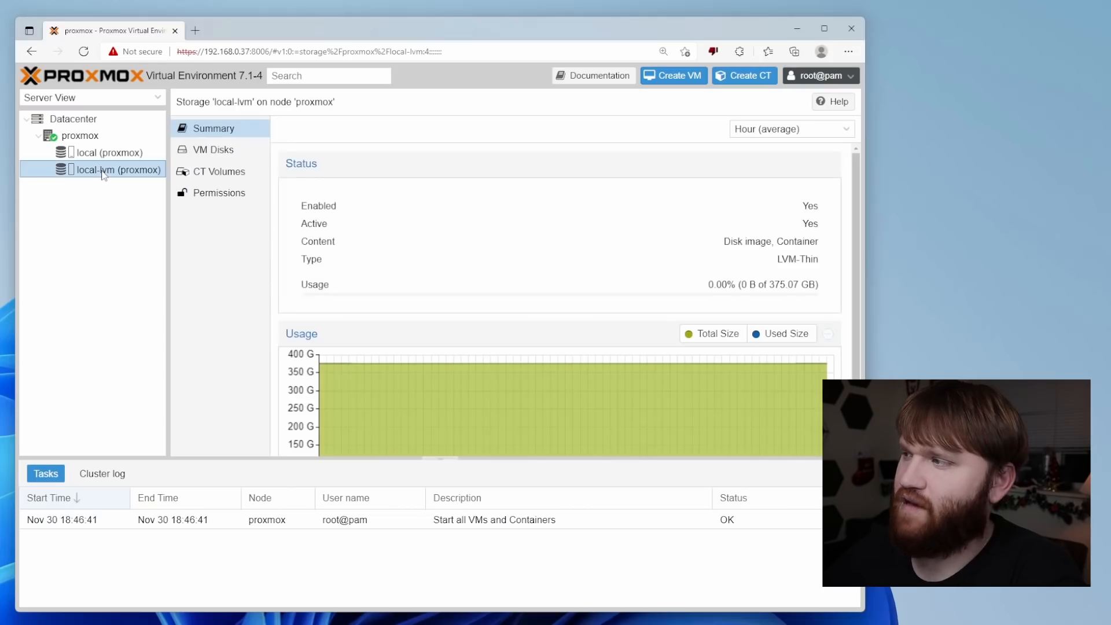
mouse_move(538, 282)
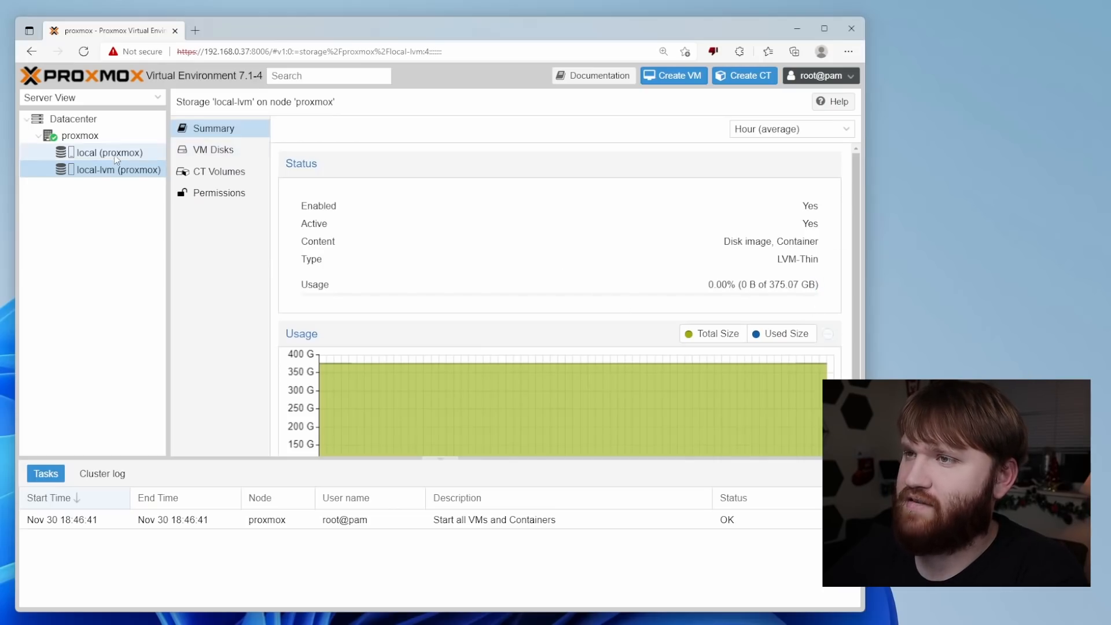
click(108, 152)
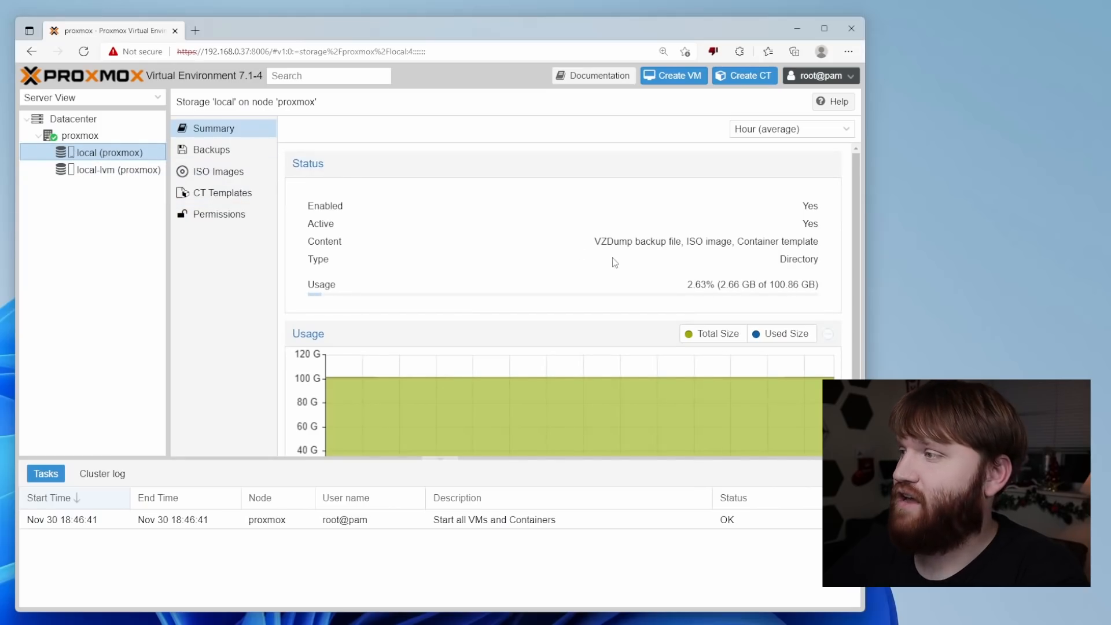
mouse_move(820, 289)
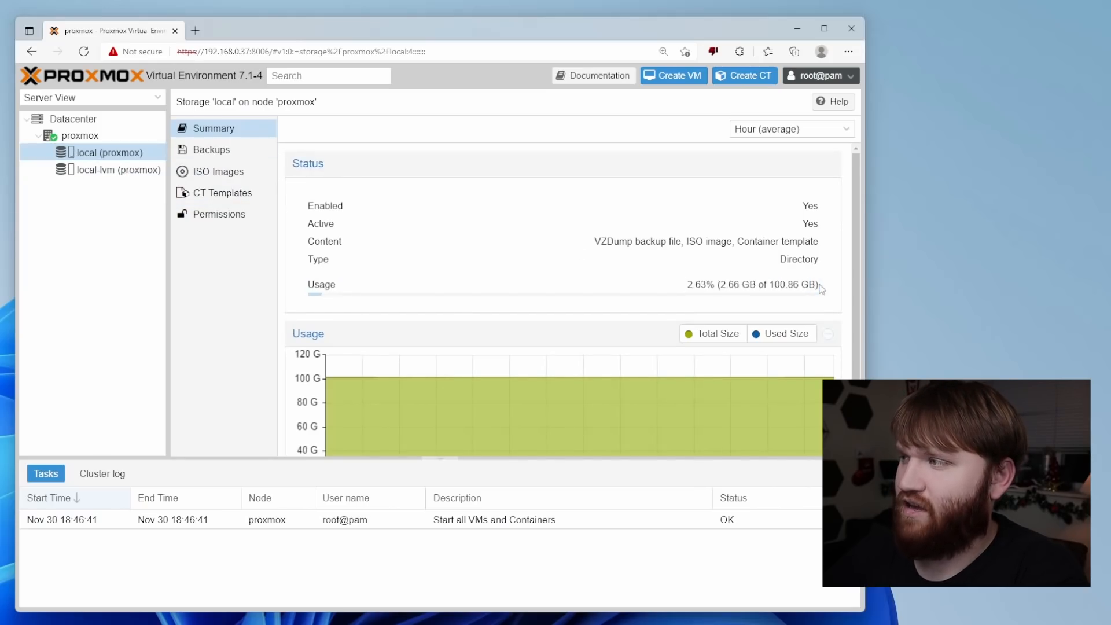
mouse_move(117, 169)
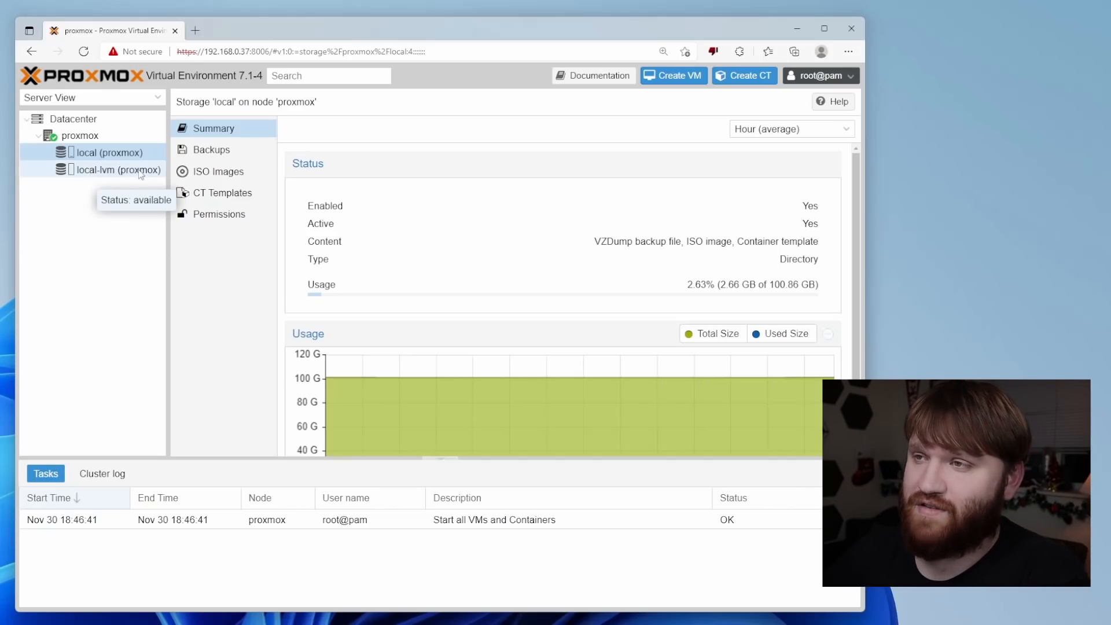
mouse_move(279, 257)
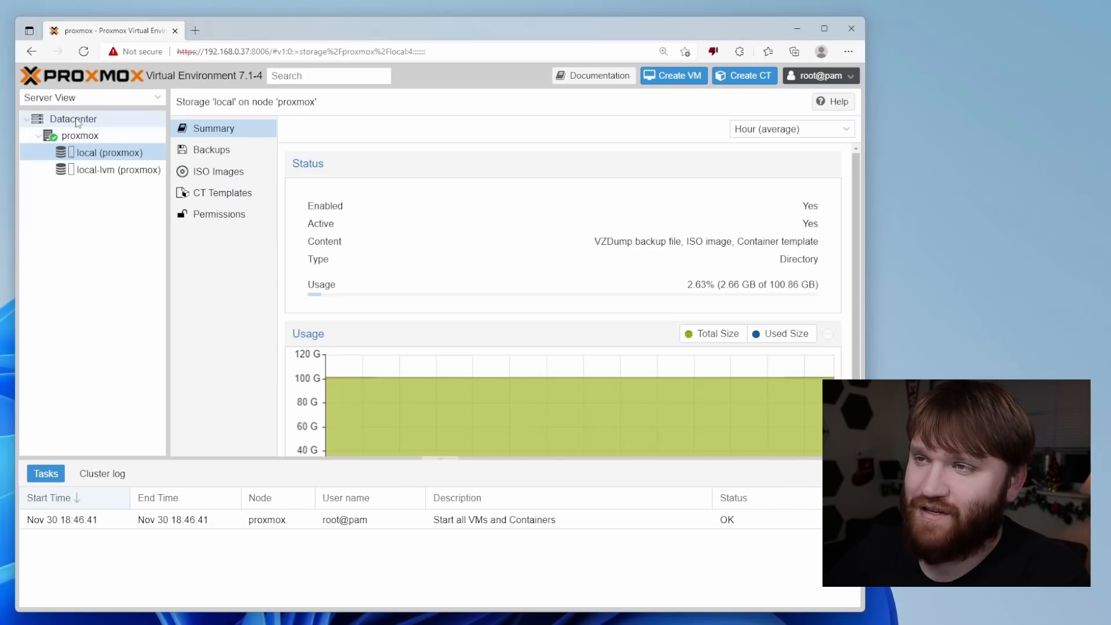
Remove the local-lvm storage entry from the Datacenter storage list and confirm
click(73, 118)
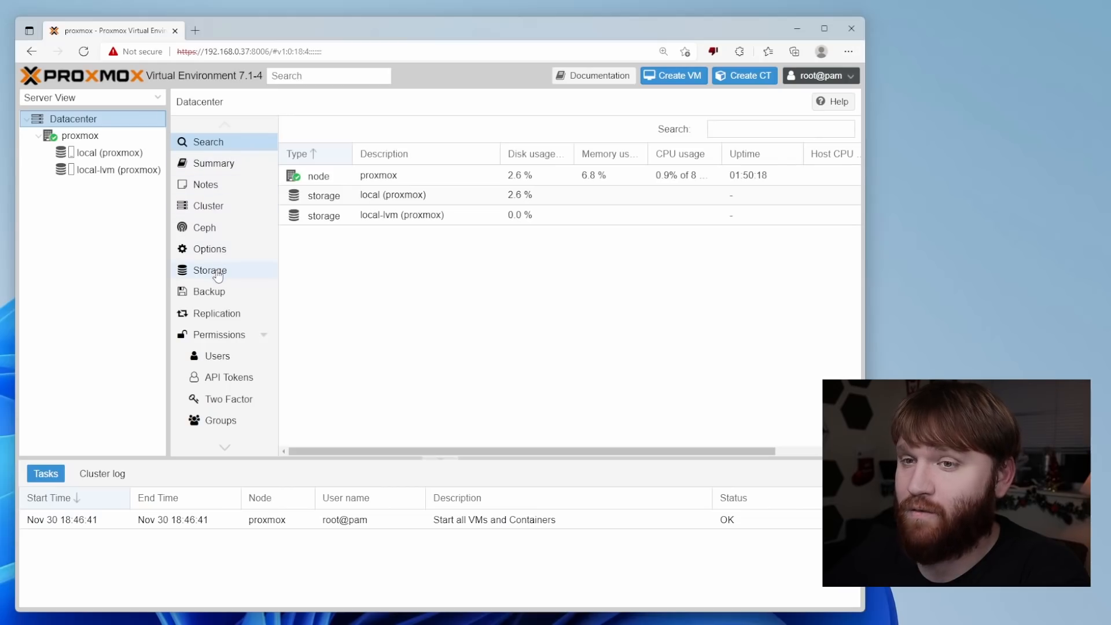
click(209, 270)
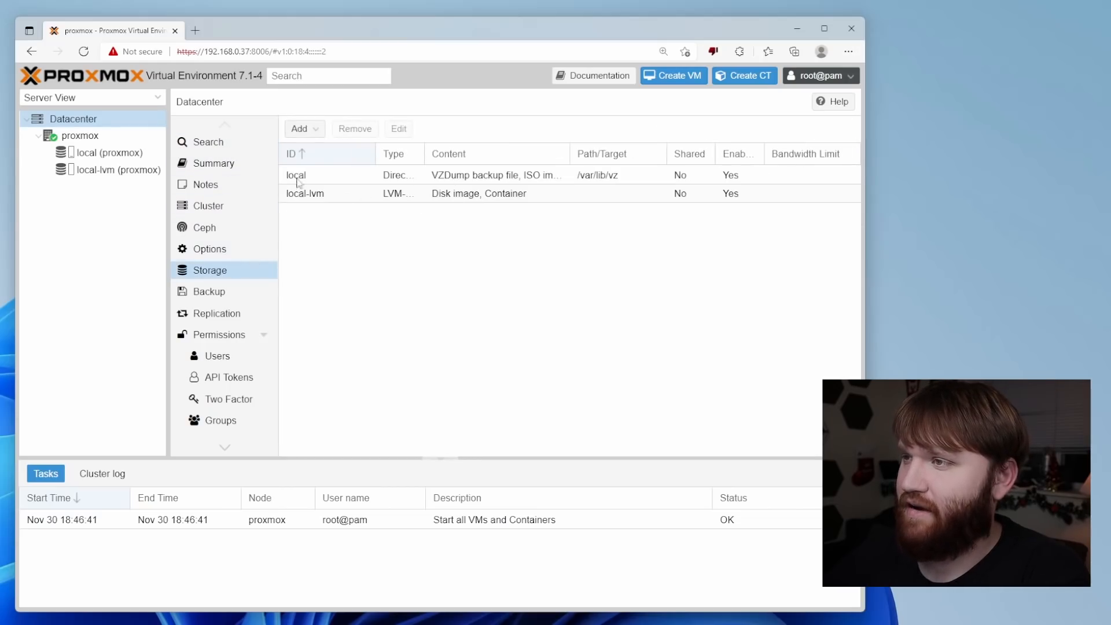
click(333, 193)
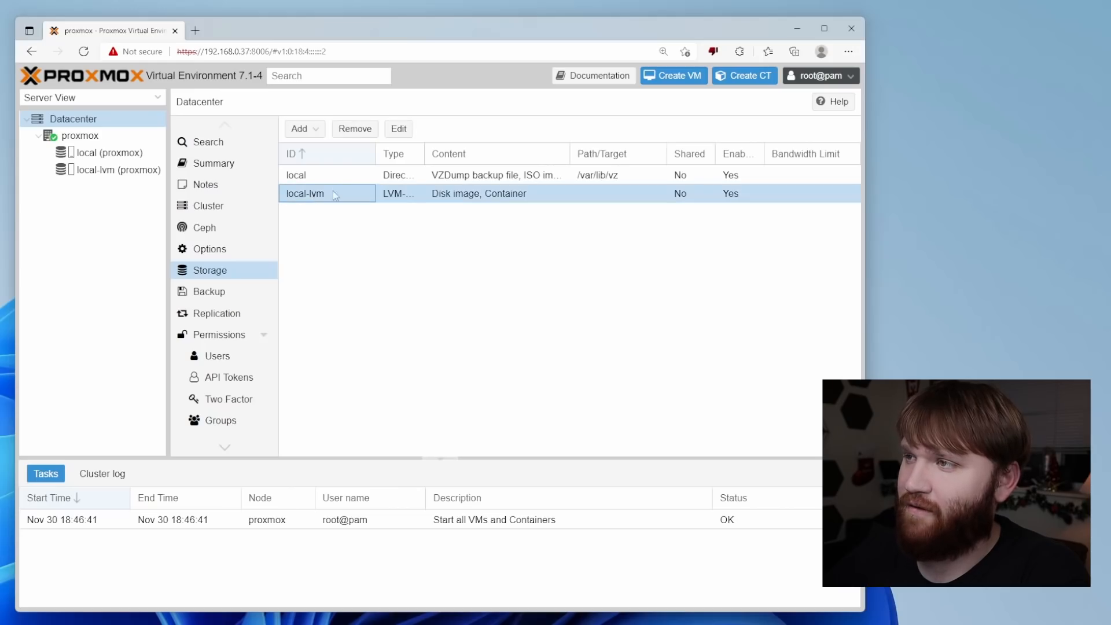
click(354, 128)
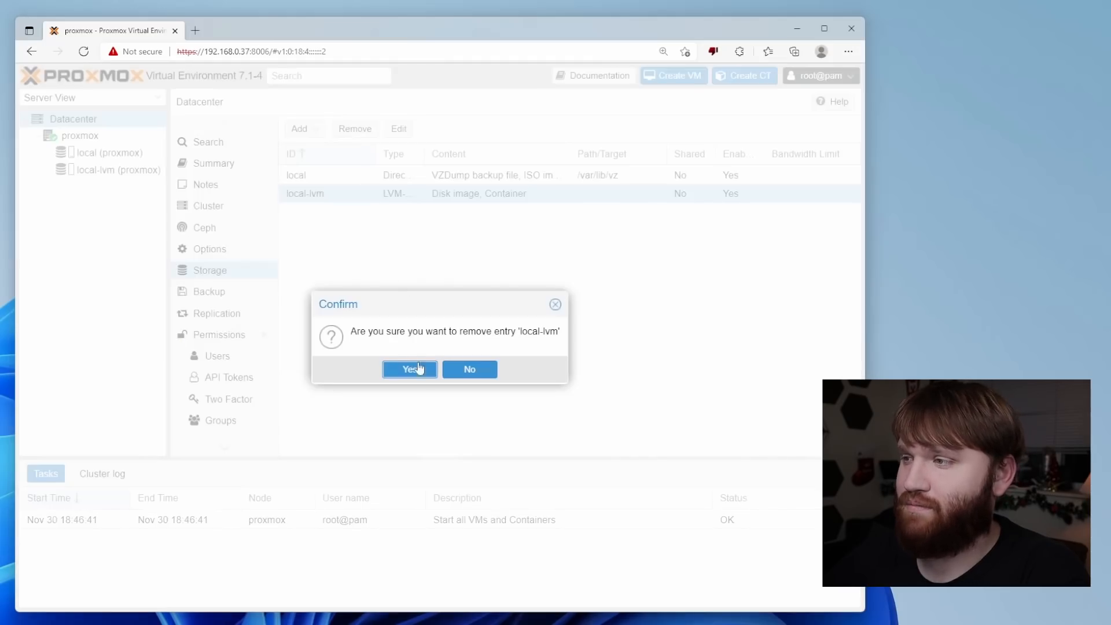
click(410, 369)
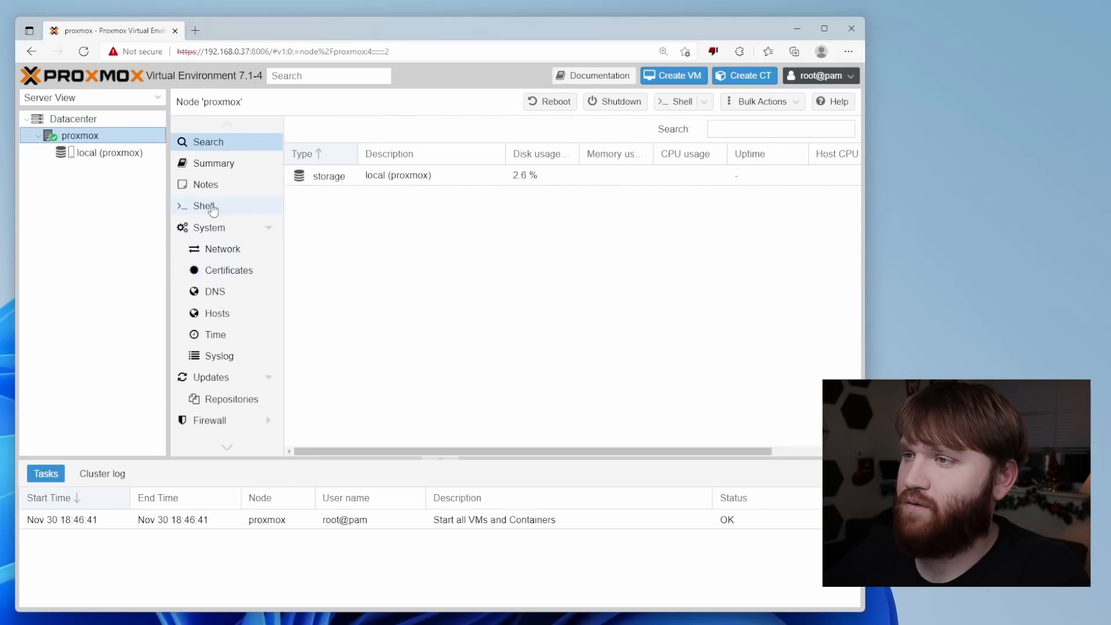
In the node shell, remove the data logical volume with lvremove /dev/pve/data
click(206, 206)
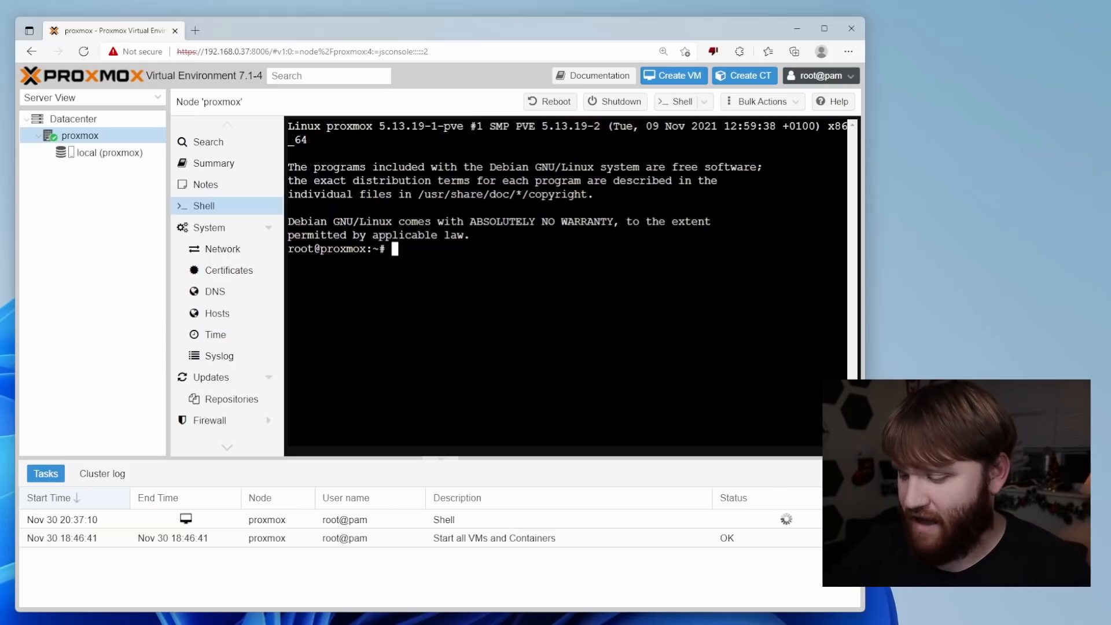
text(lvremove)
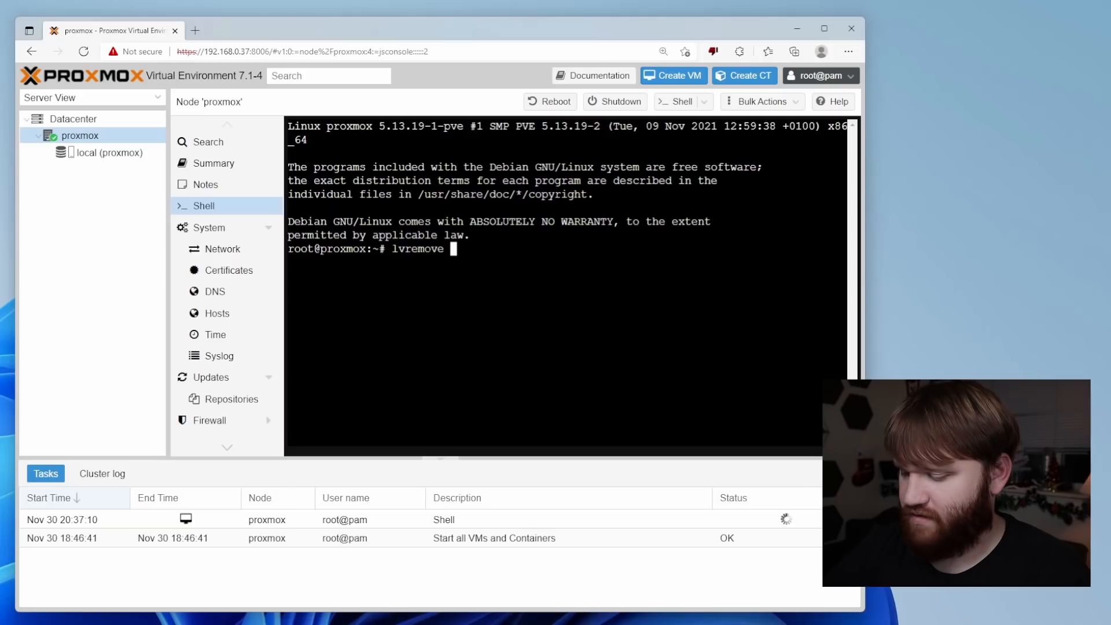
text(/dev/pve/)
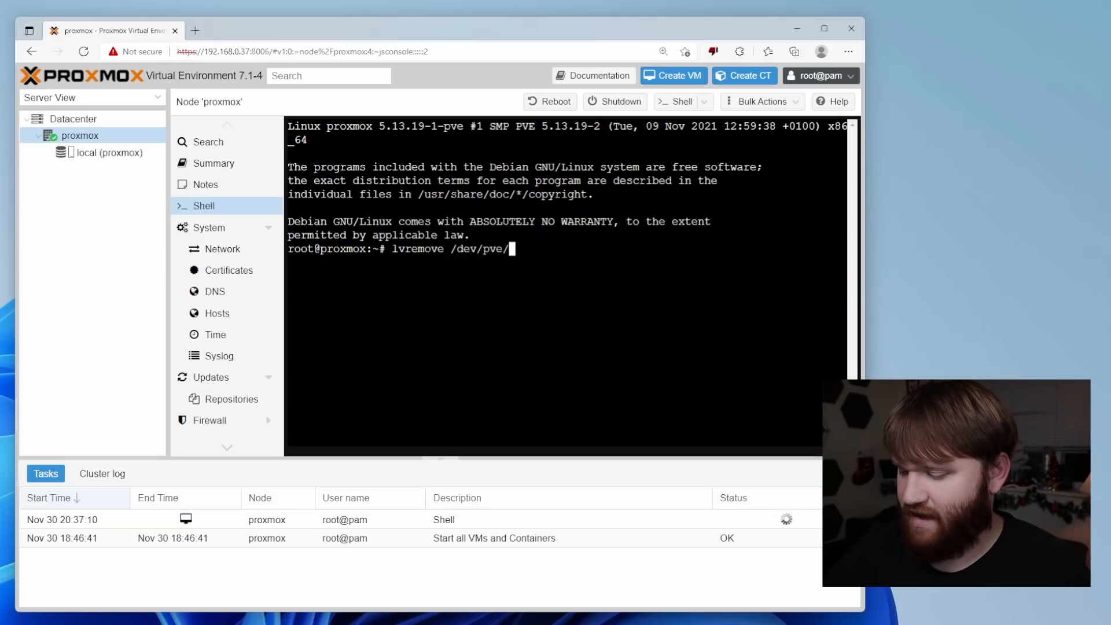
text(data)
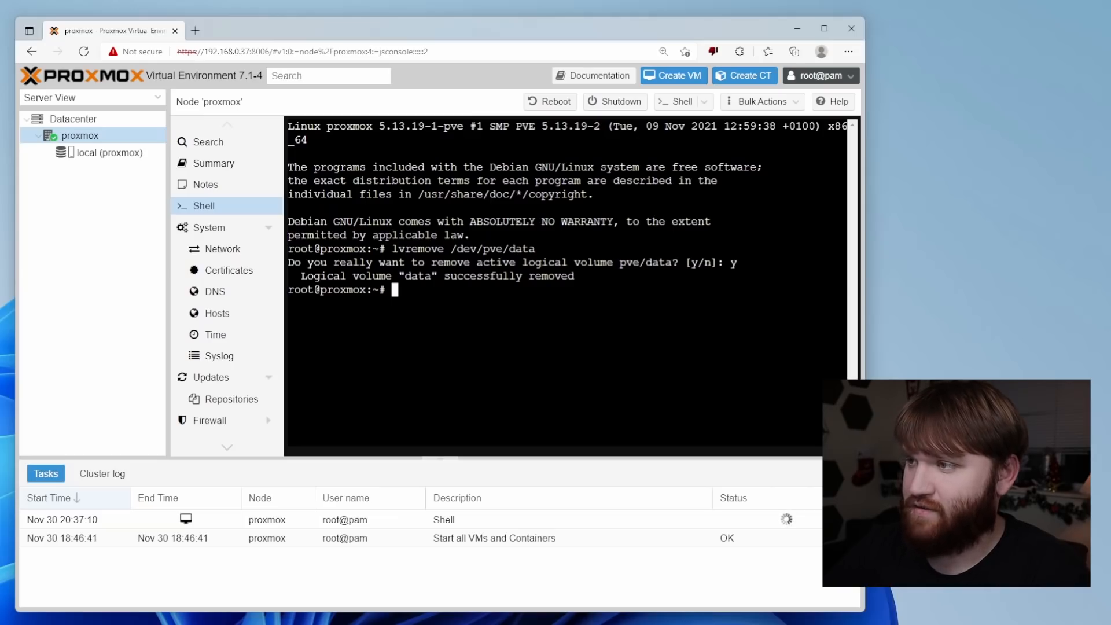
Extend /dev/pve/root by +100%FREE with lvresize
text(lvresize)
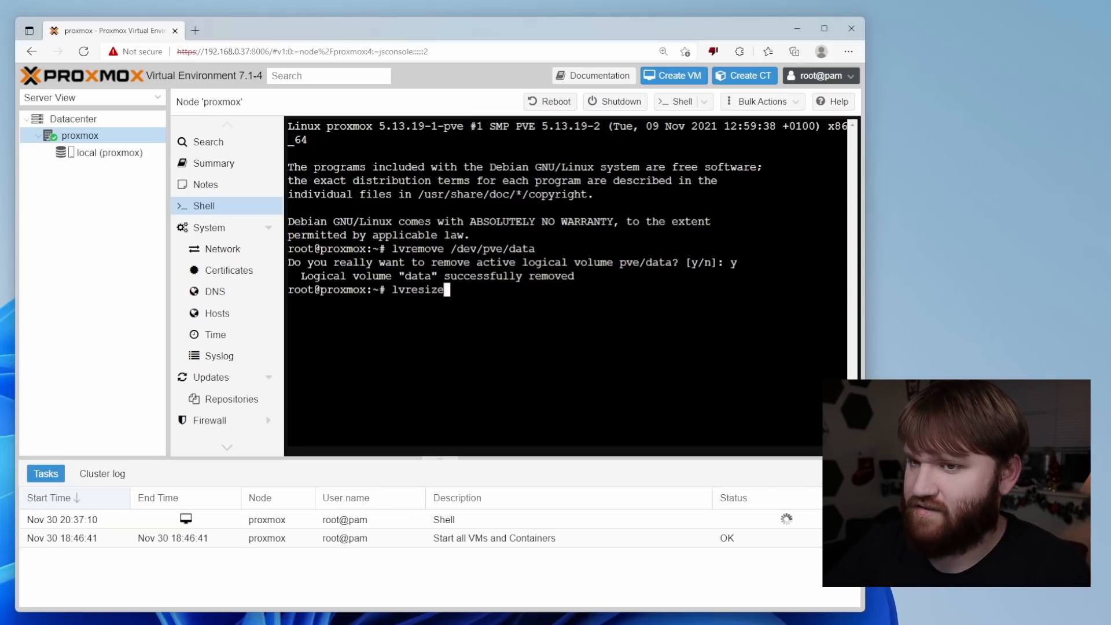
text(-l)
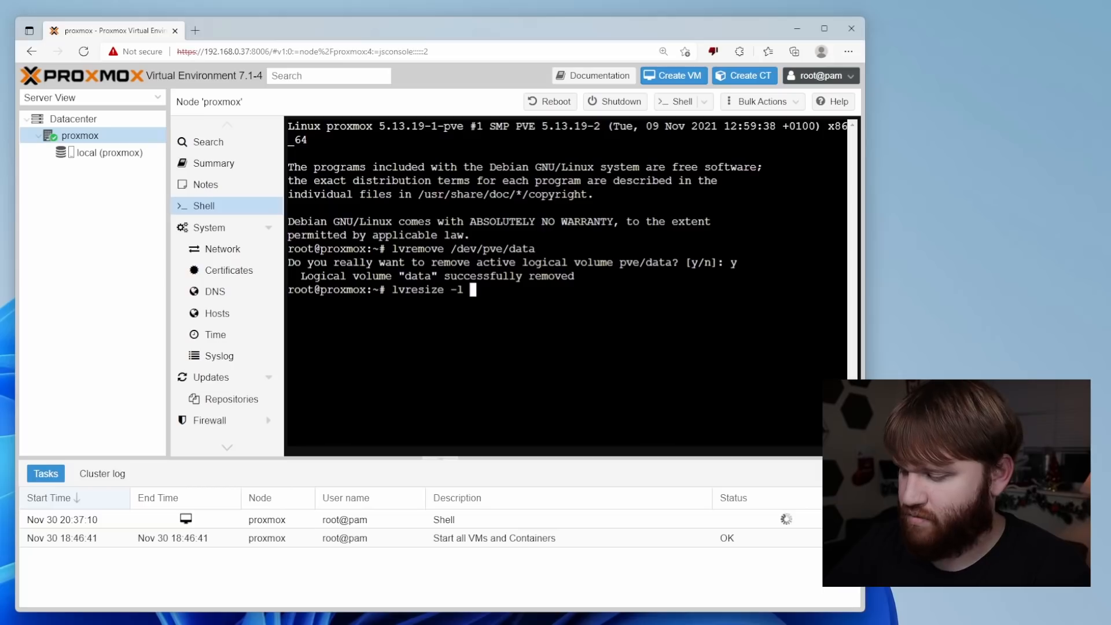
text(+100)
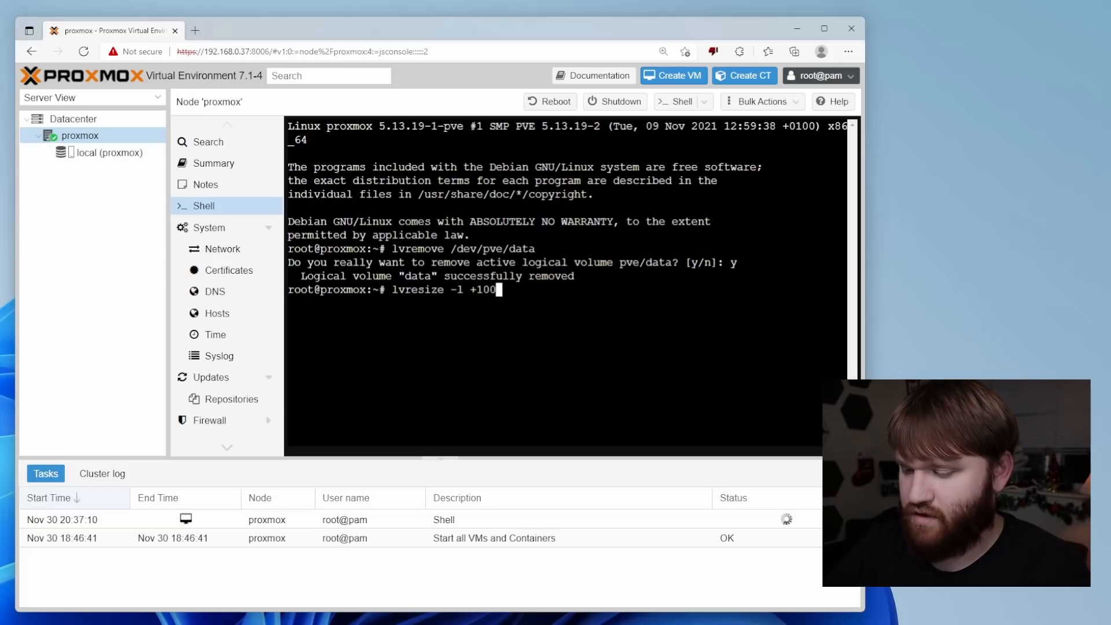
text(%FREE /dev/)
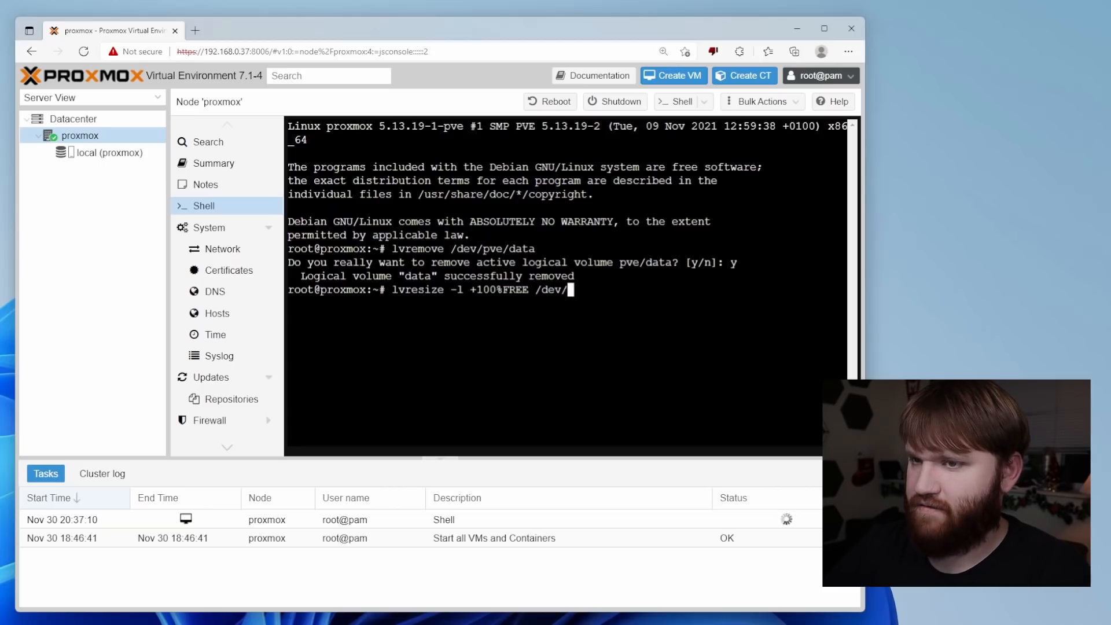
text(pve)
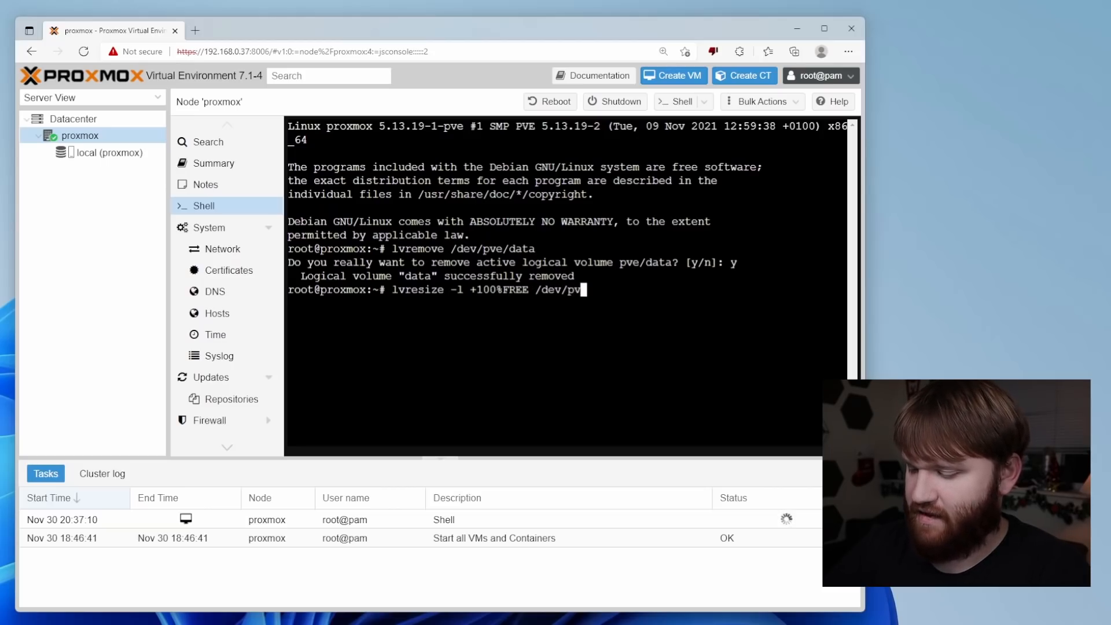
text(root)
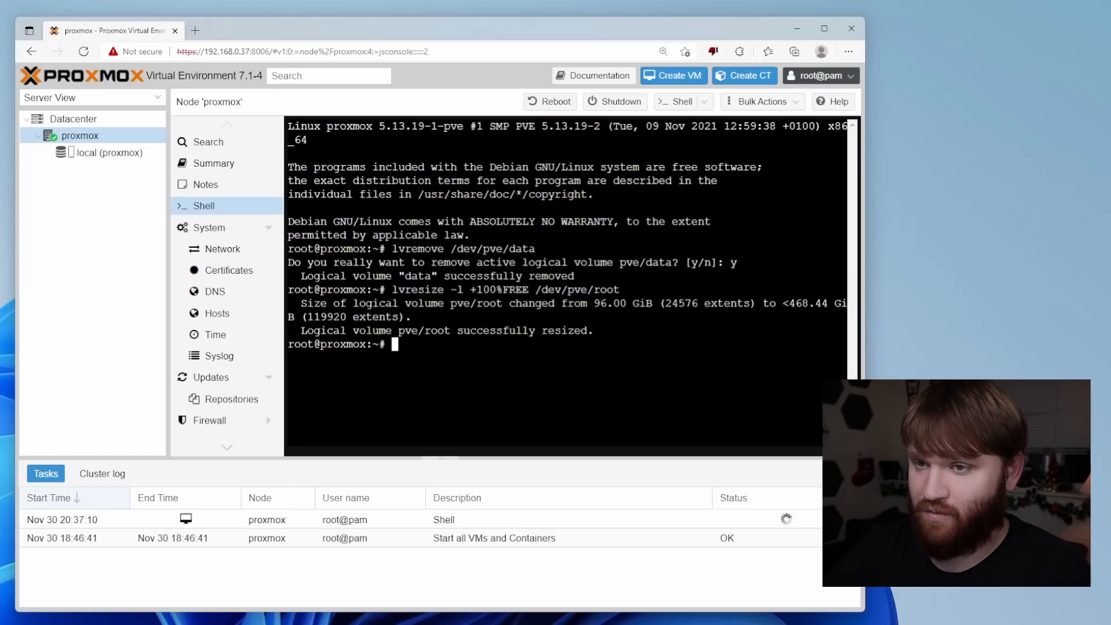
Grow the root filesystem with resize2fs /dev/mapper/pve-root
text(re)
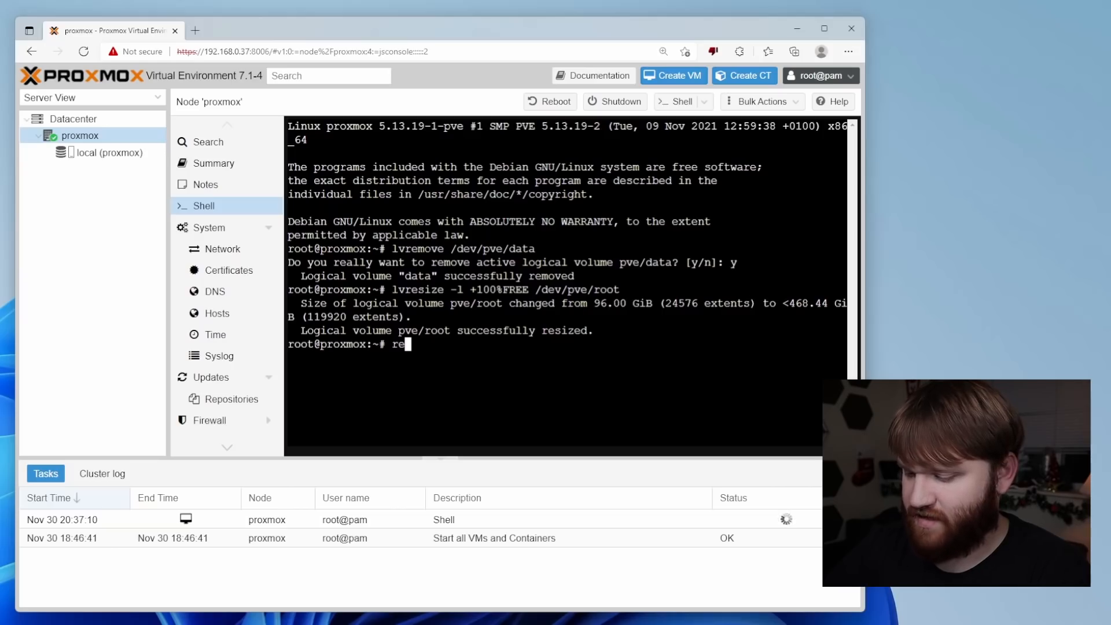
text(resize2fts /dev/mapper/pve-root)
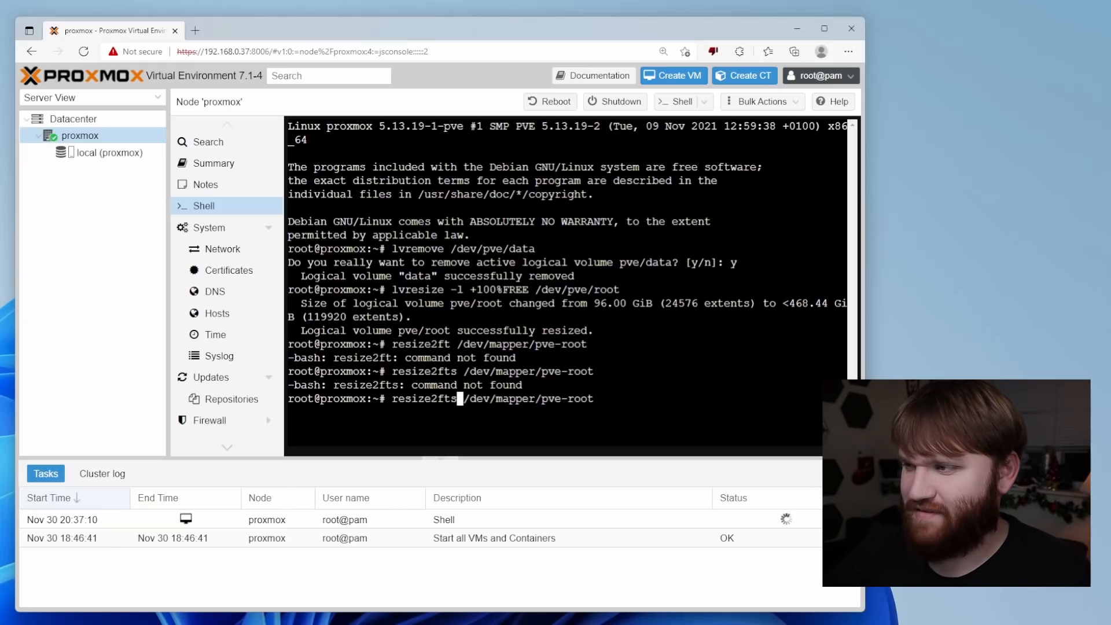
key(Backspace)
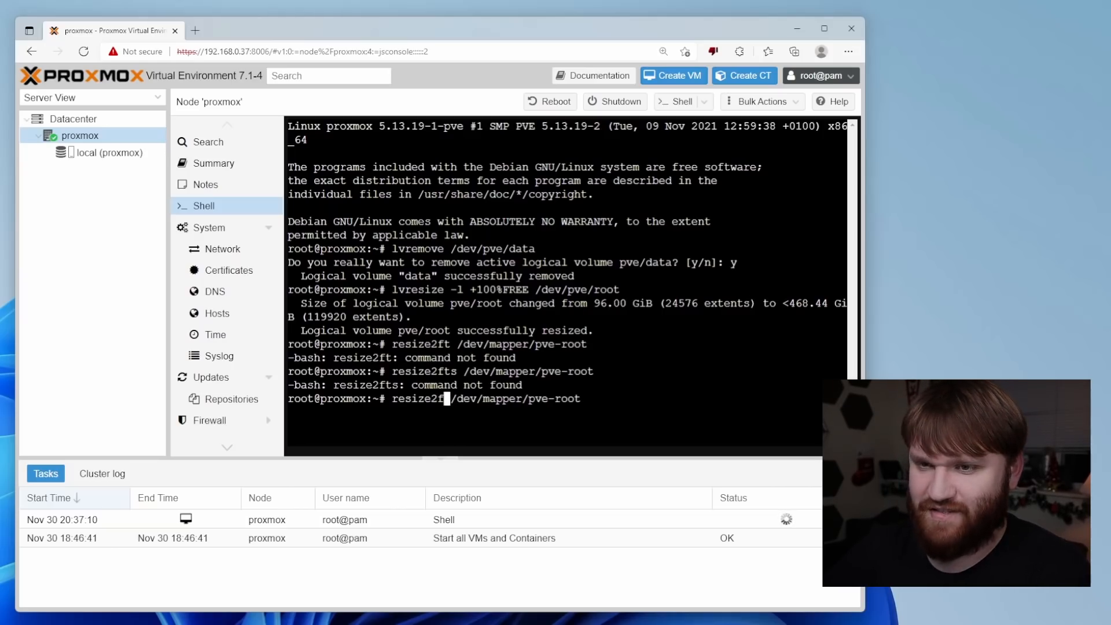
text(s)
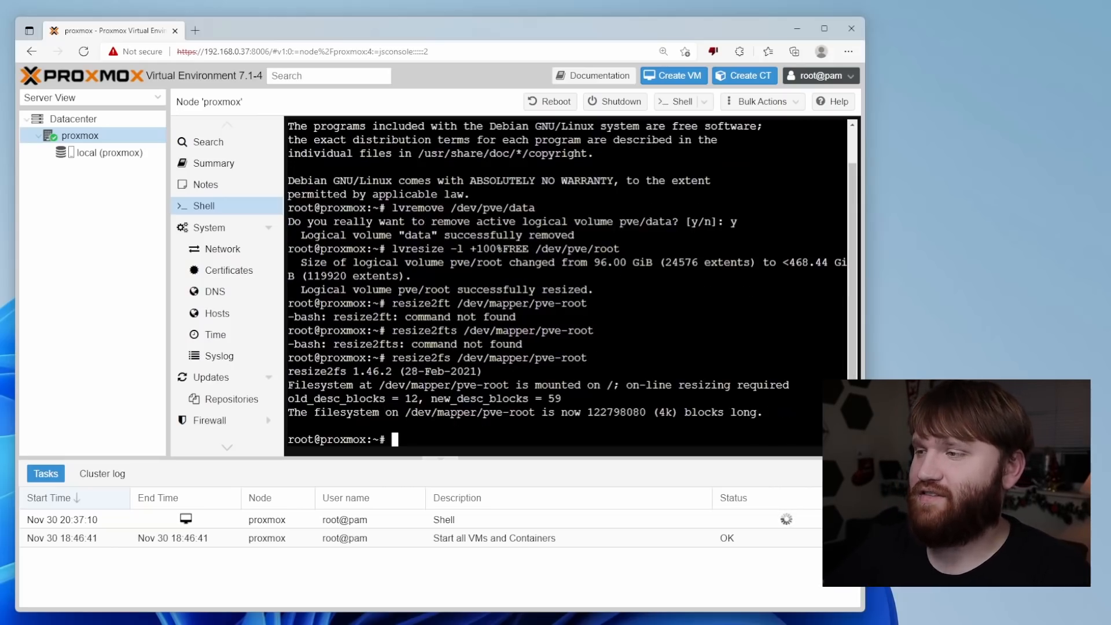
click(109, 152)
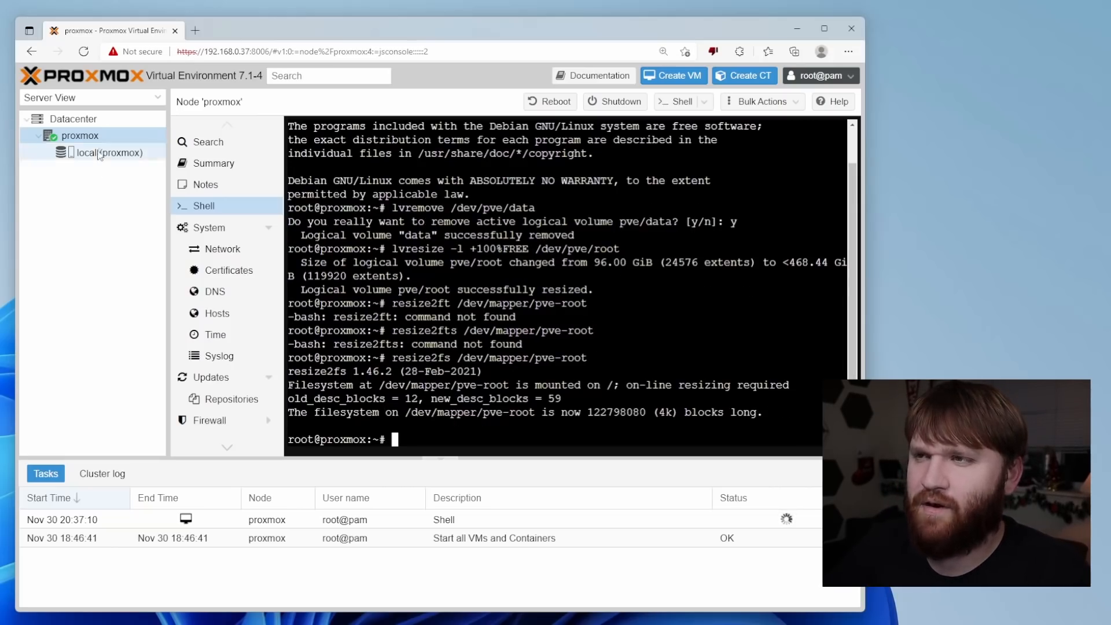
Check that local storage now reports about 494.55 GB, then return to the Datacenter view
click(111, 153)
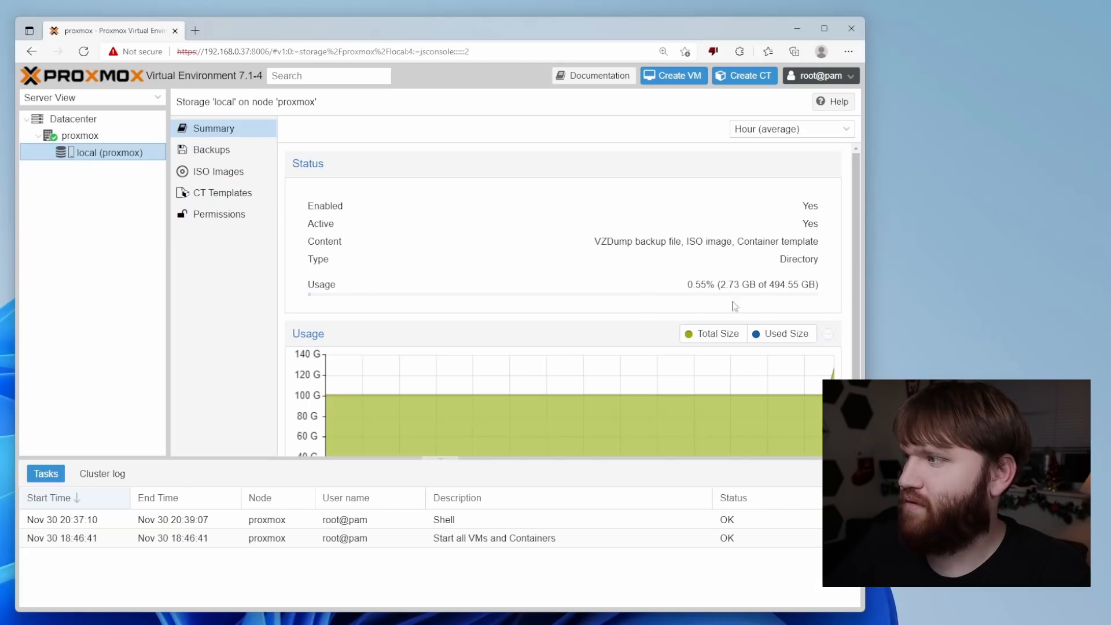
mouse_move(825, 292)
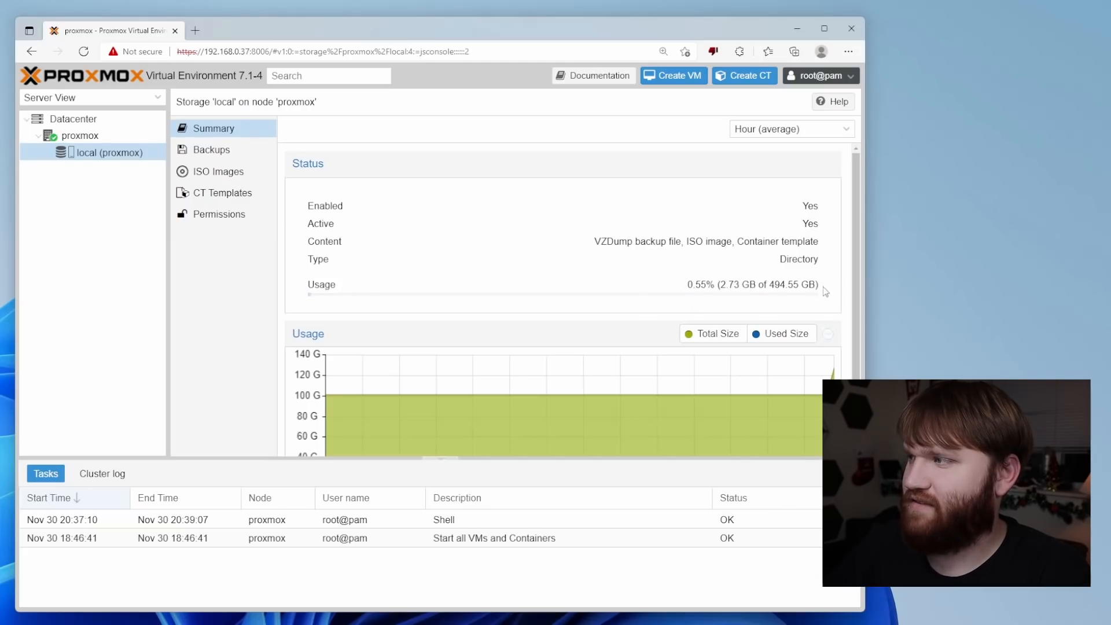
triple_click(751, 285)
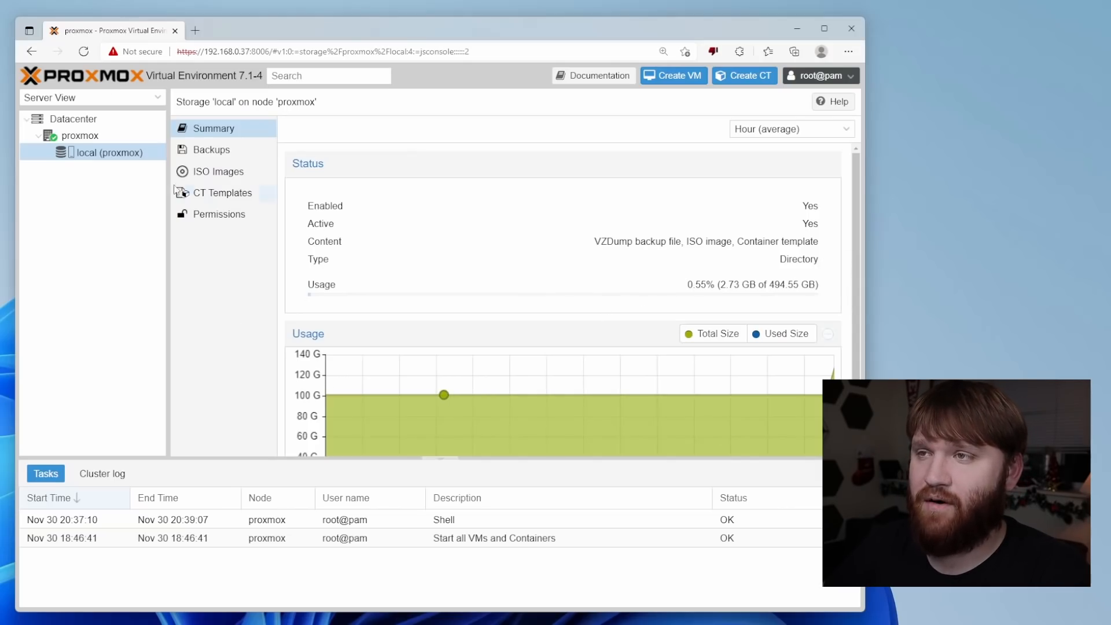
click(74, 118)
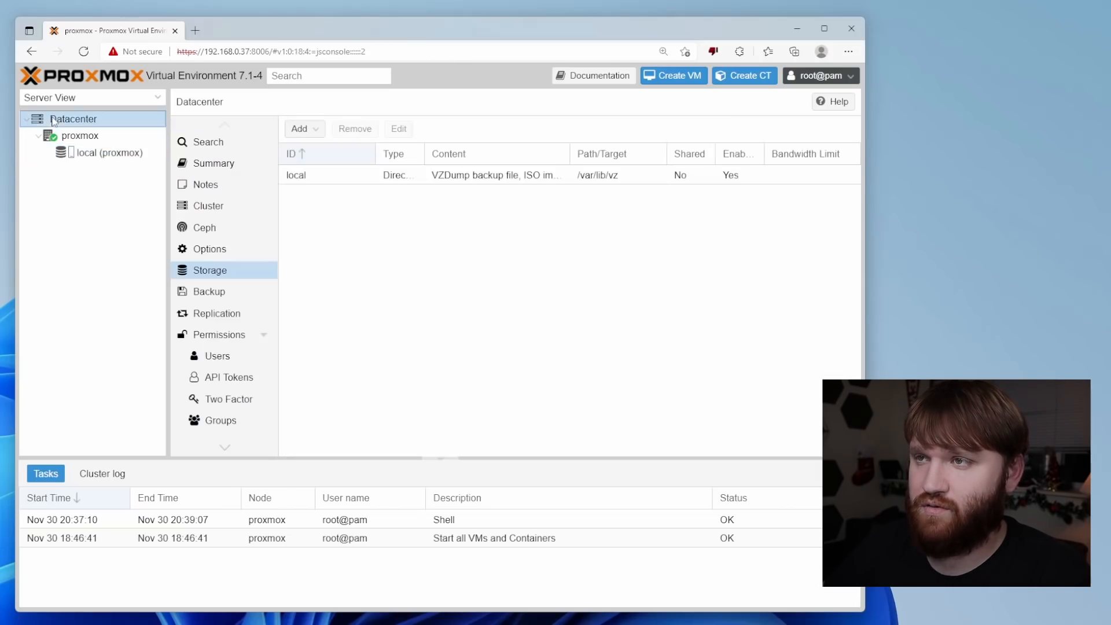
Edit the local storage to also allow Disk image content
click(106, 153)
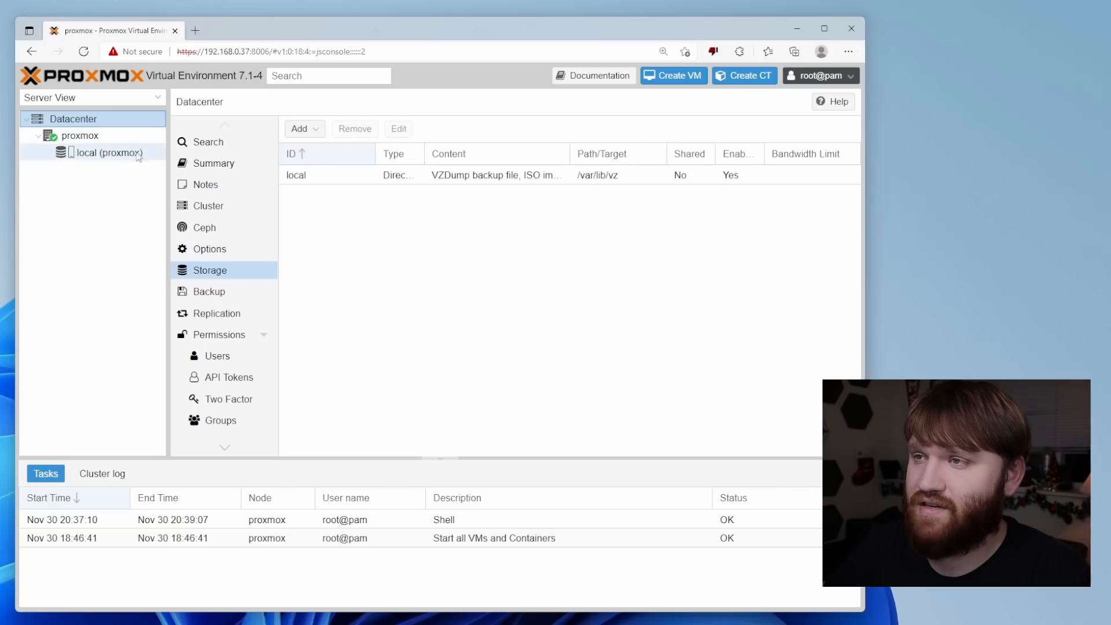
mouse_move(238, 211)
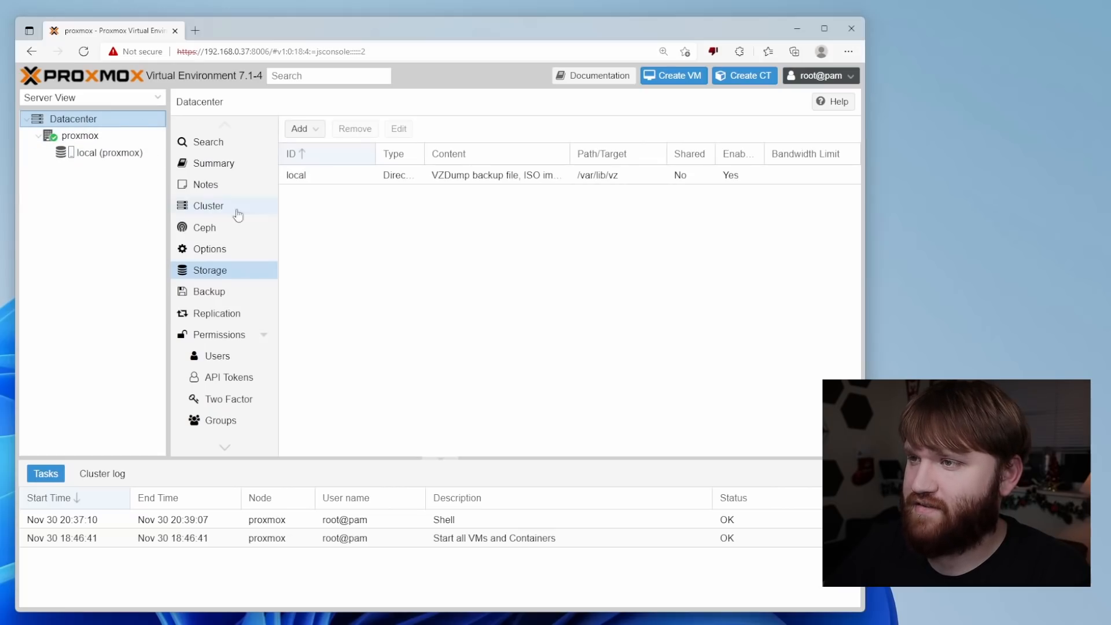
click(295, 175)
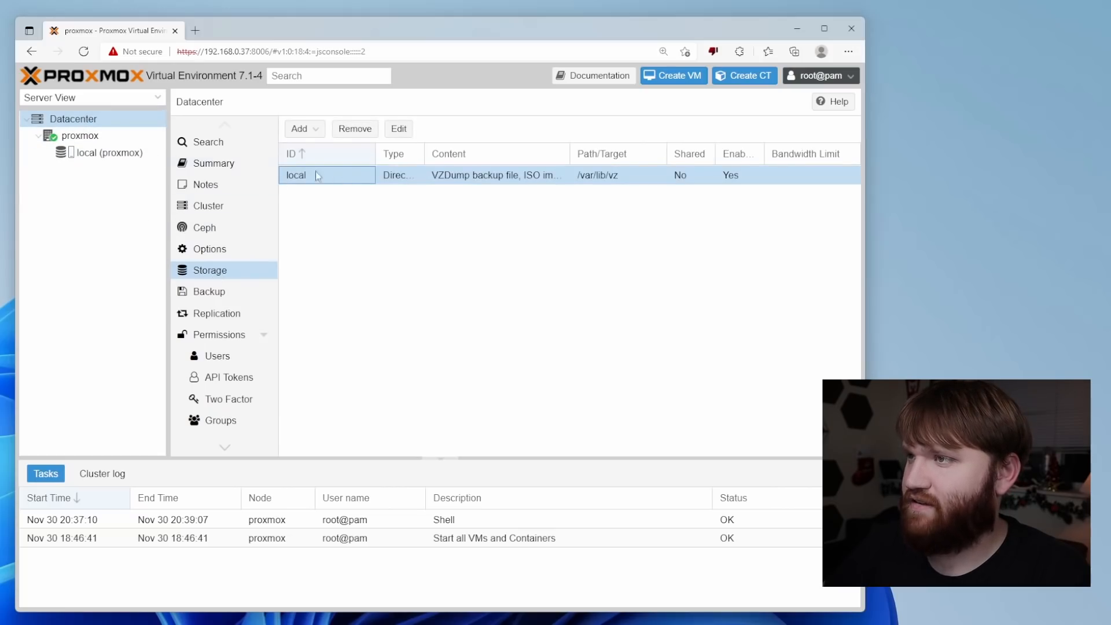
click(398, 129)
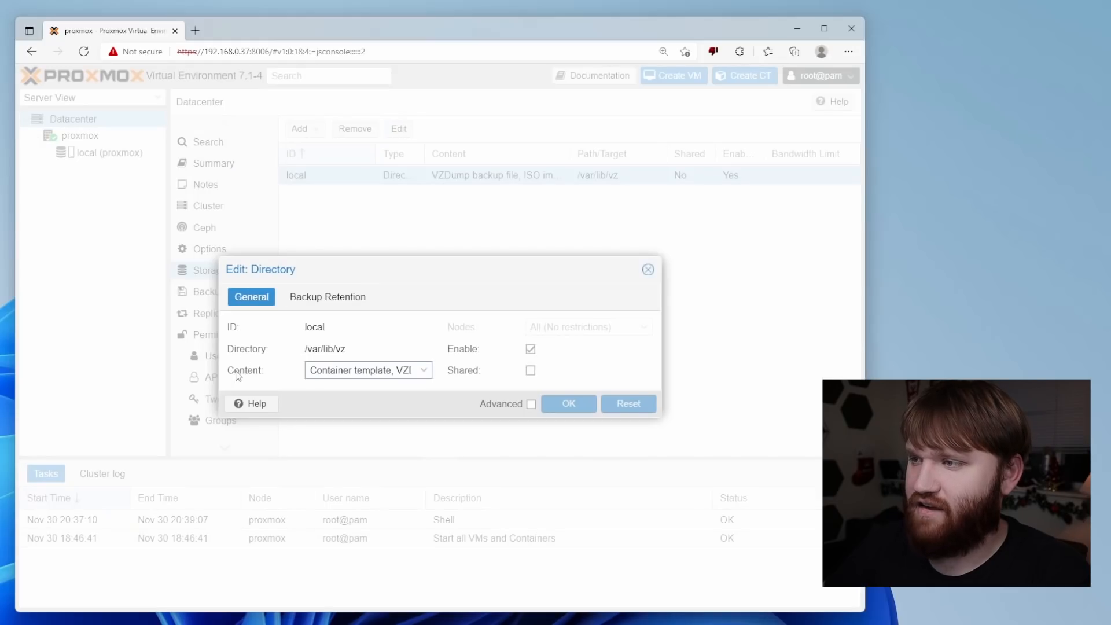
click(423, 371)
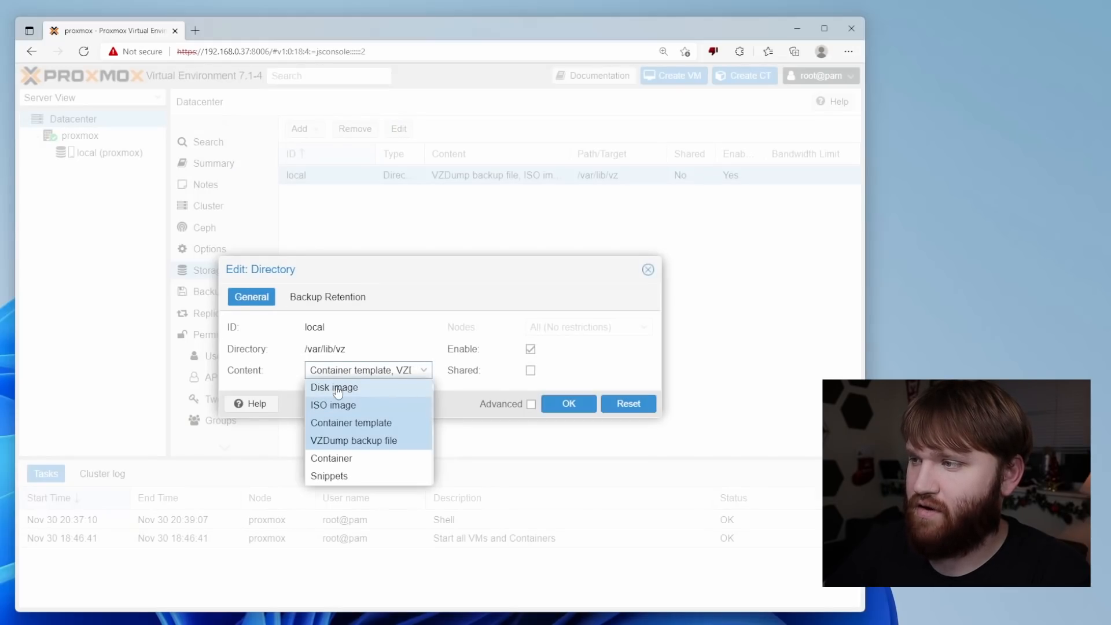
click(566, 403)
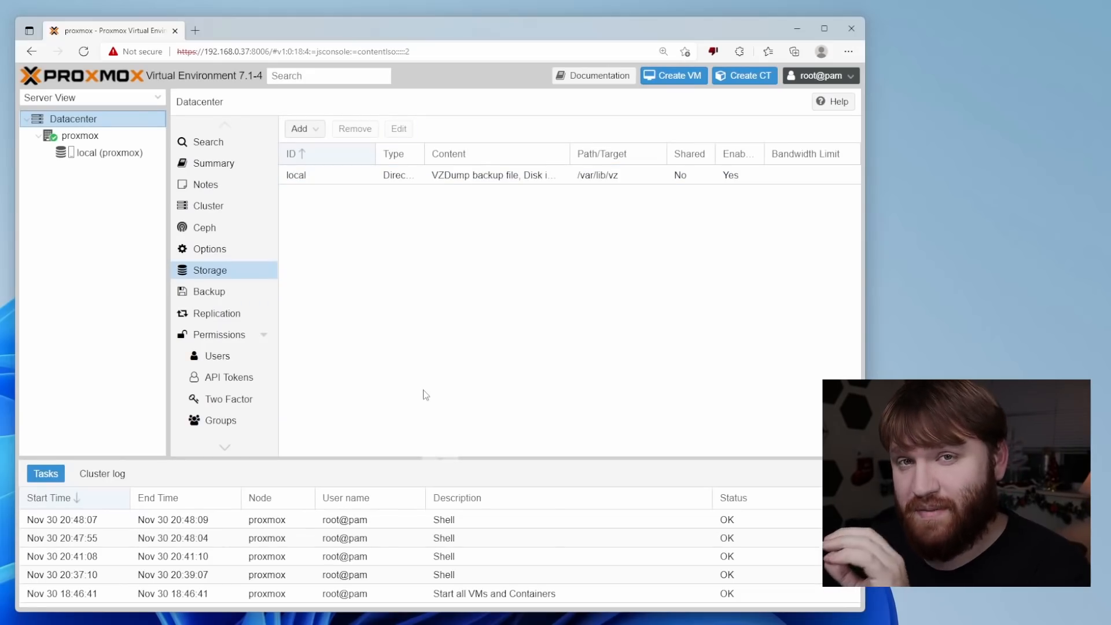
mouse_move(408, 417)
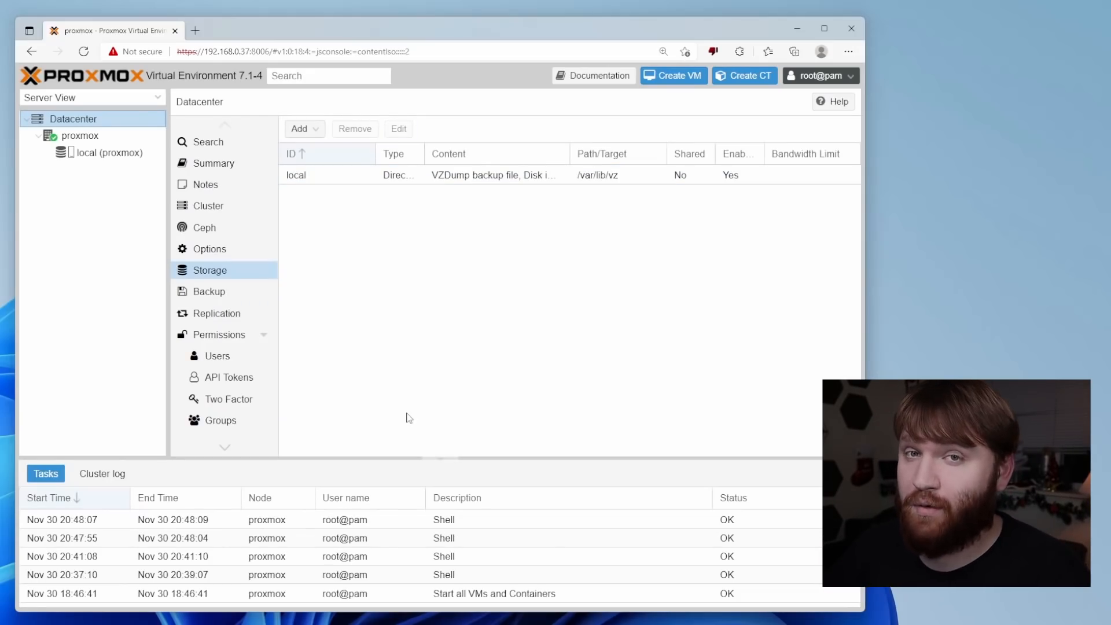
click(107, 153)
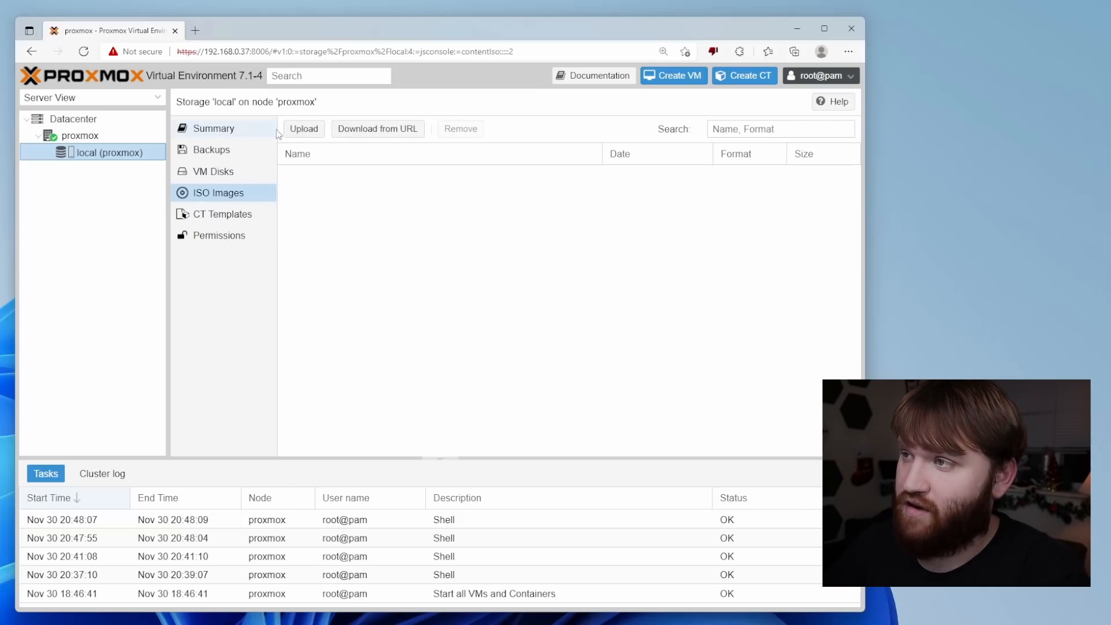
Upload Windows10.iso to local storage's ISO Images and close the task viewer
click(303, 129)
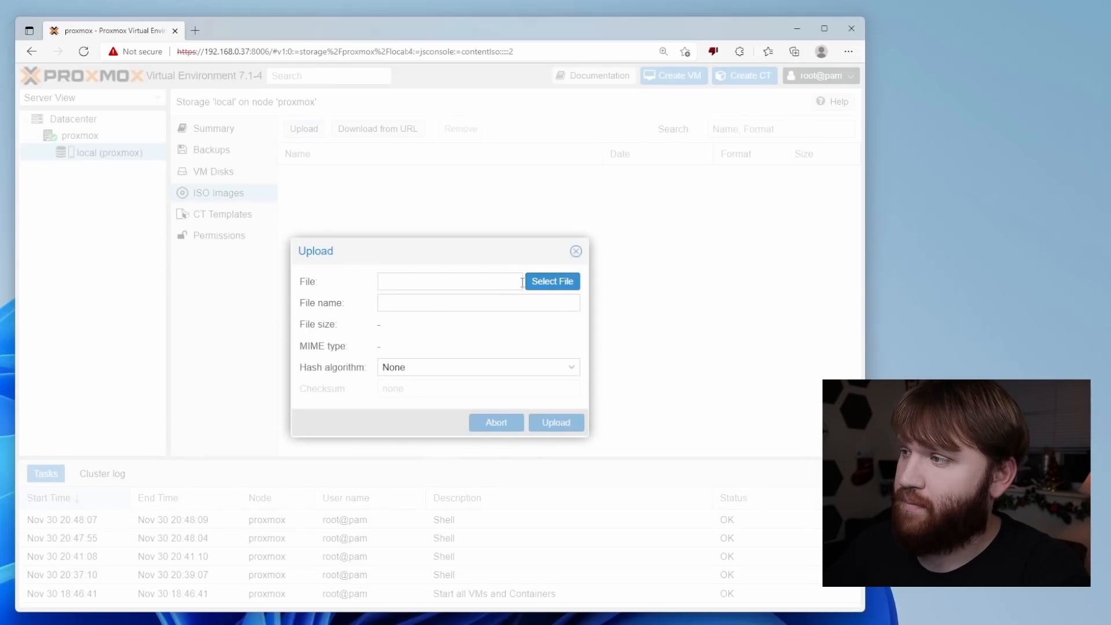
click(552, 282)
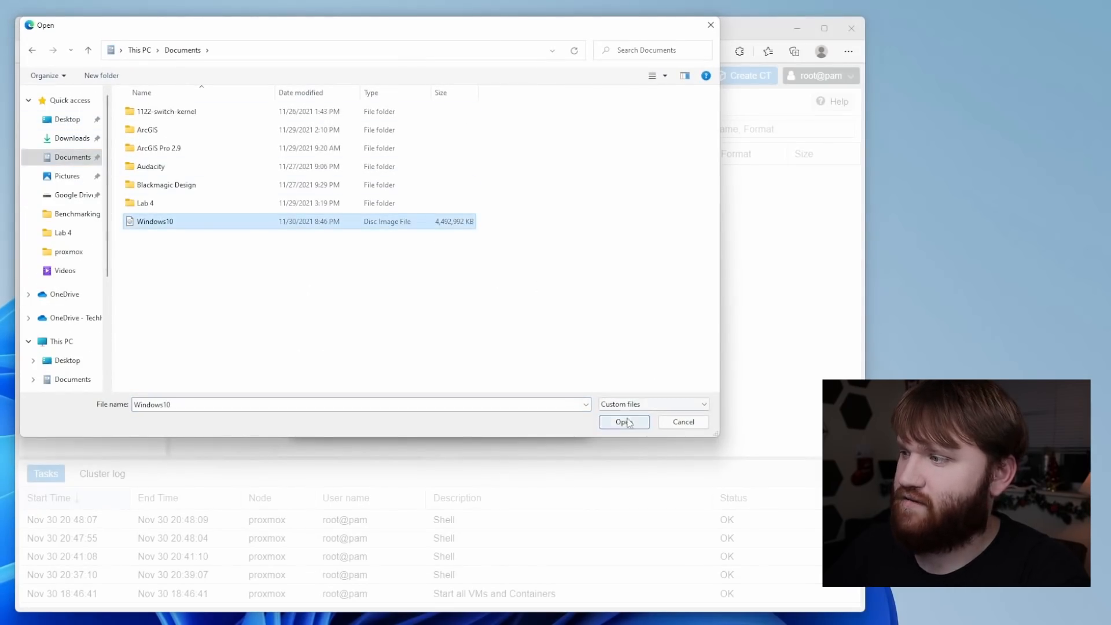
click(622, 421)
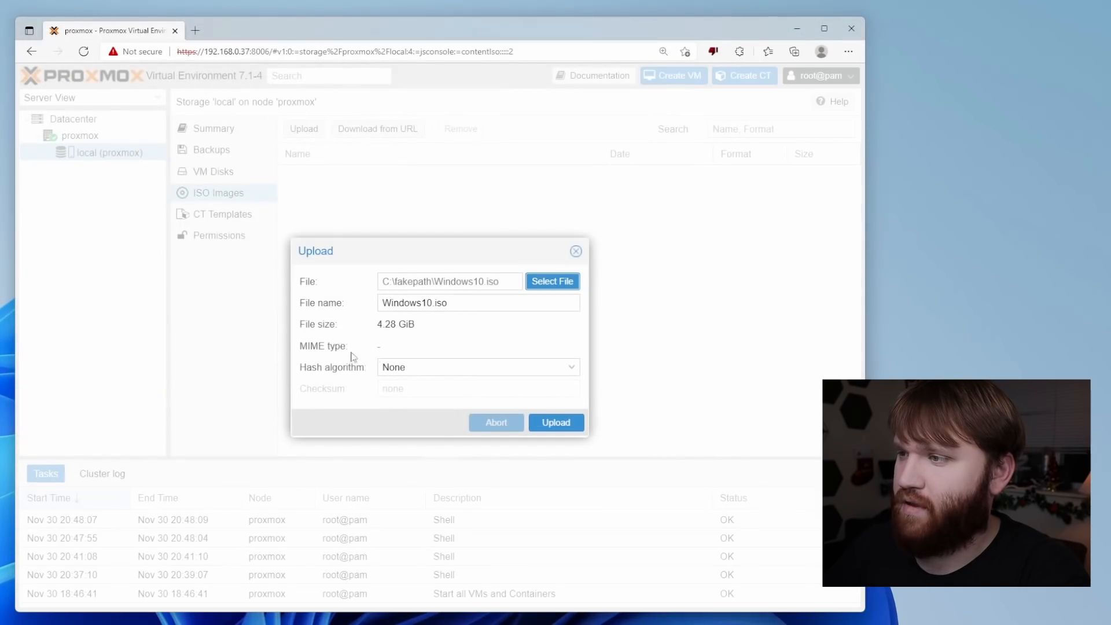
click(556, 423)
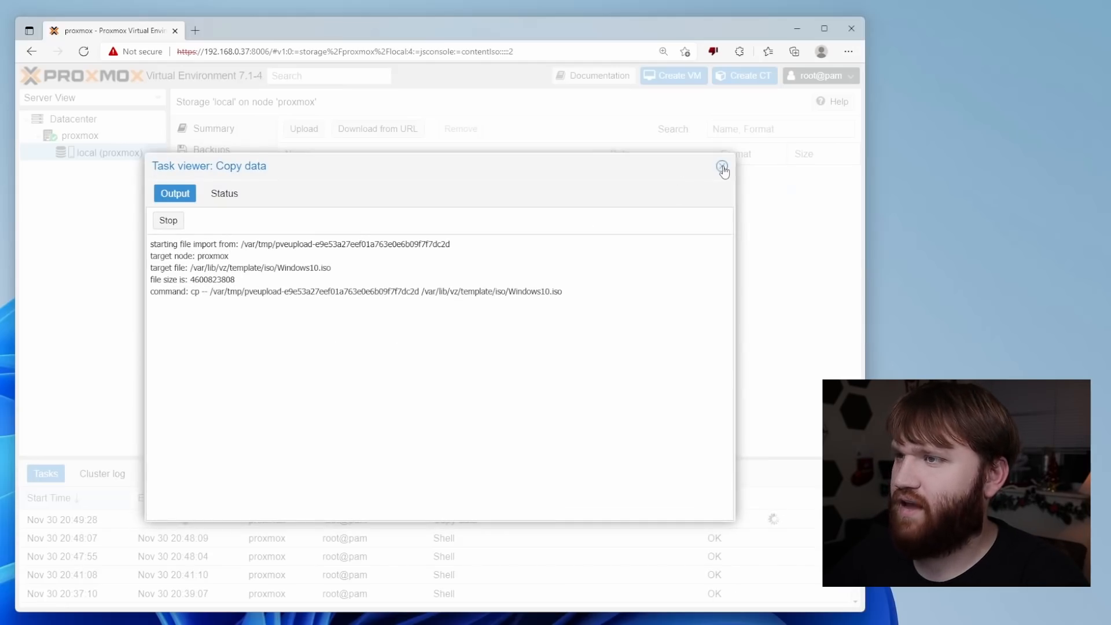
click(722, 168)
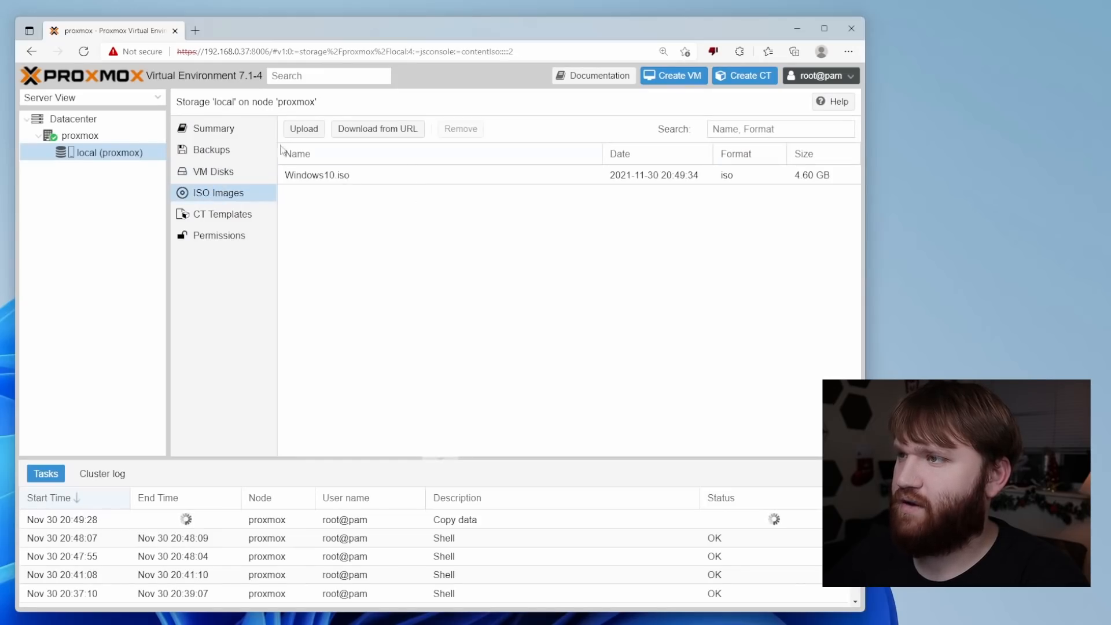
Upload endeavouros-2021.08.27-x86_64.iso from Downloads to local storage and close the task viewer
click(303, 128)
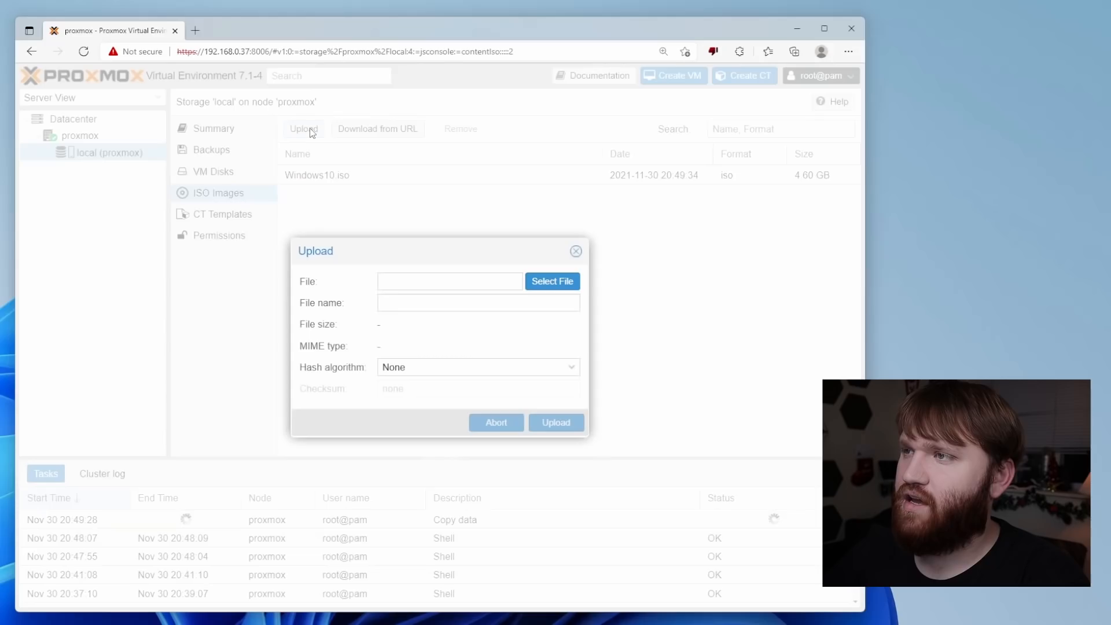
click(552, 281)
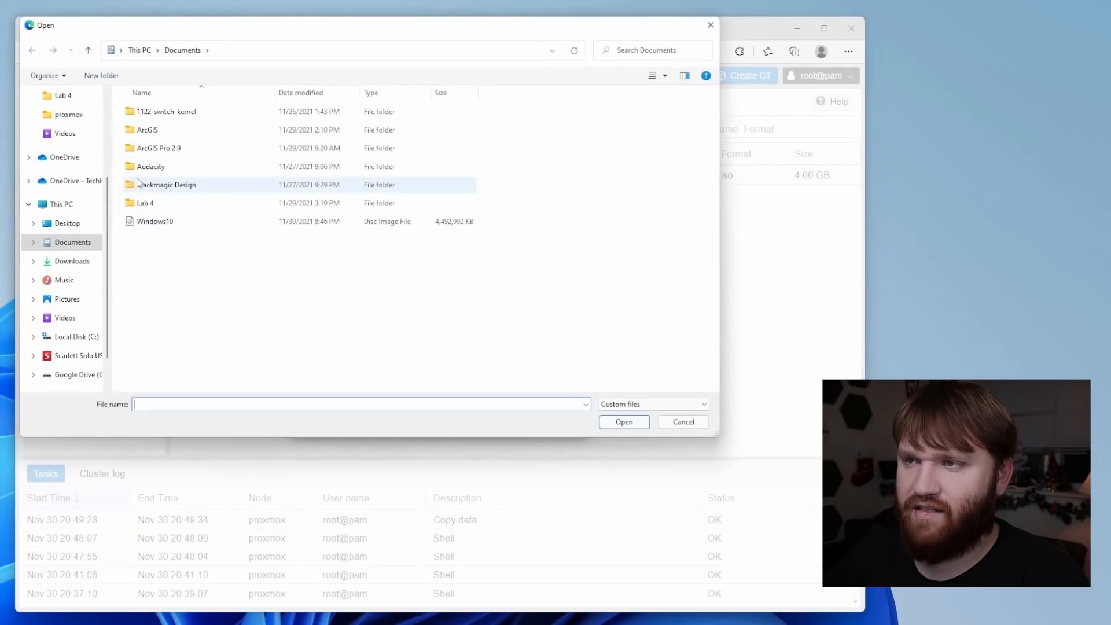
click(72, 260)
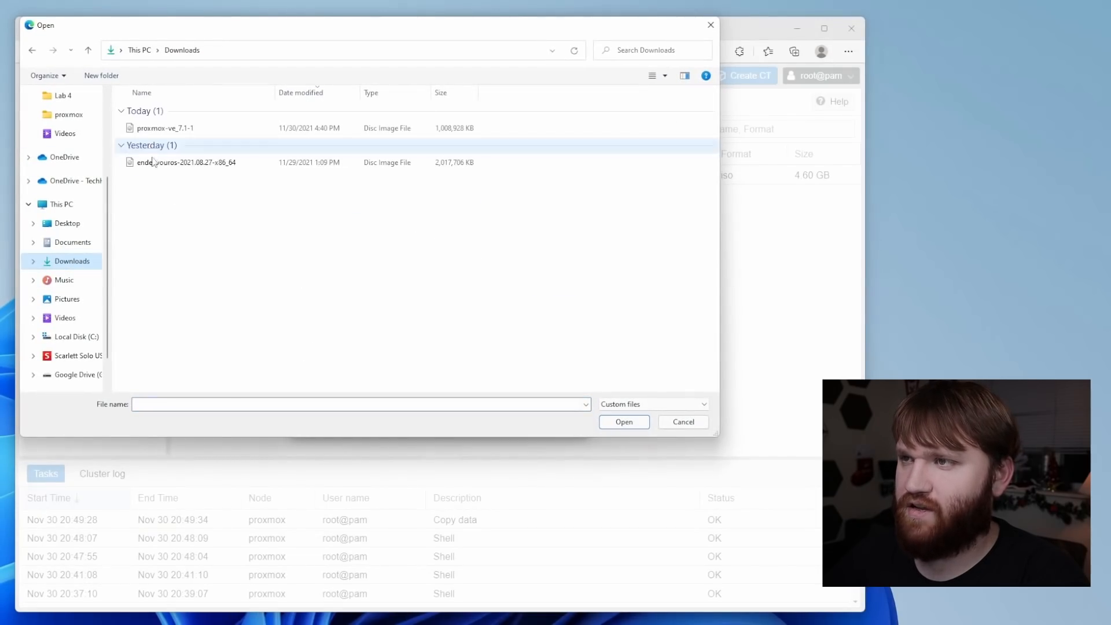
click(623, 421)
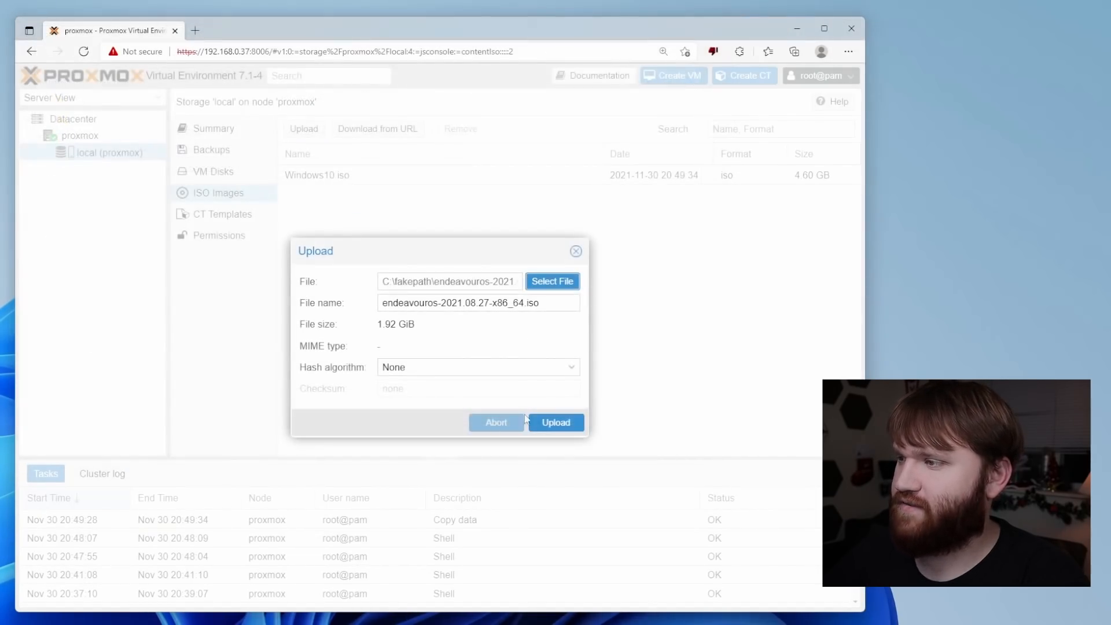
click(556, 422)
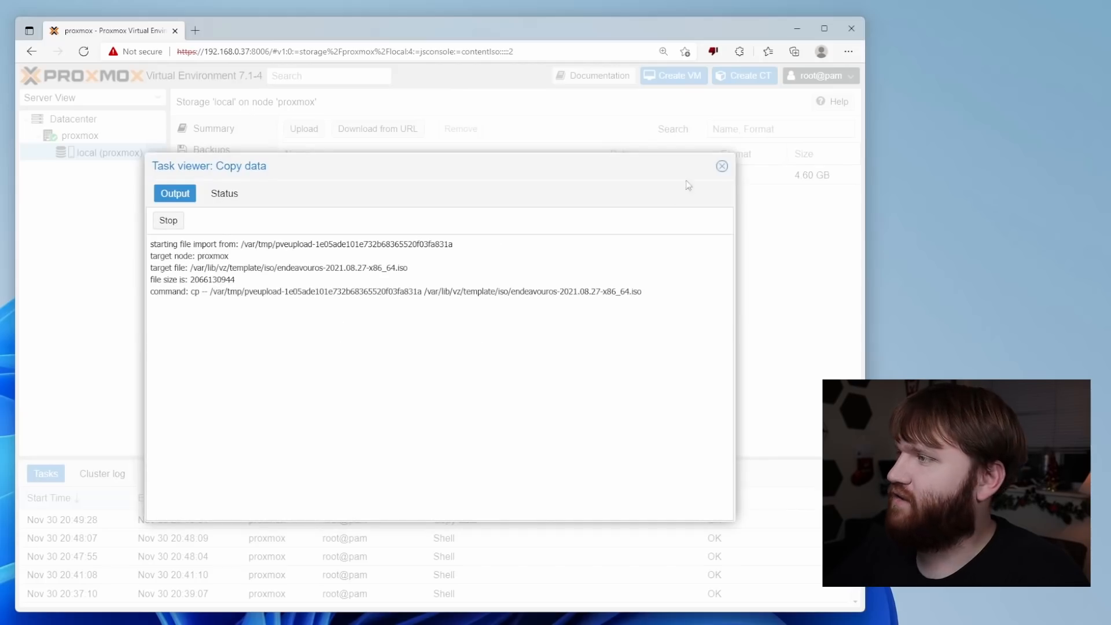
click(722, 165)
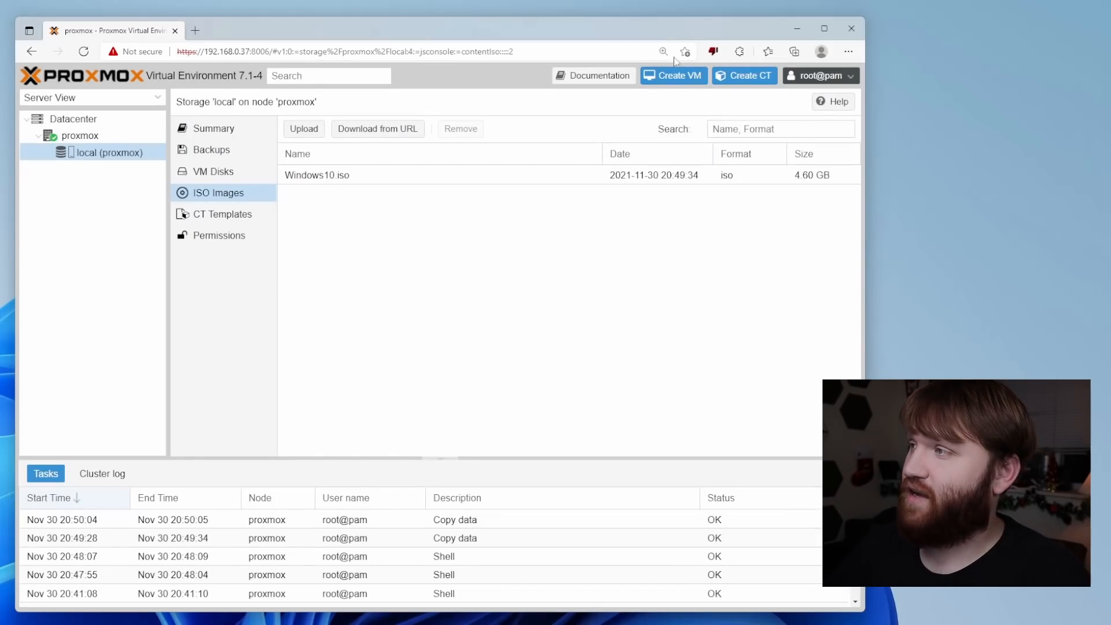
Start a new VM named Windows
click(671, 76)
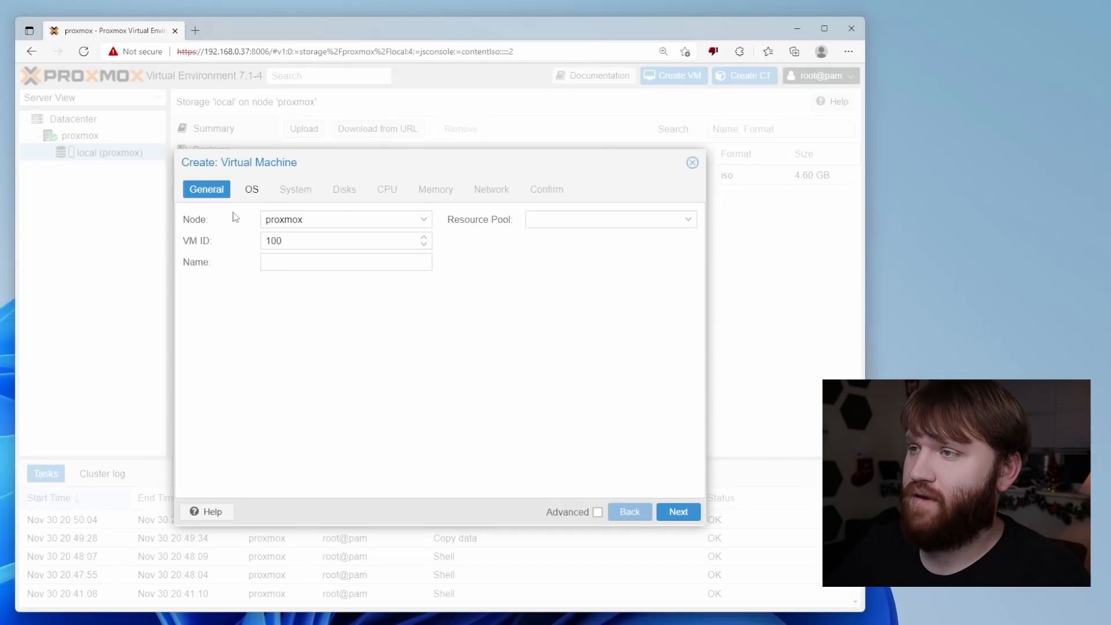
click(345, 262)
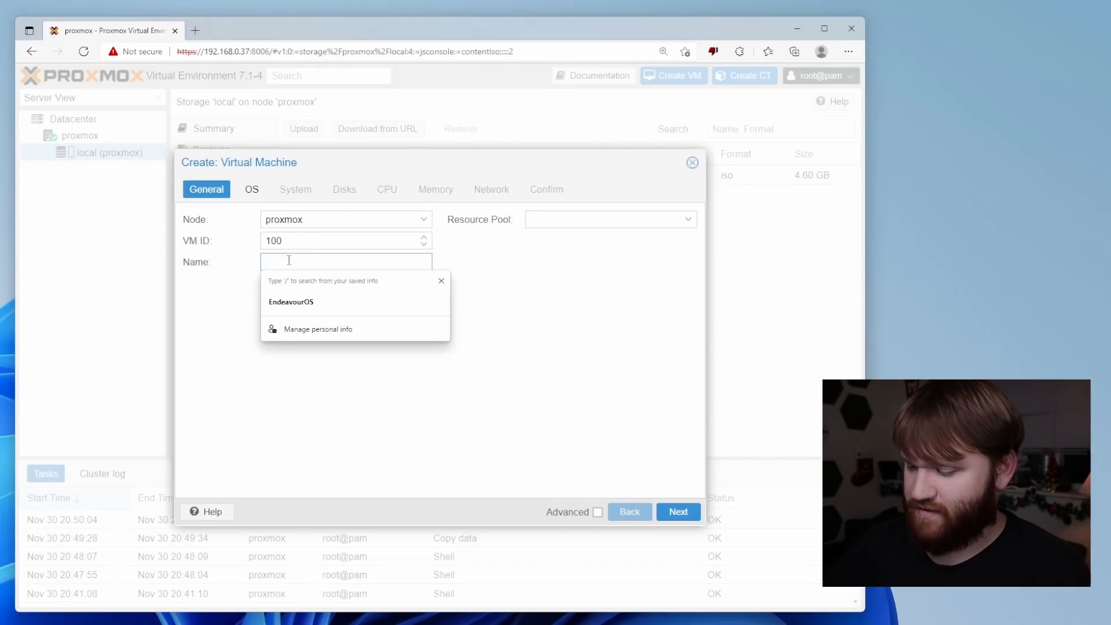
text(Windows)
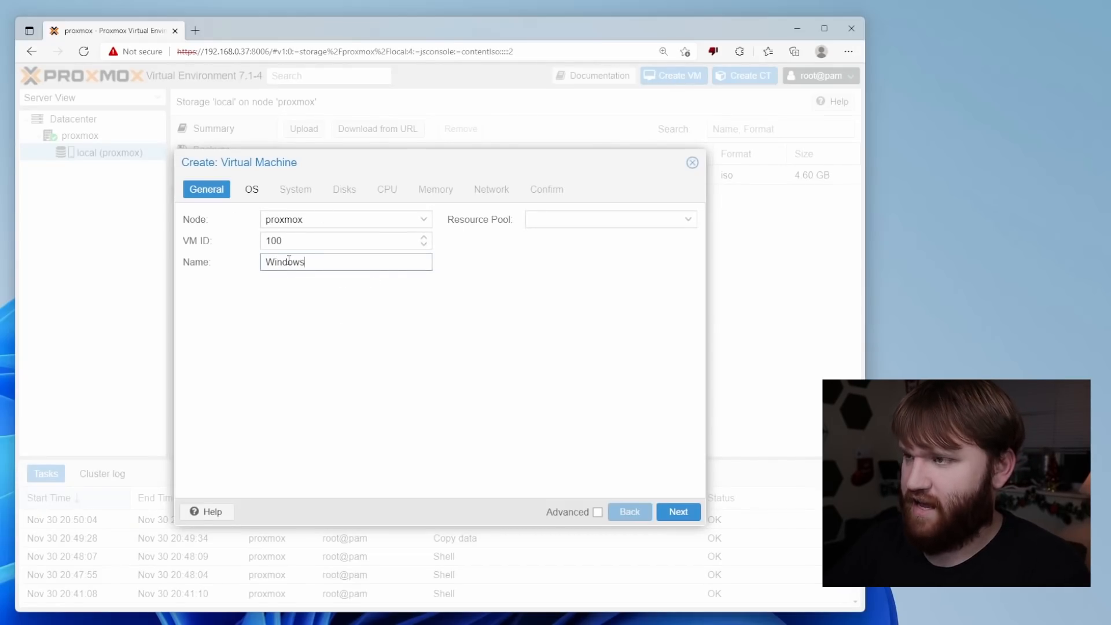
key(Backspace)
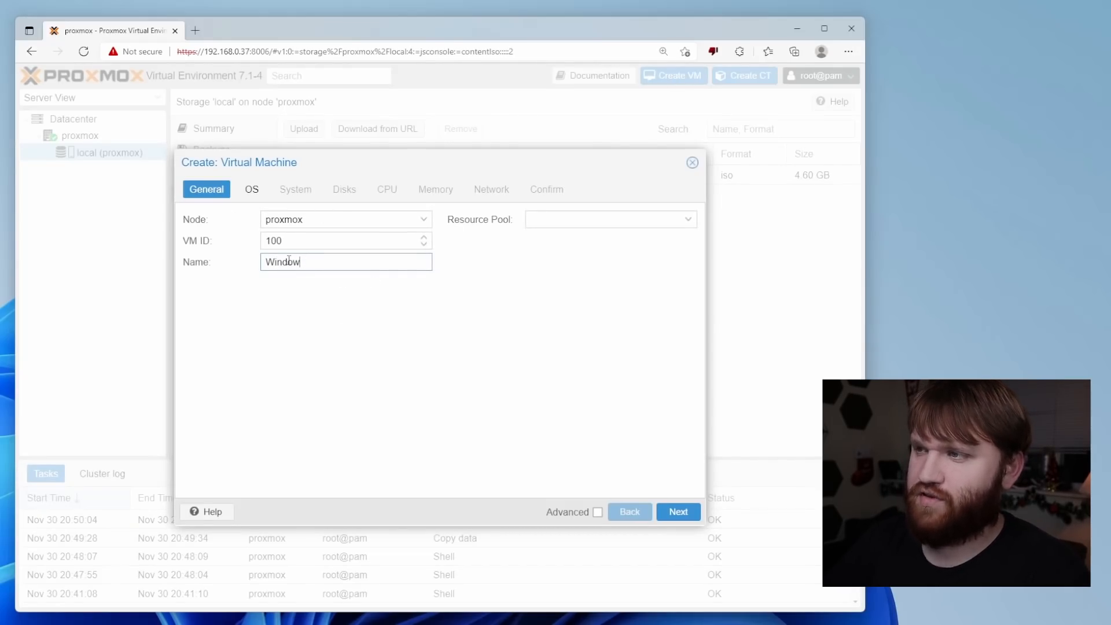
text(s)
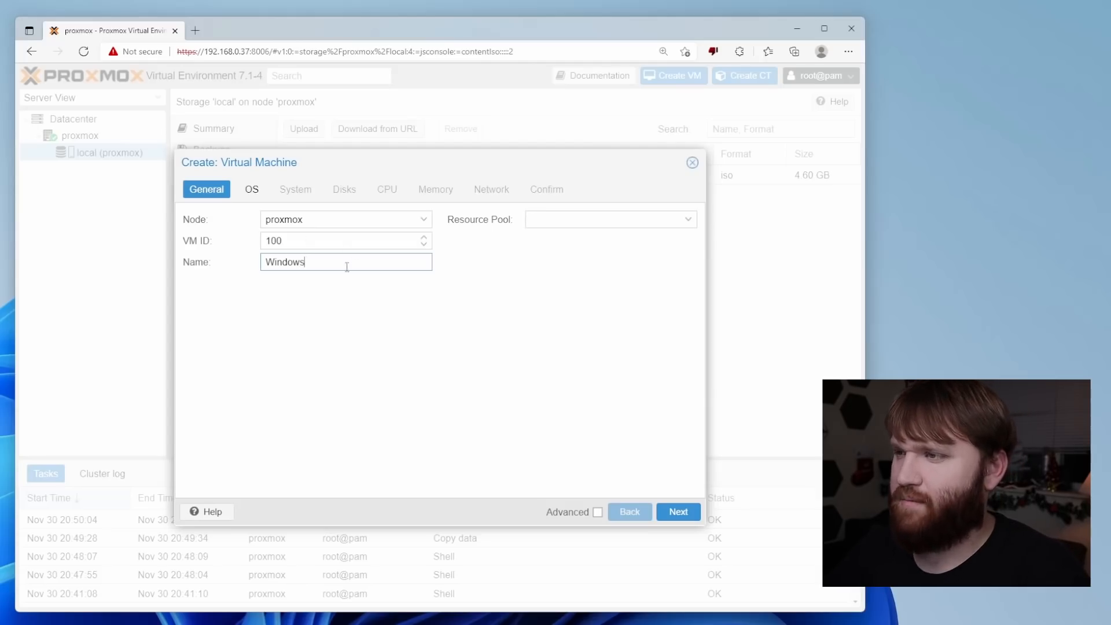
click(677, 511)
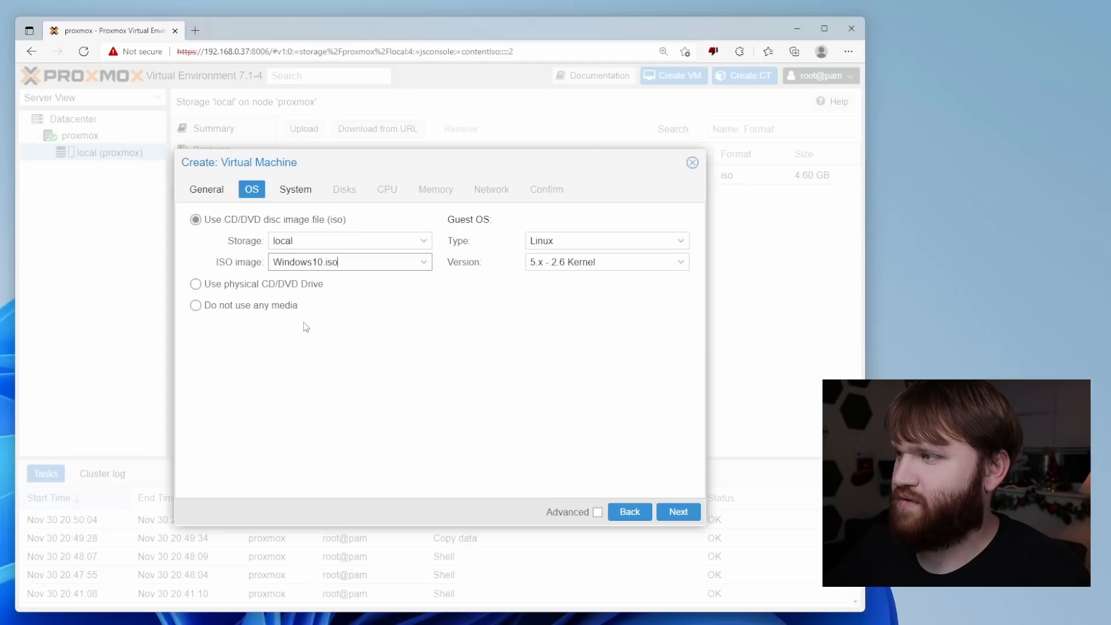
Set the guest OS to Microsoft Windows, version 10/2016/2019
click(605, 240)
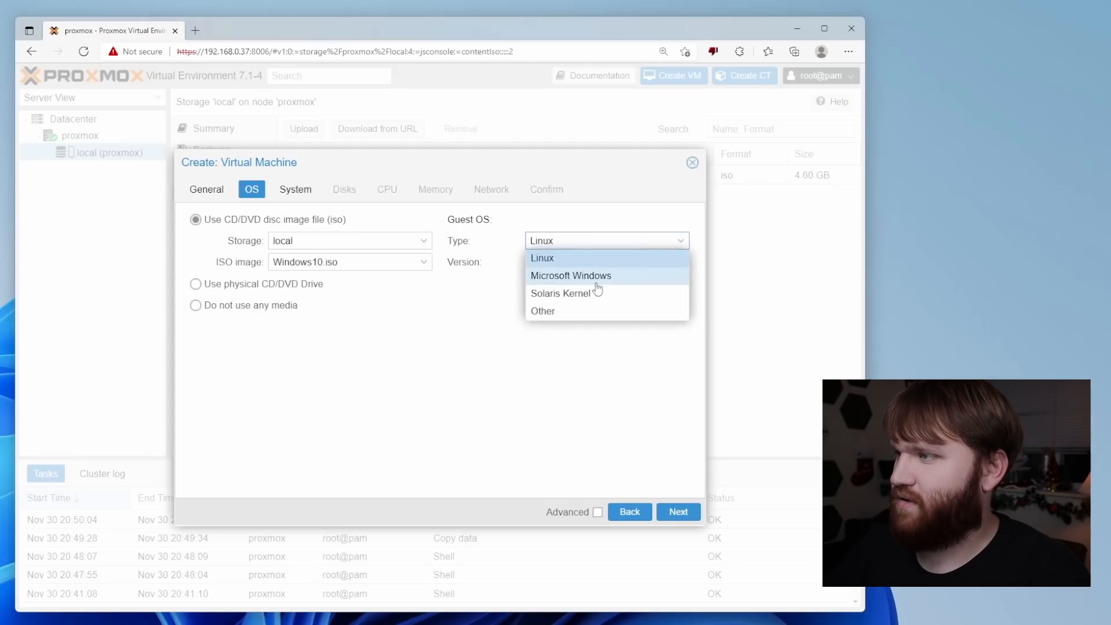
click(570, 275)
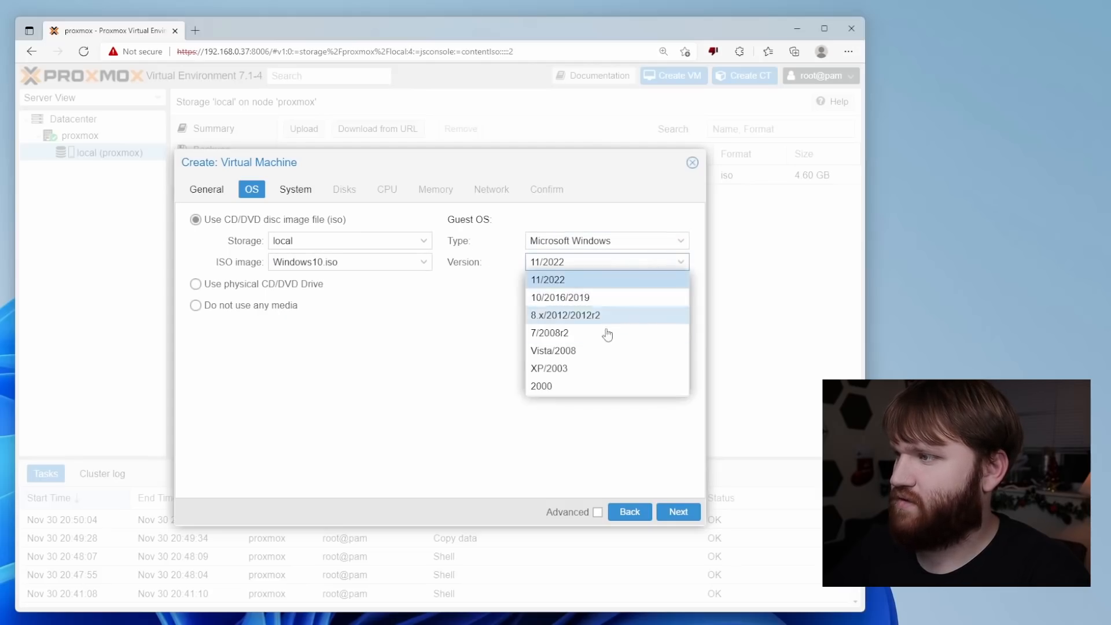
click(560, 297)
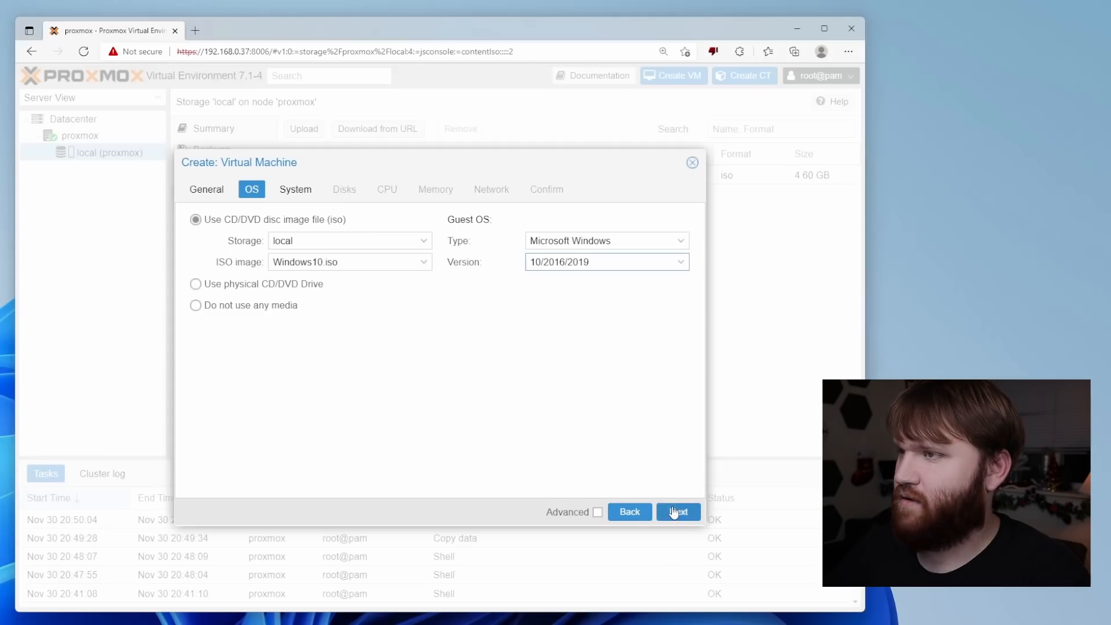
Keep the default BIOS and add a TPM stored on local storage
click(677, 511)
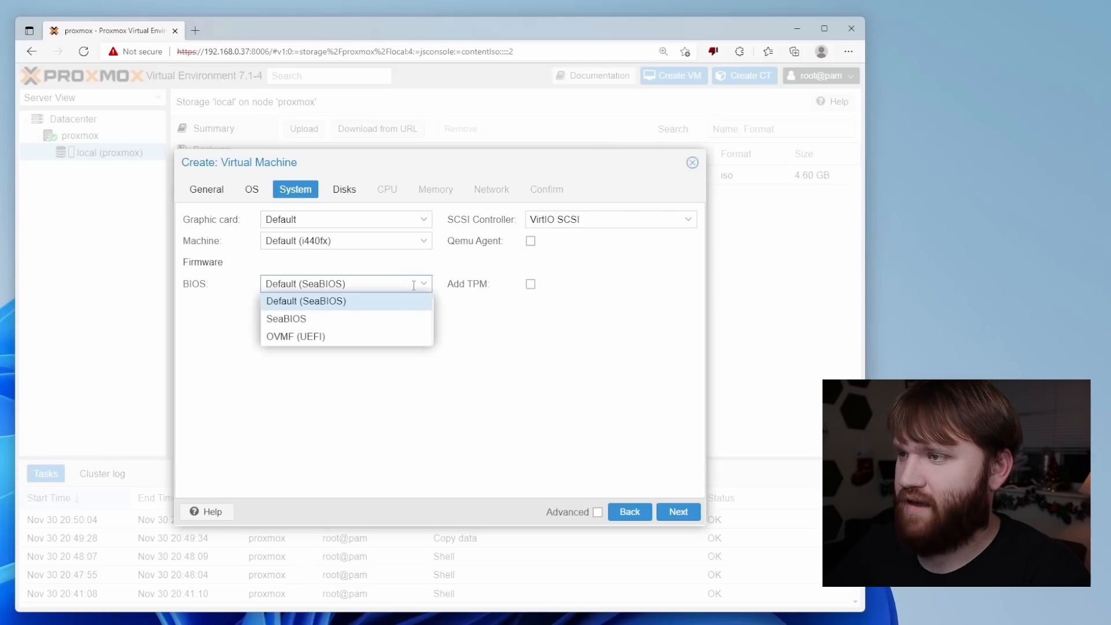
click(305, 301)
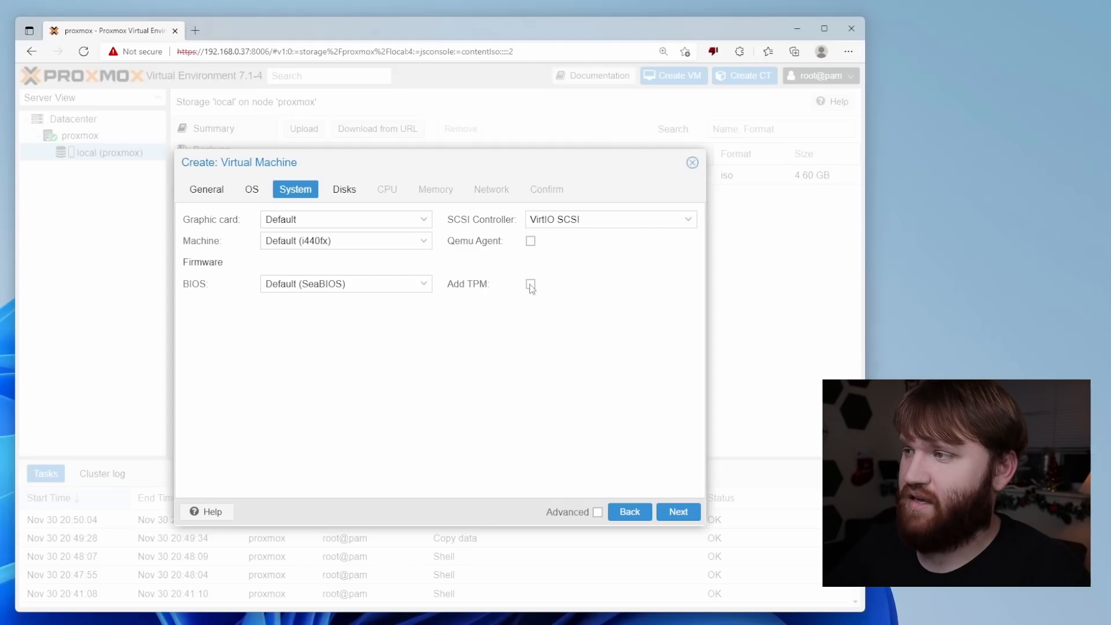
click(530, 284)
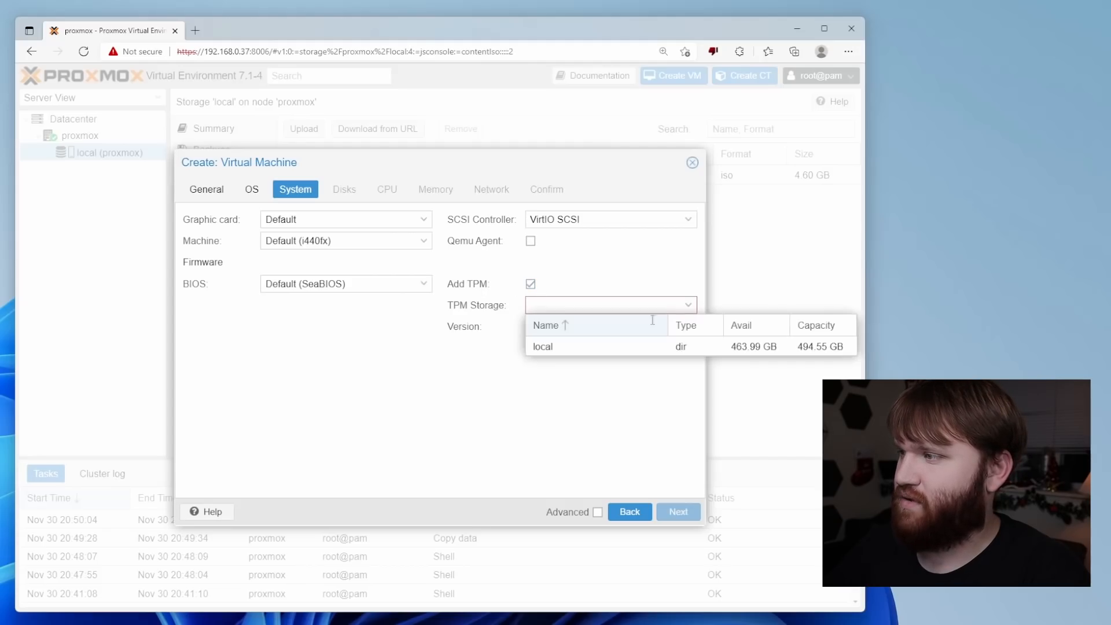
click(541, 346)
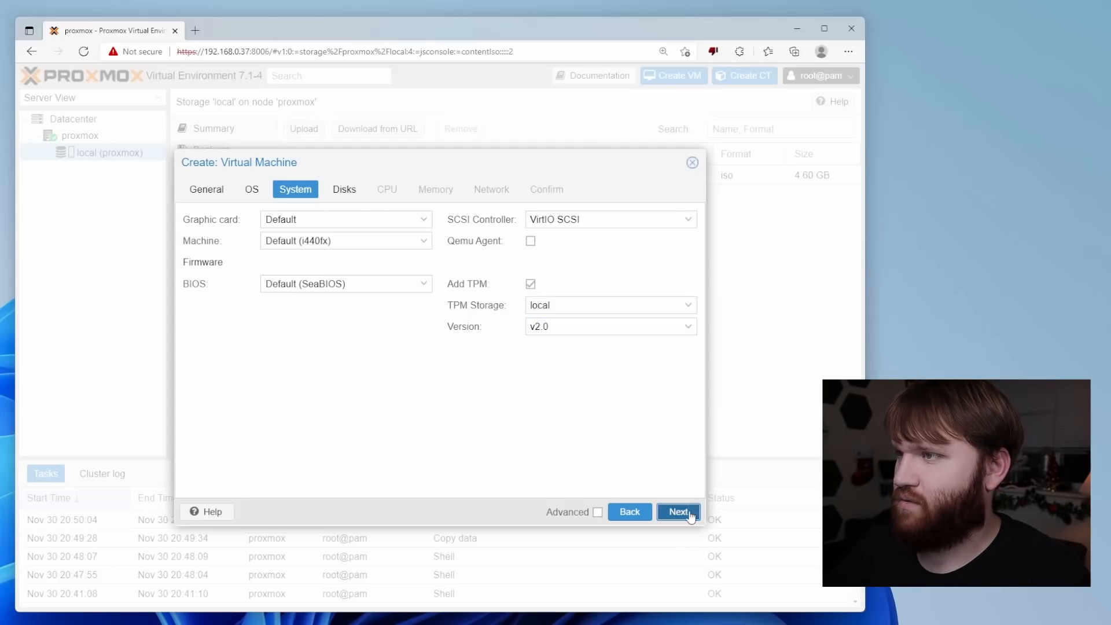
Set the disk size to 128 GiB and the CPU cores to 4
click(678, 511)
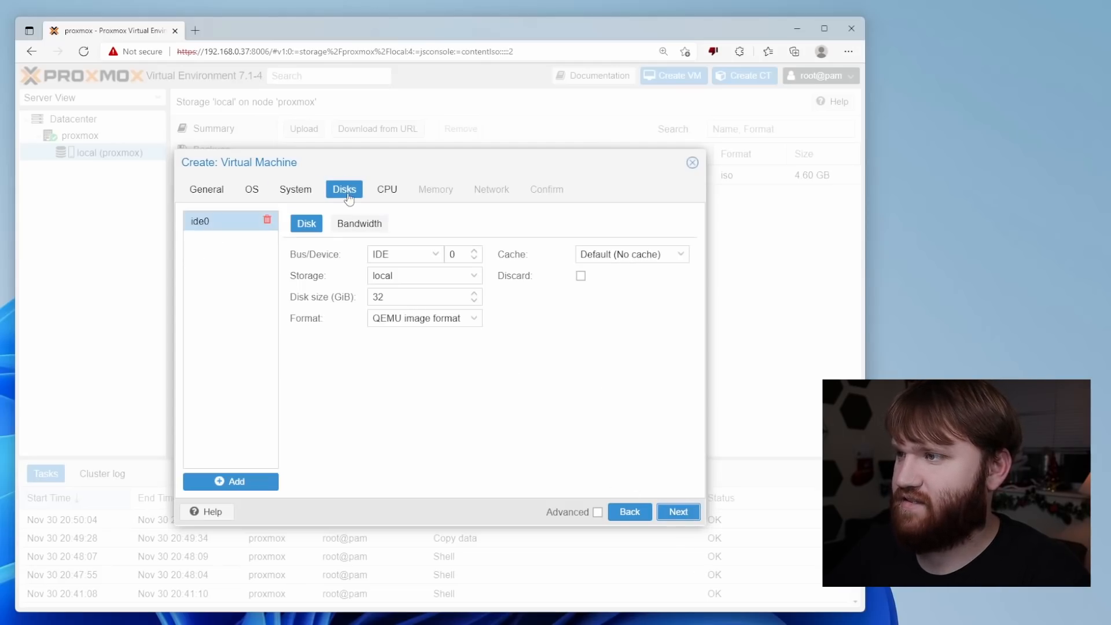
click(422, 296)
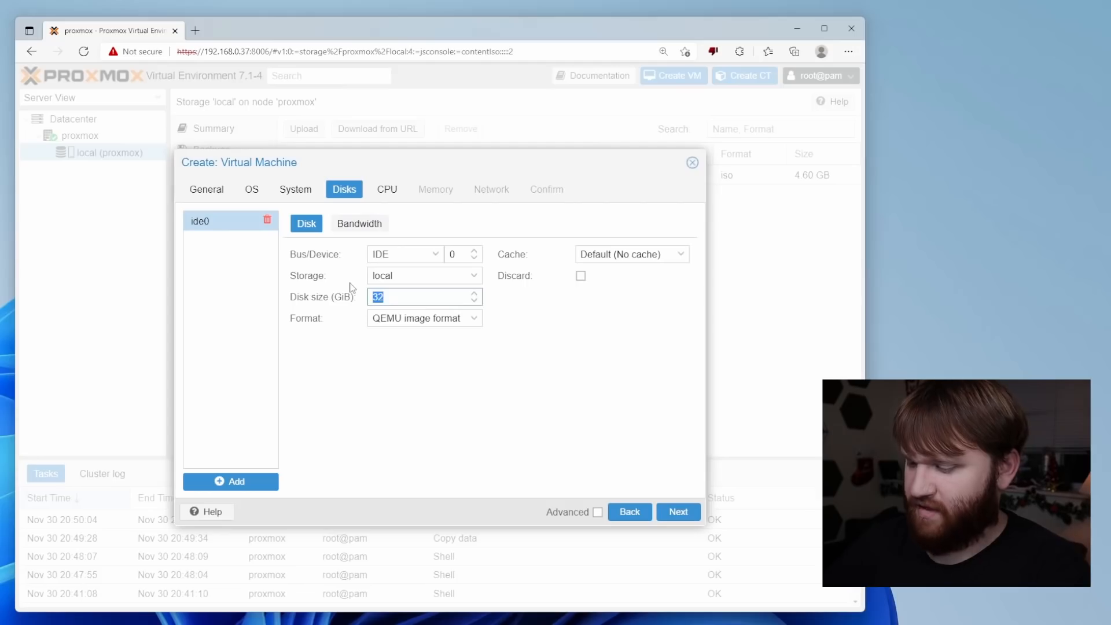
text(128)
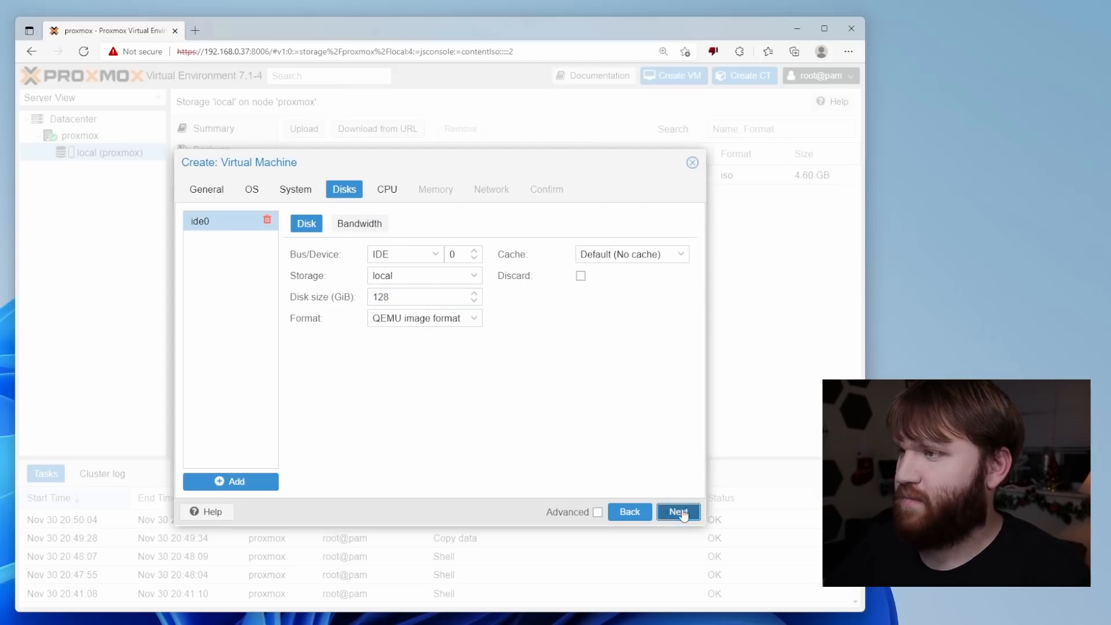
click(677, 511)
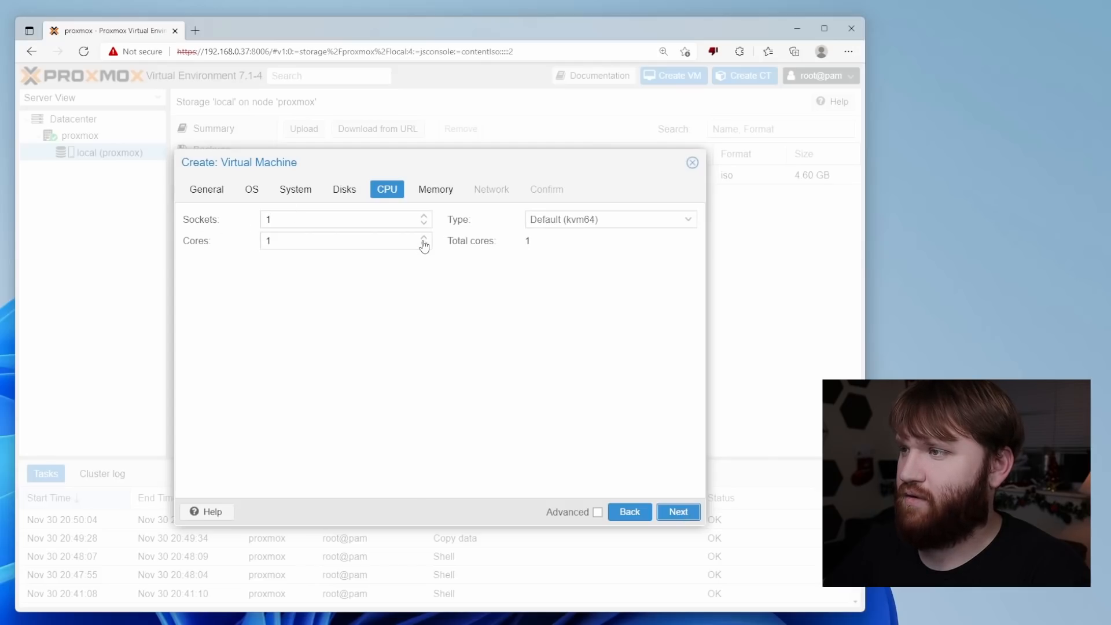
text(4)
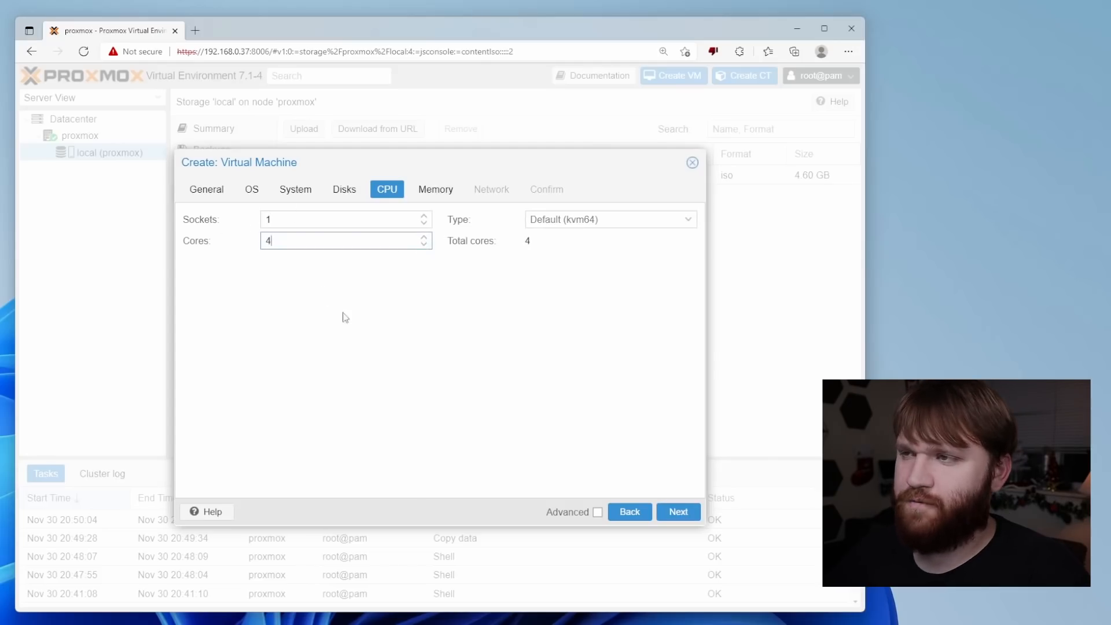
mouse_move(361, 363)
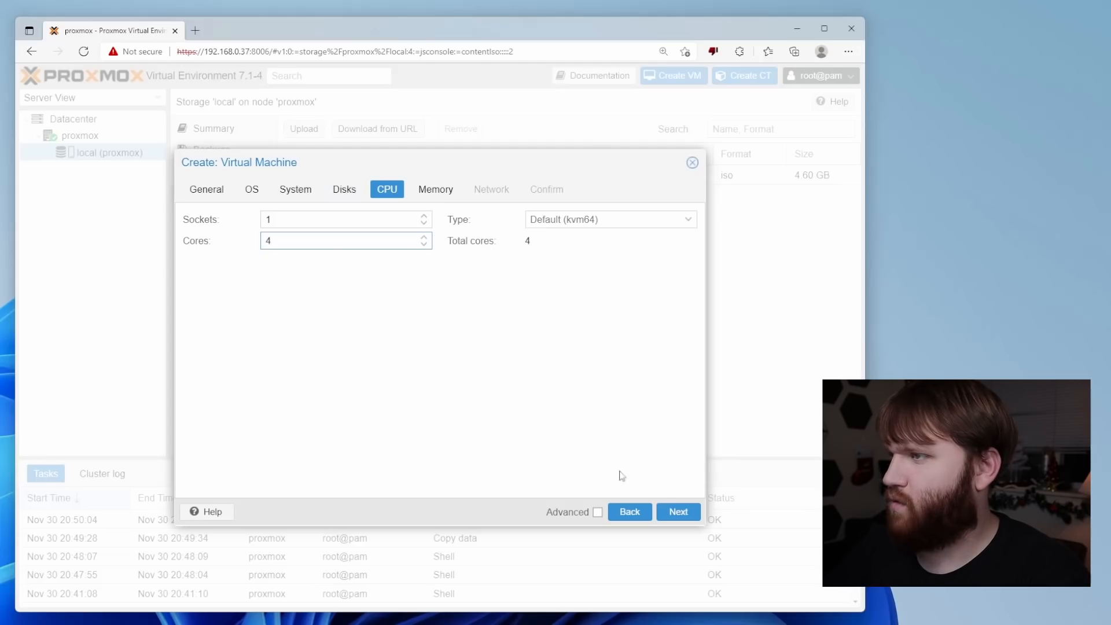
Set memory to 12288 MiB, keep default networking and proceed to the Confirm summary
click(677, 511)
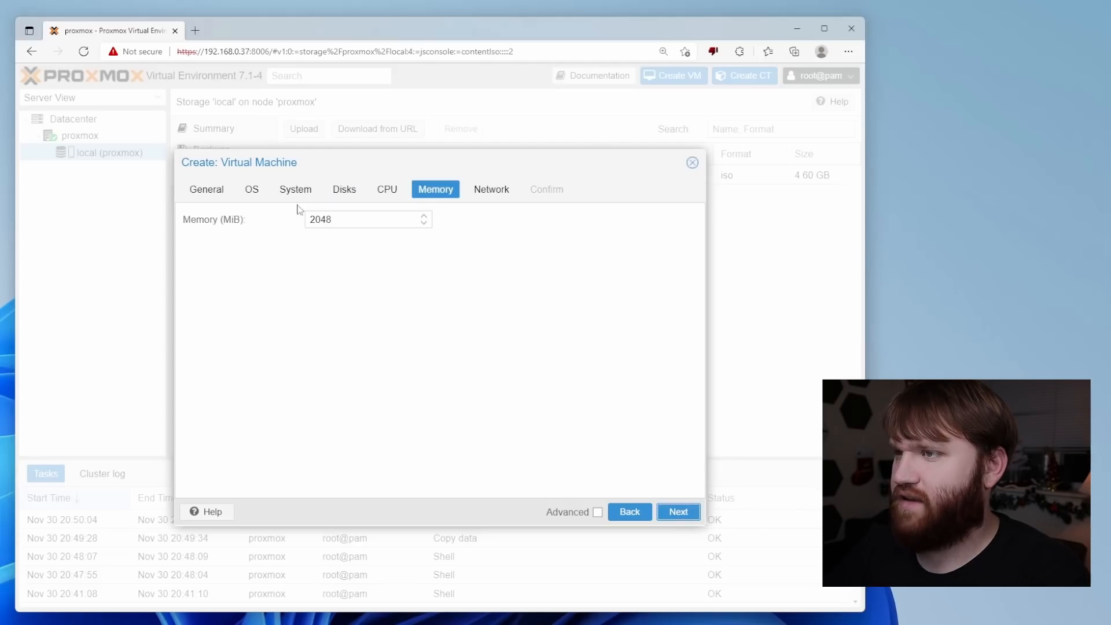
click(367, 219)
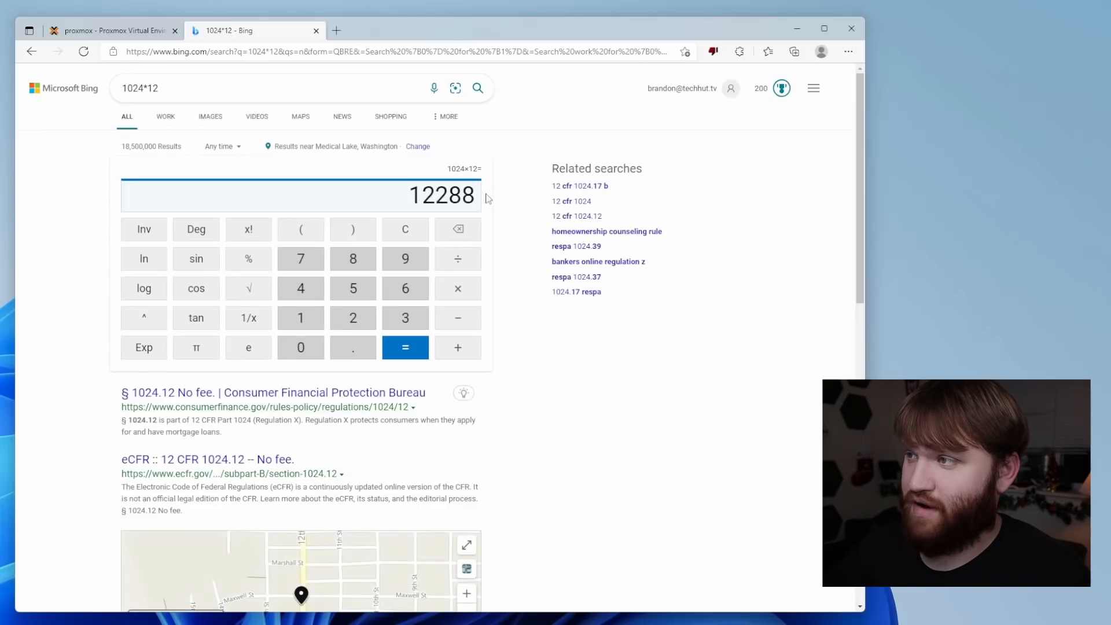
click(110, 31)
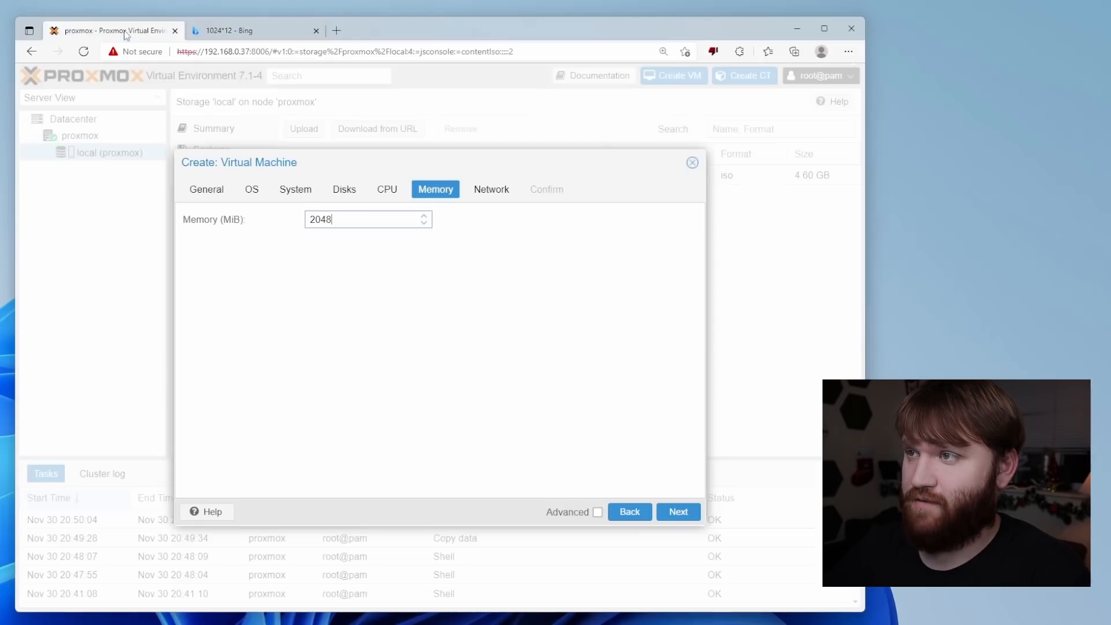
text(12288)
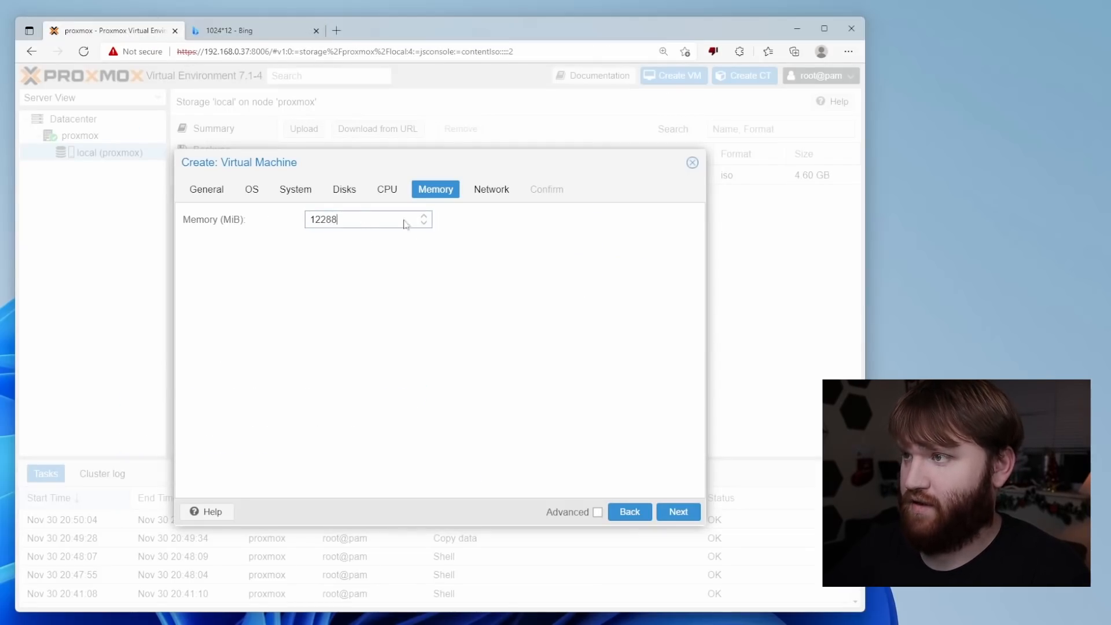
click(677, 512)
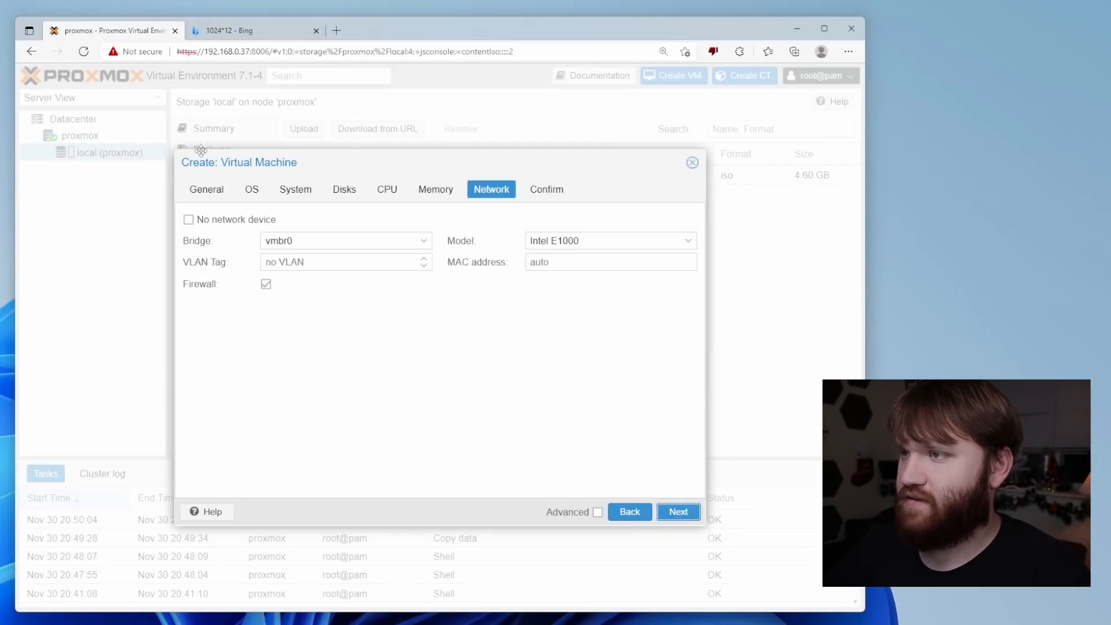
click(677, 512)
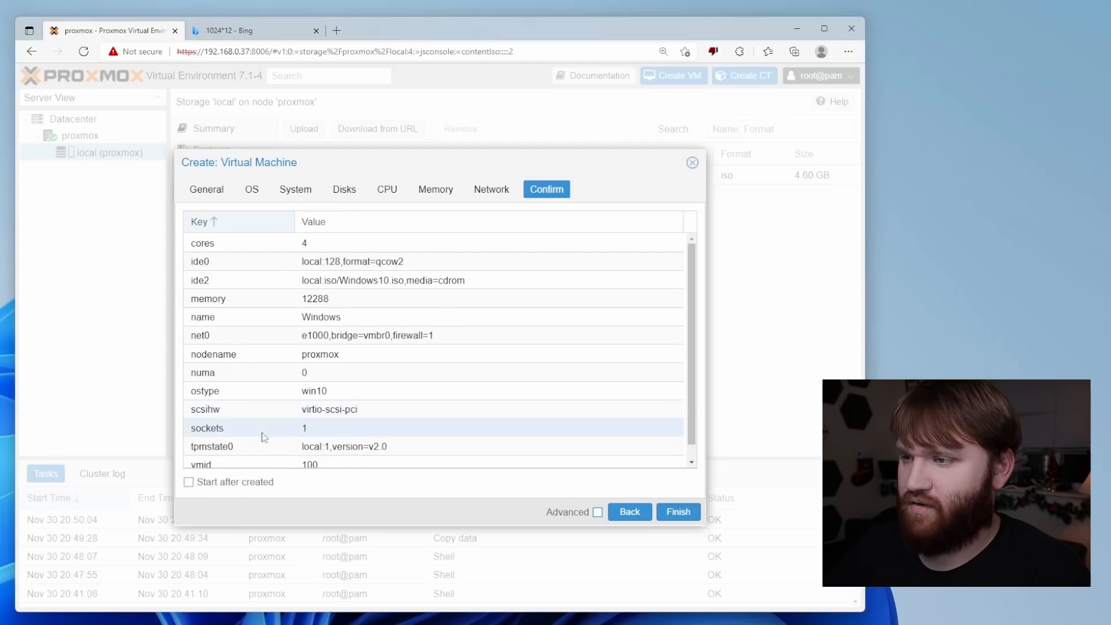
Bring up VM 100 (Windows) and scroll its Summary showing 4 CPUs and 12 GiB memory
click(675, 512)
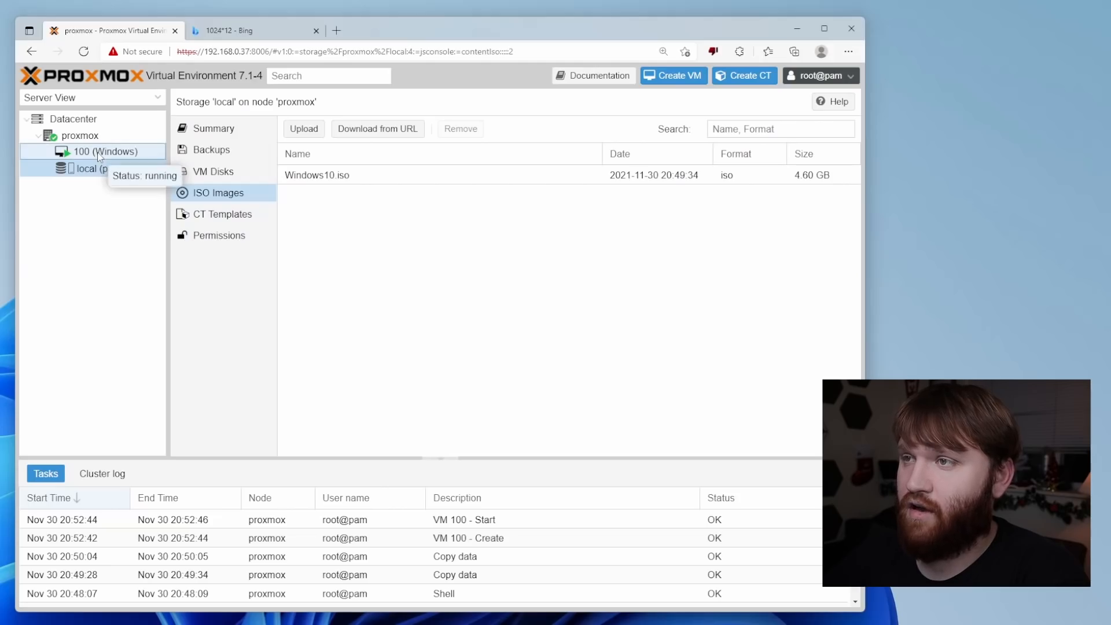
click(105, 151)
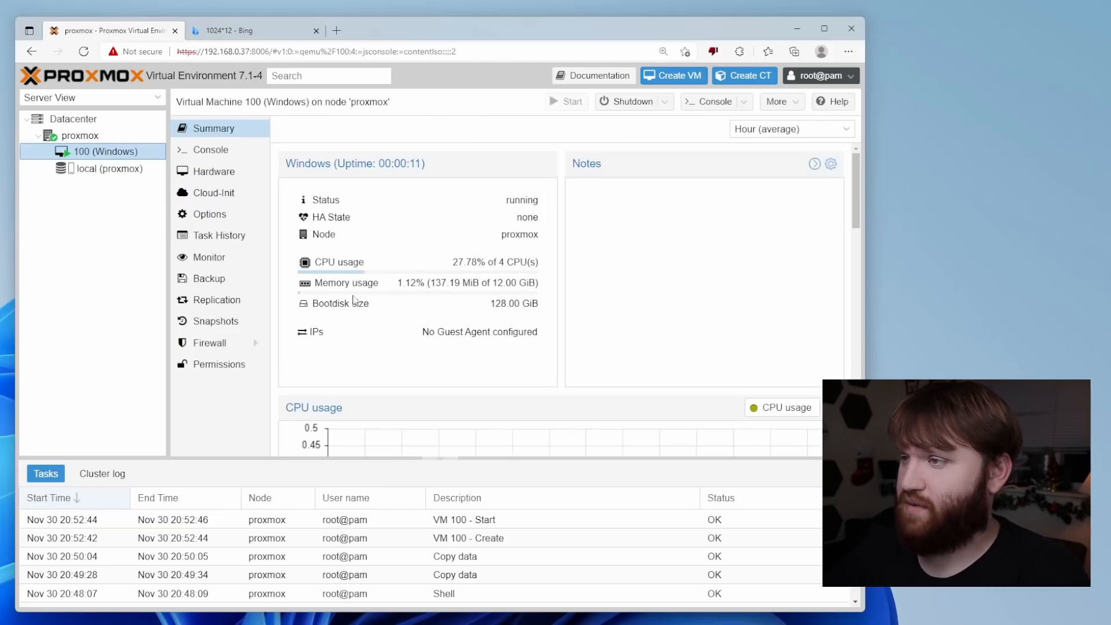
scroll(down, 3)
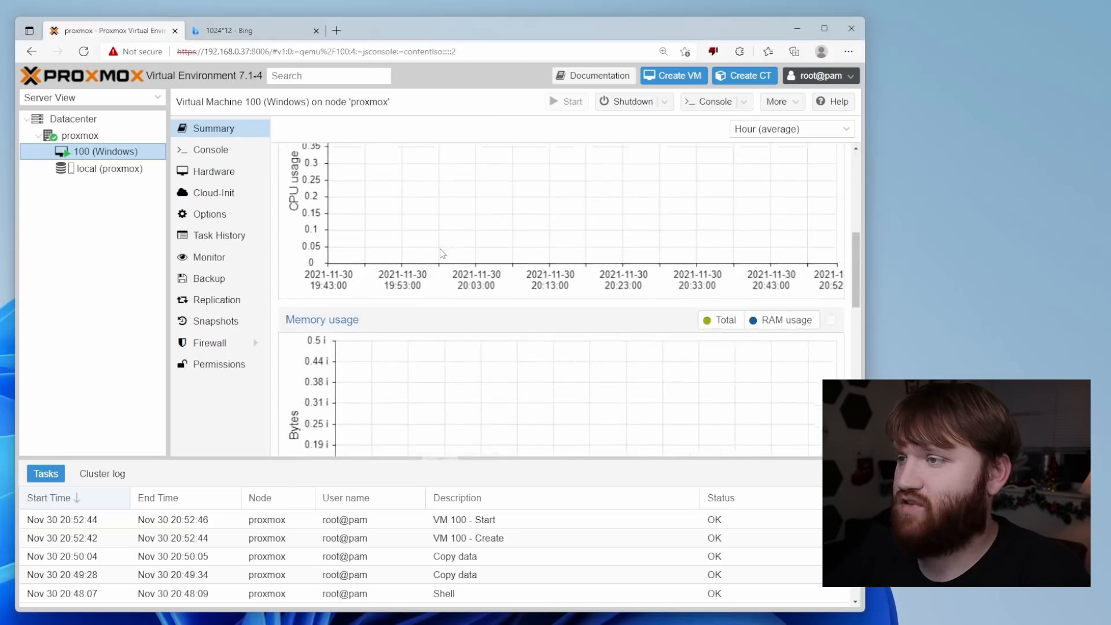
scroll(down, 3)
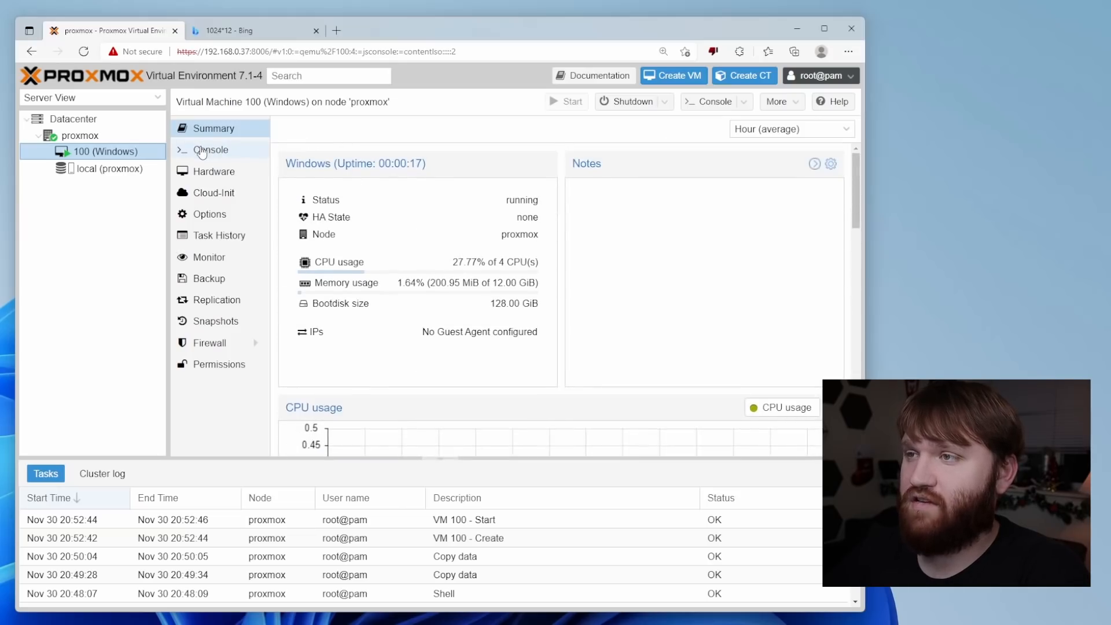
In VM 100's console, accept default language settings and begin Windows Setup with Install now
click(213, 149)
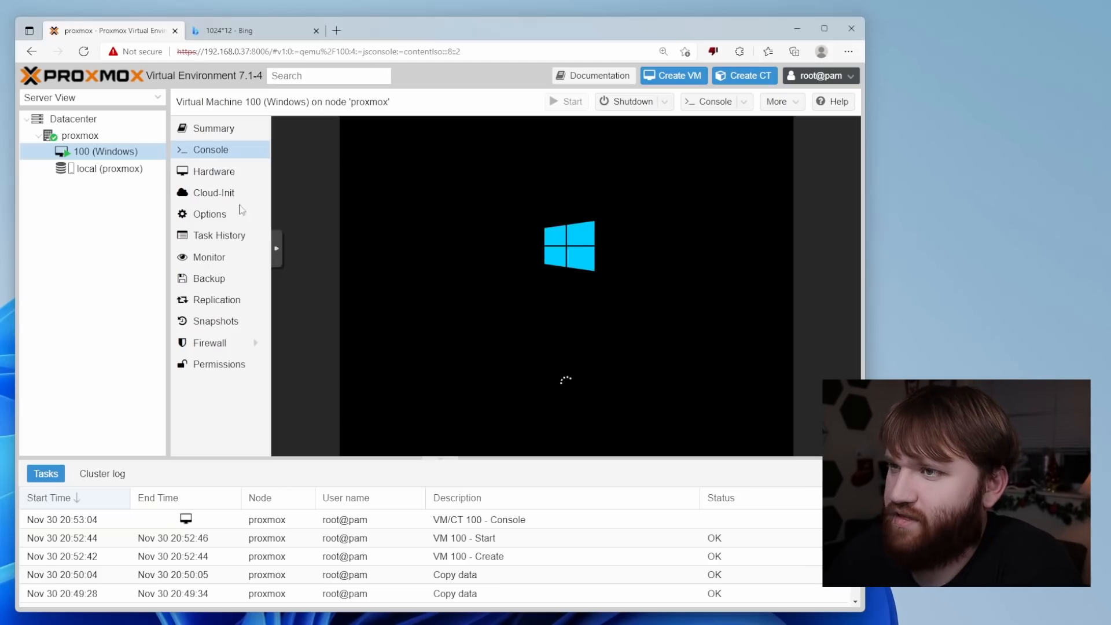
click(80, 135)
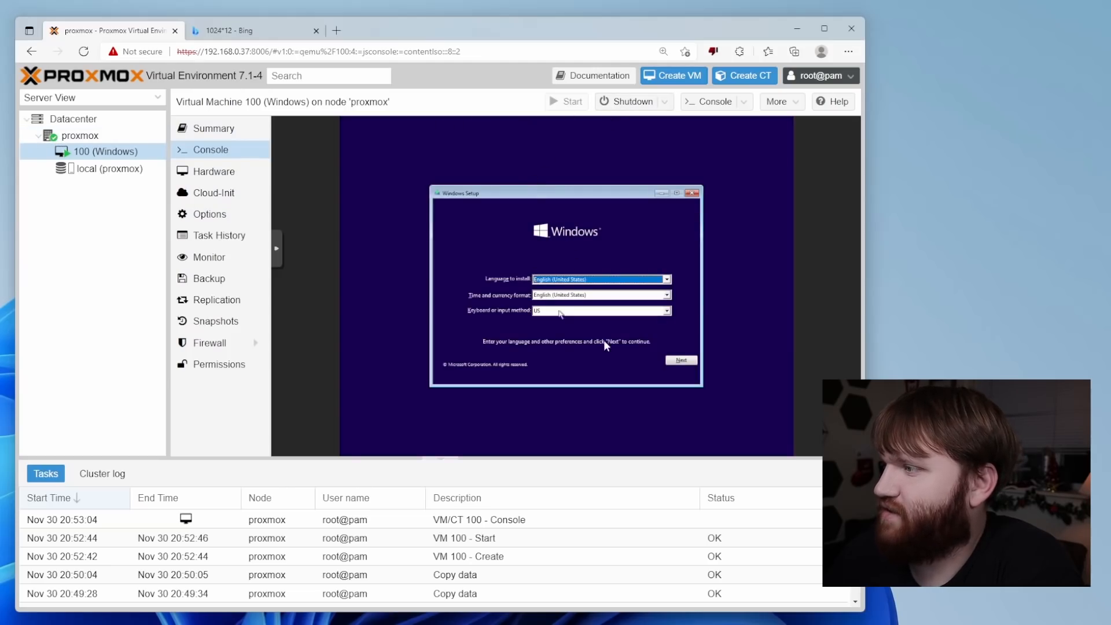
click(679, 360)
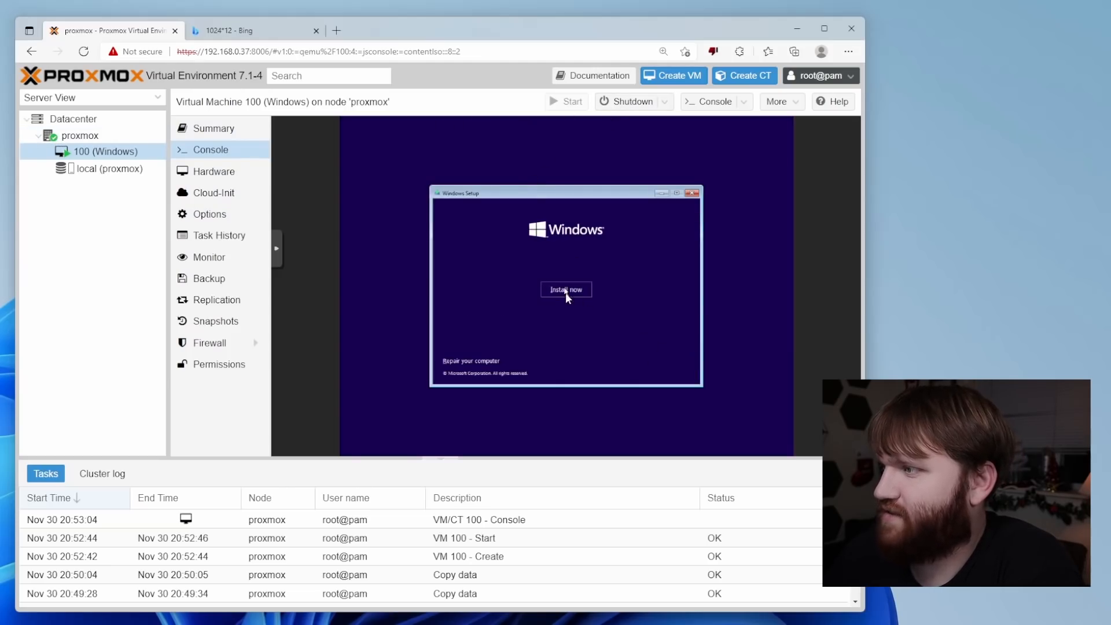
click(564, 289)
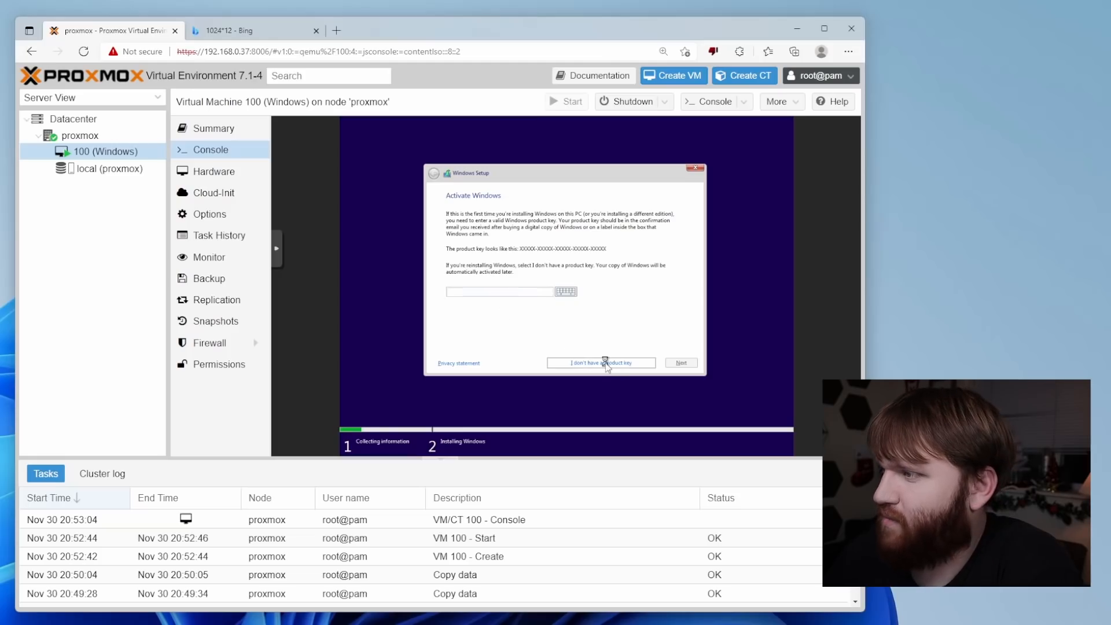
Skip the product key, choose Windows 10 Education and accept the license terms
click(599, 362)
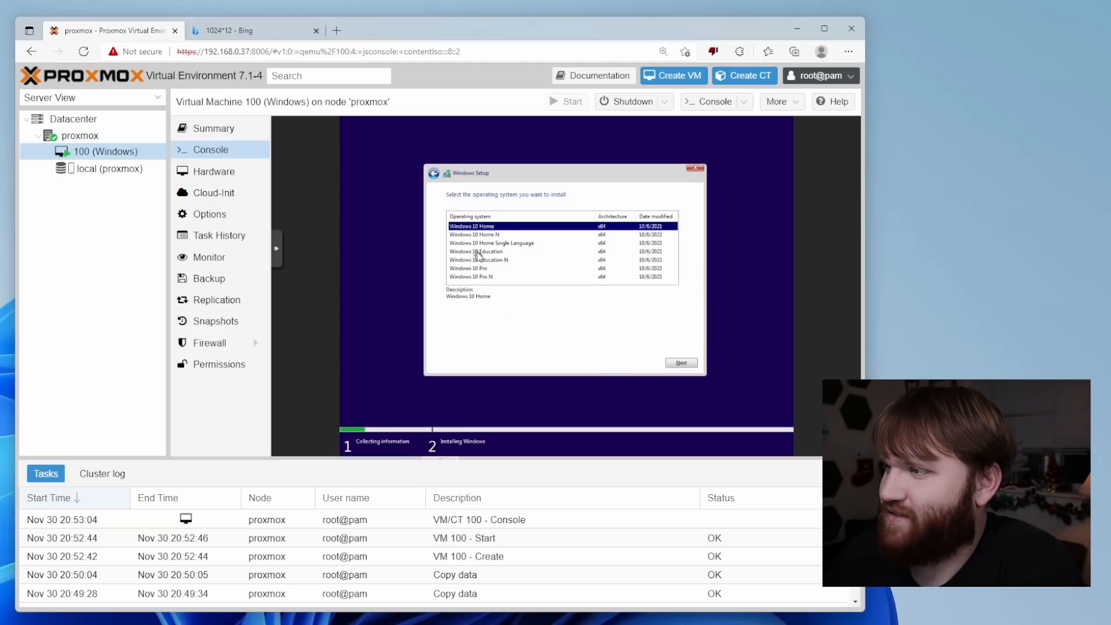
click(478, 251)
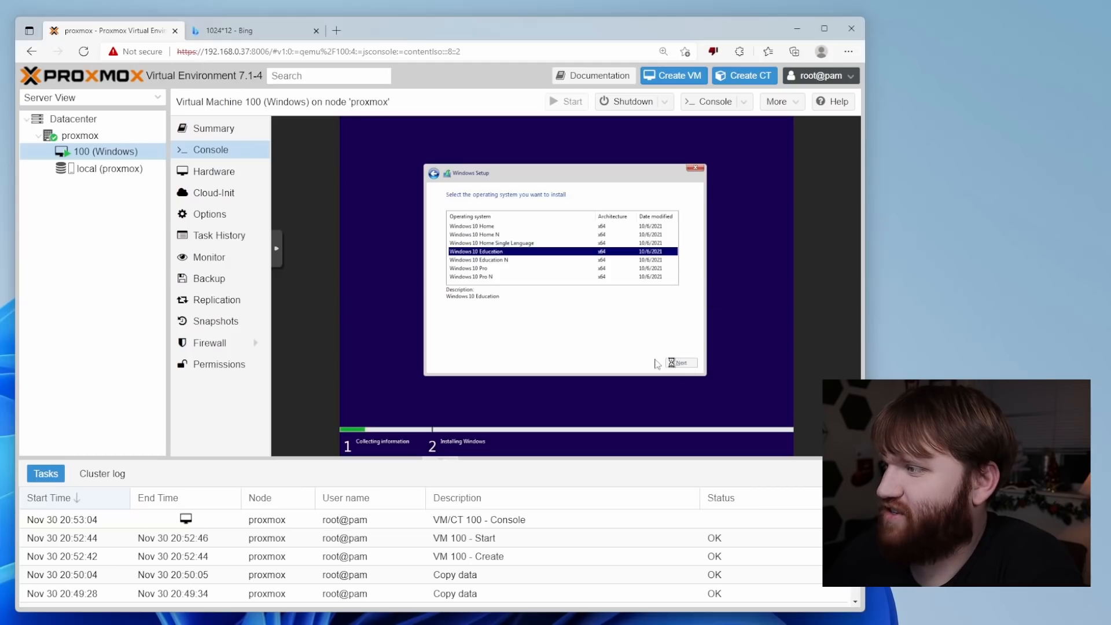
click(679, 362)
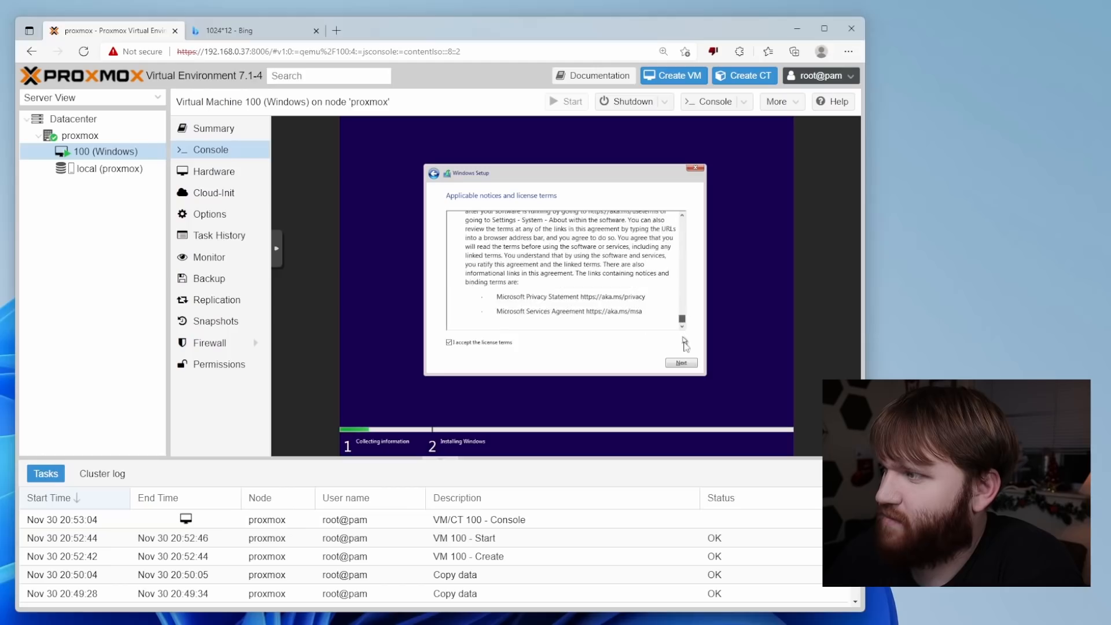
click(679, 363)
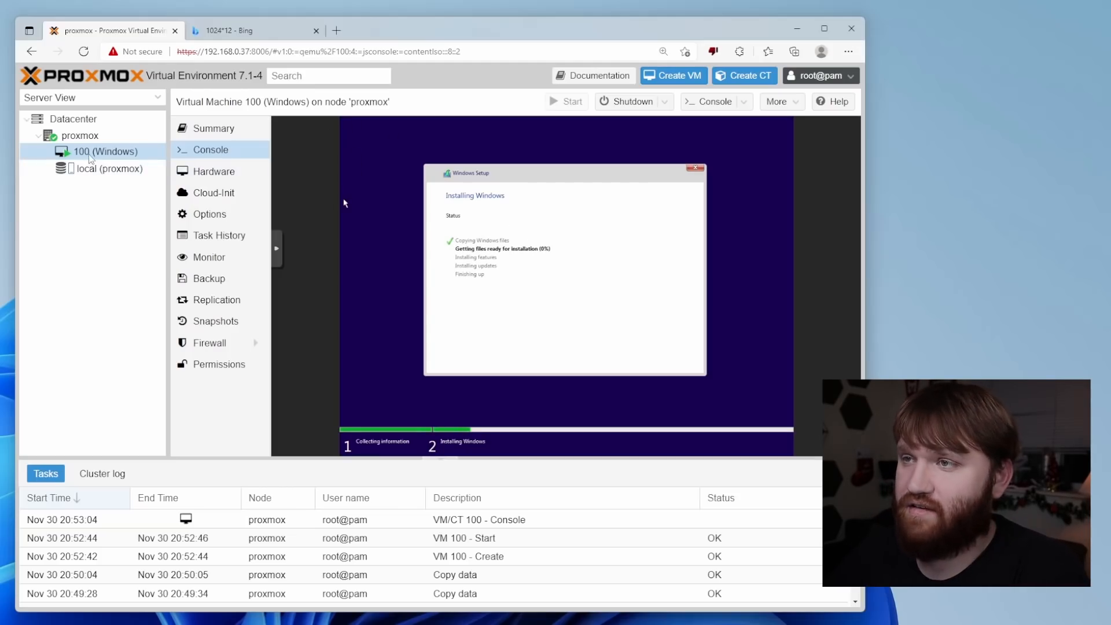
Create a new VM named EndeavourOS through the Create VM wizard on the host node
click(78, 136)
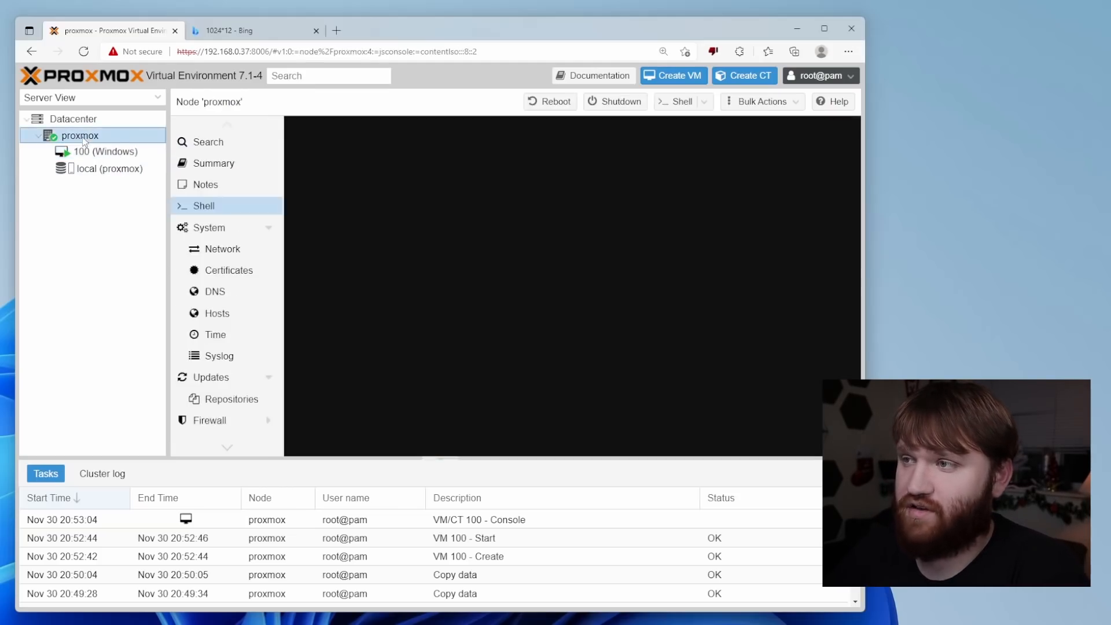
click(106, 151)
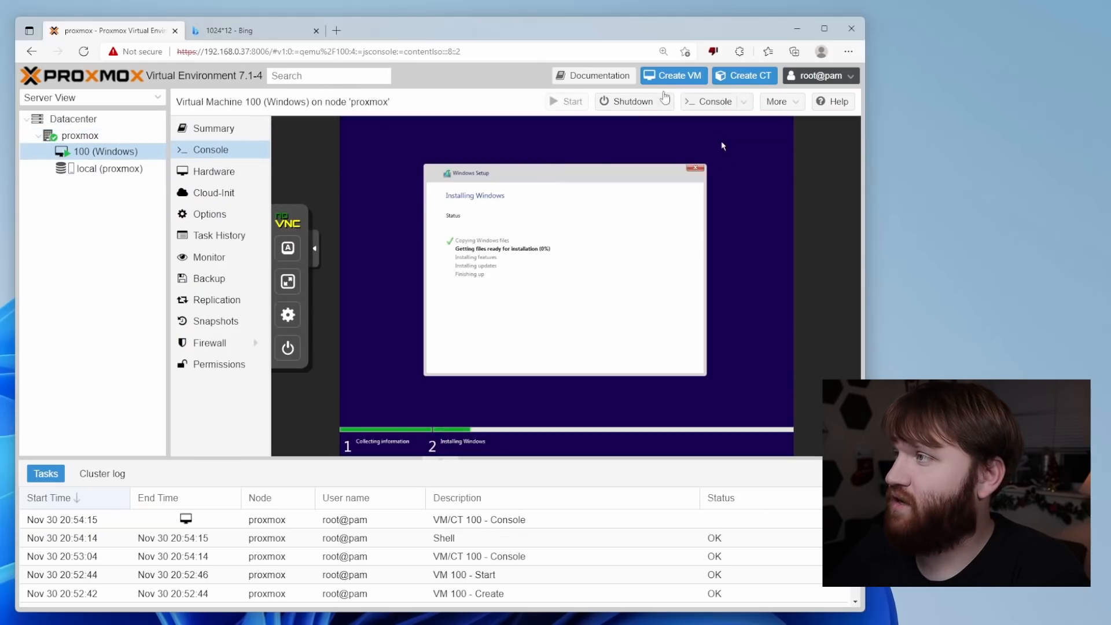
click(672, 76)
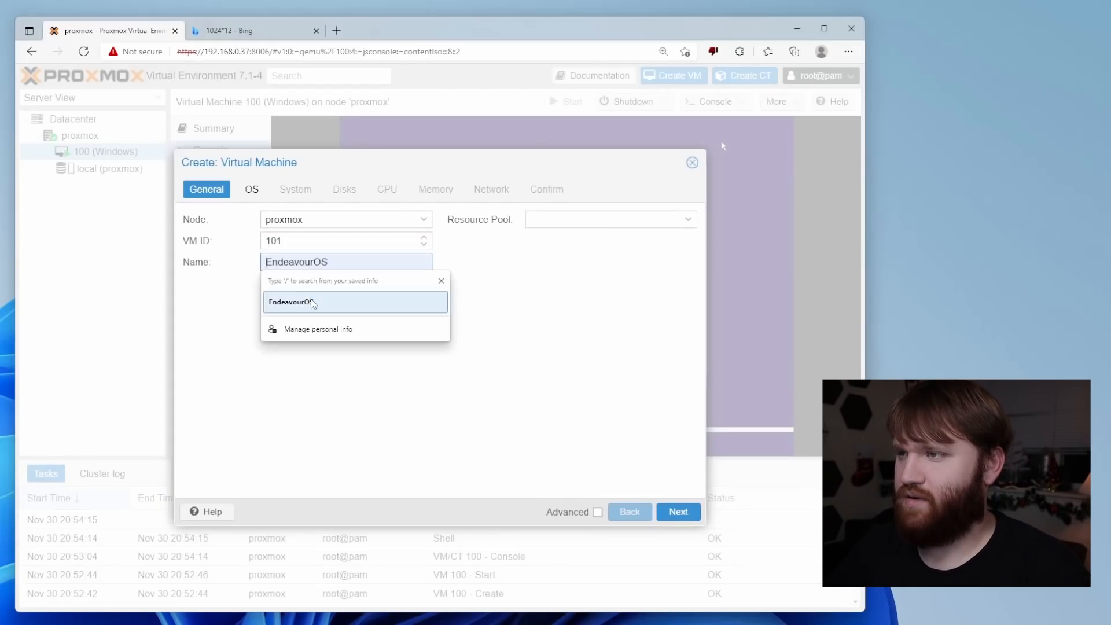
click(420, 310)
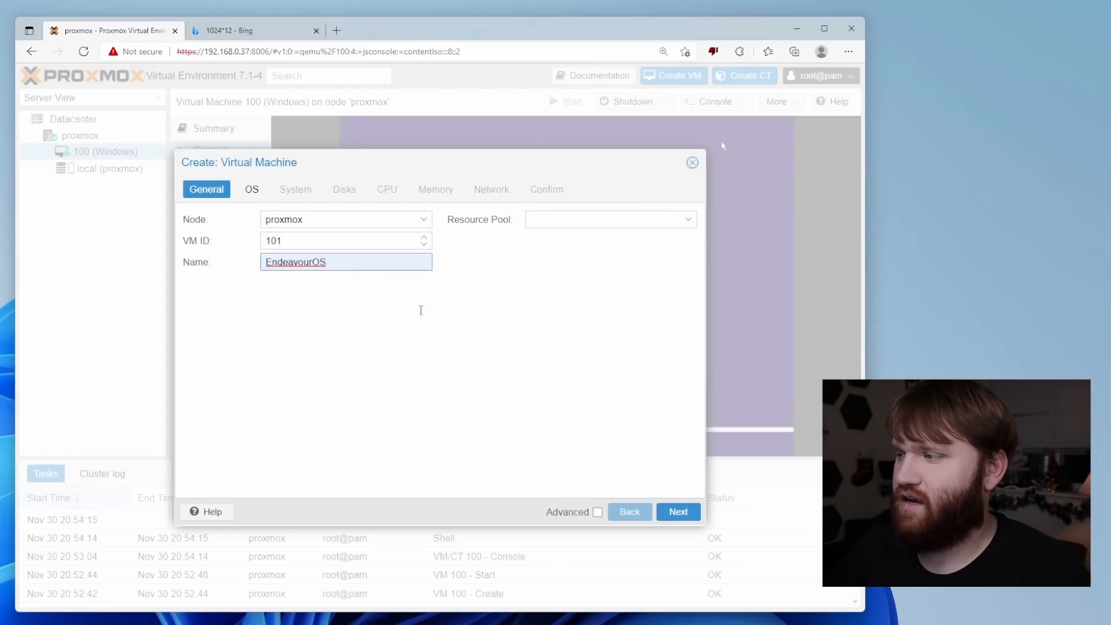
click(251, 188)
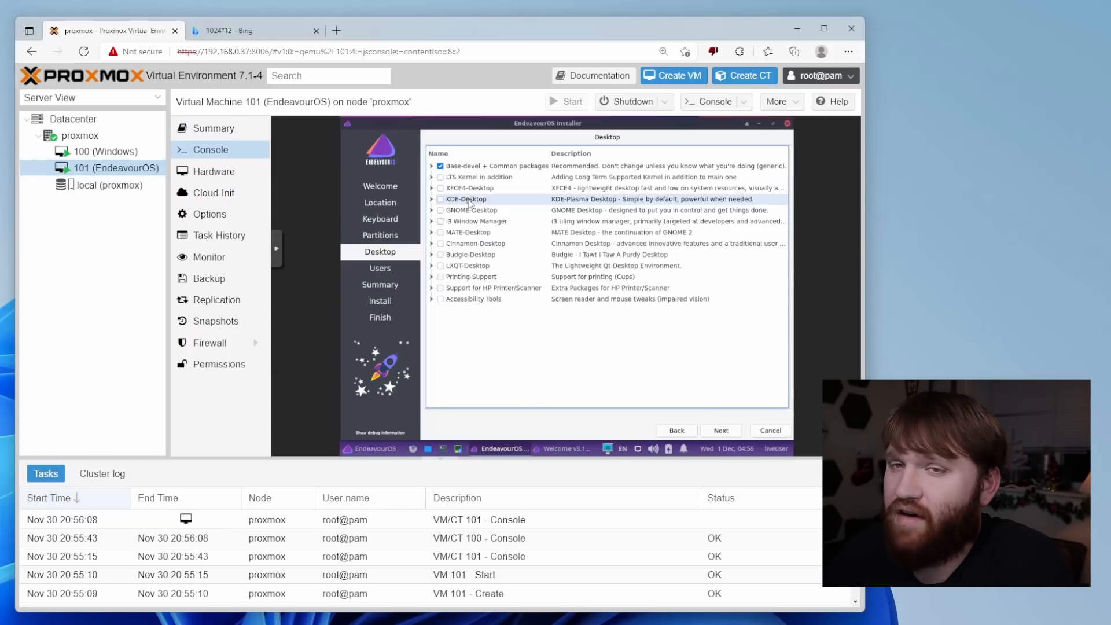
mouse_move(475, 243)
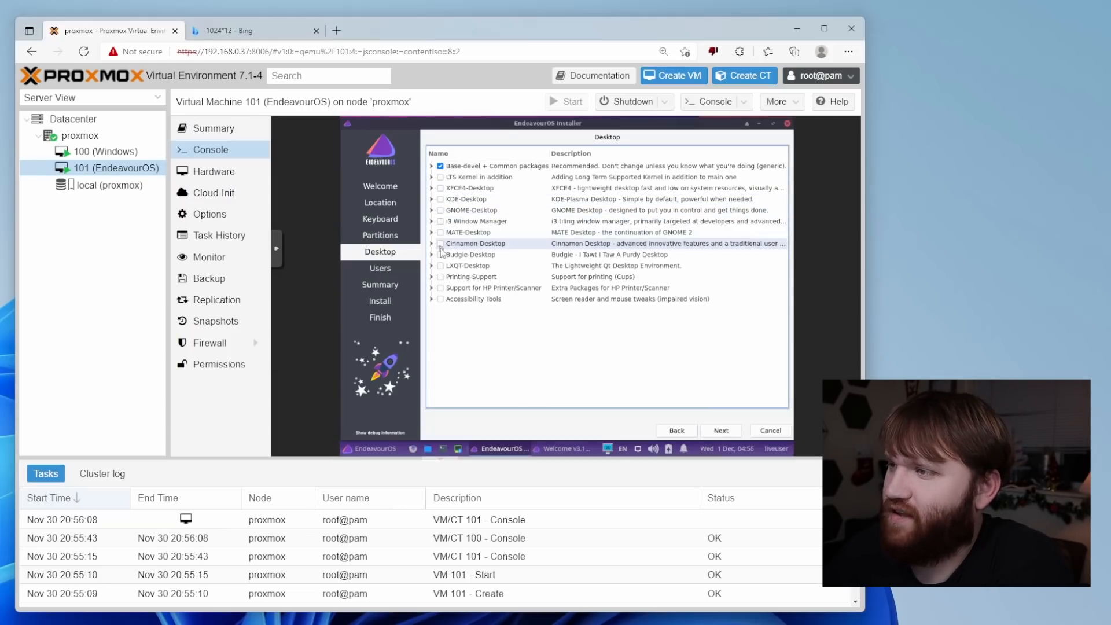
Choose a desktop environment in the EndeavourOS installer and move on to the Users step
click(440, 243)
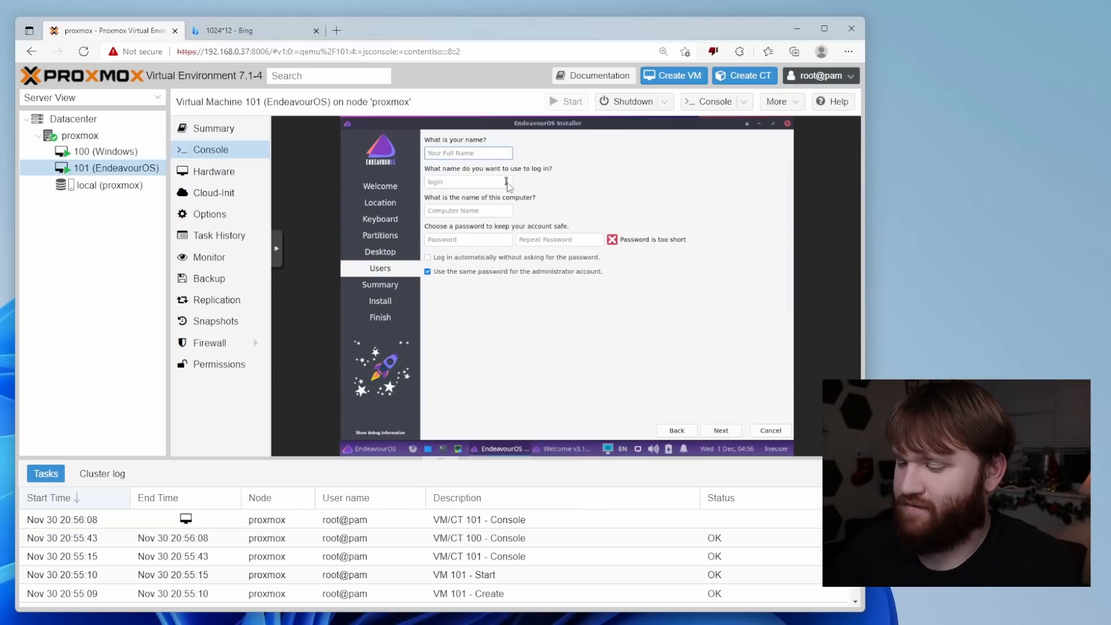
click(78, 136)
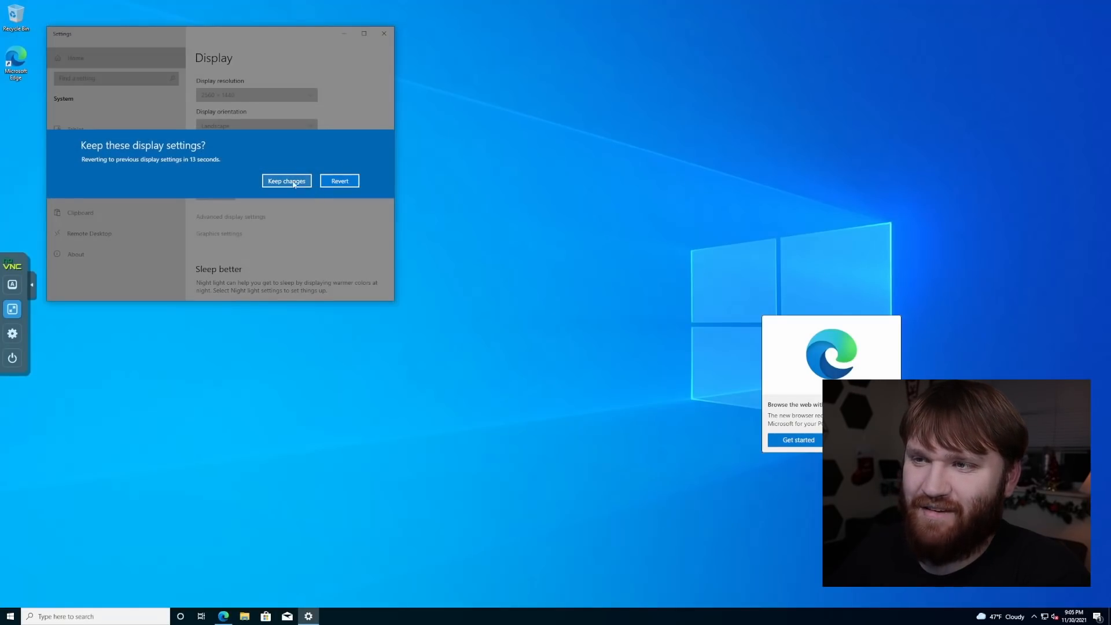
Keep the new display resolution on the Windows VM and open File Explorer from the taskbar
click(285, 181)
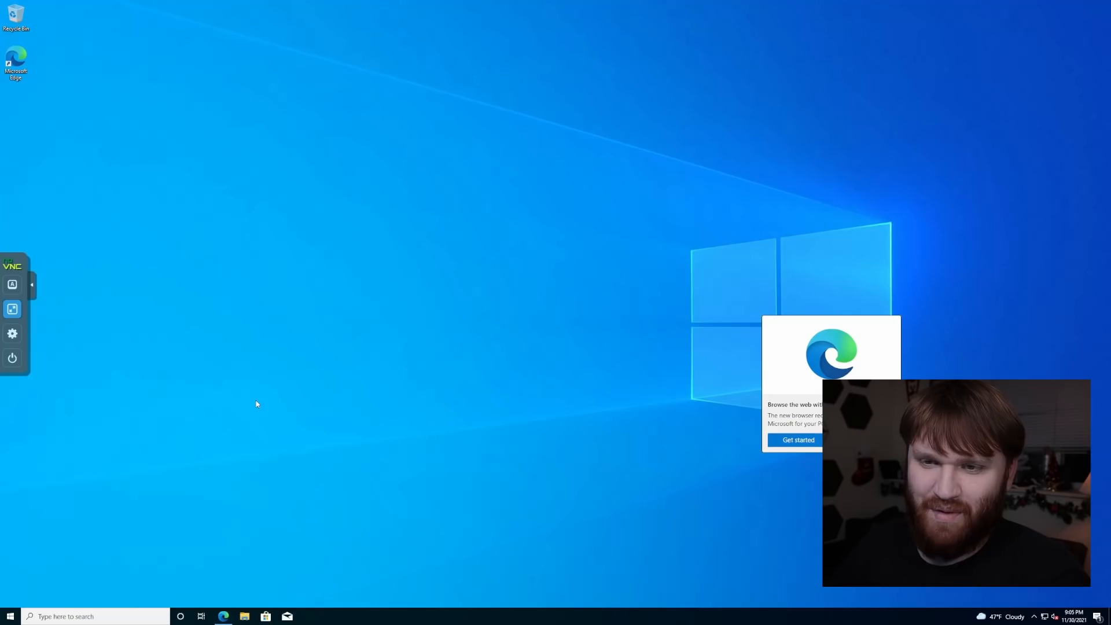
mouse_move(631, 382)
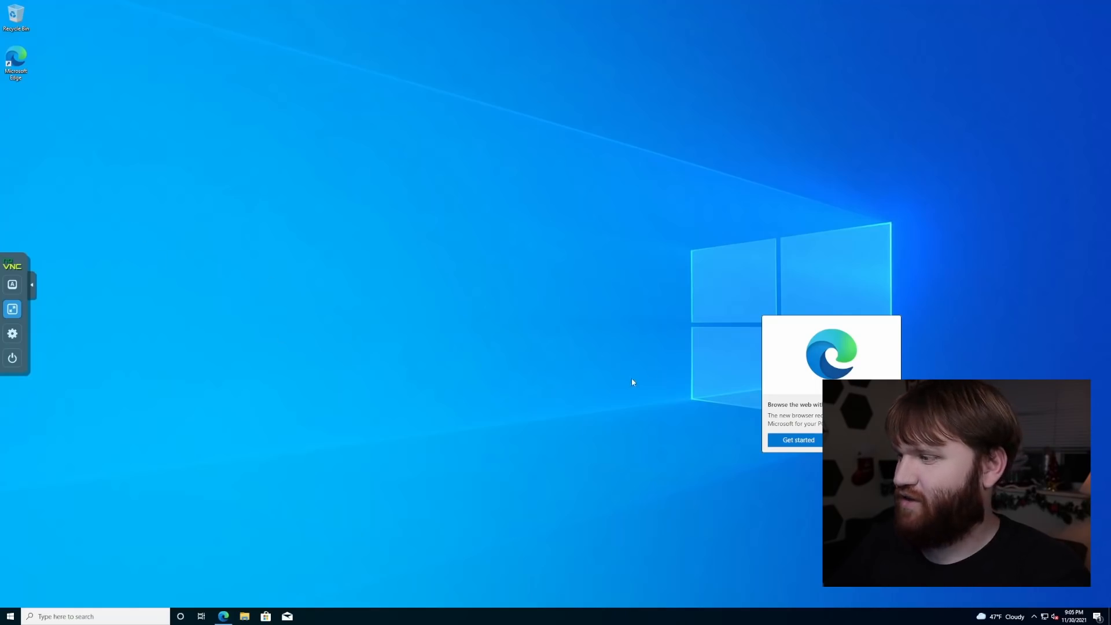
mouse_move(642, 383)
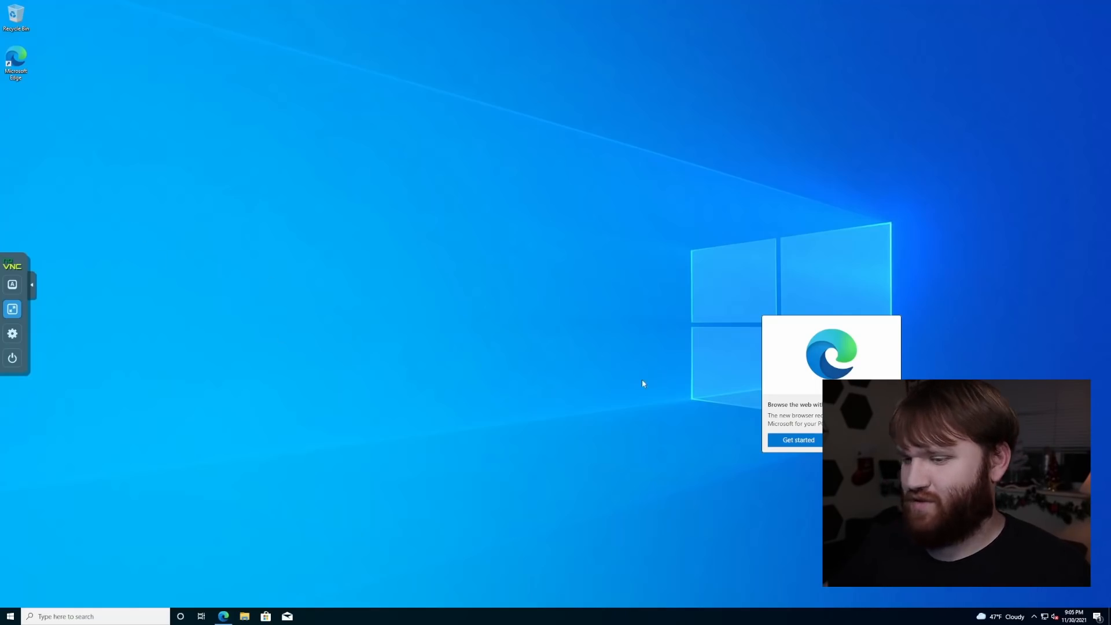
mouse_move(449, 368)
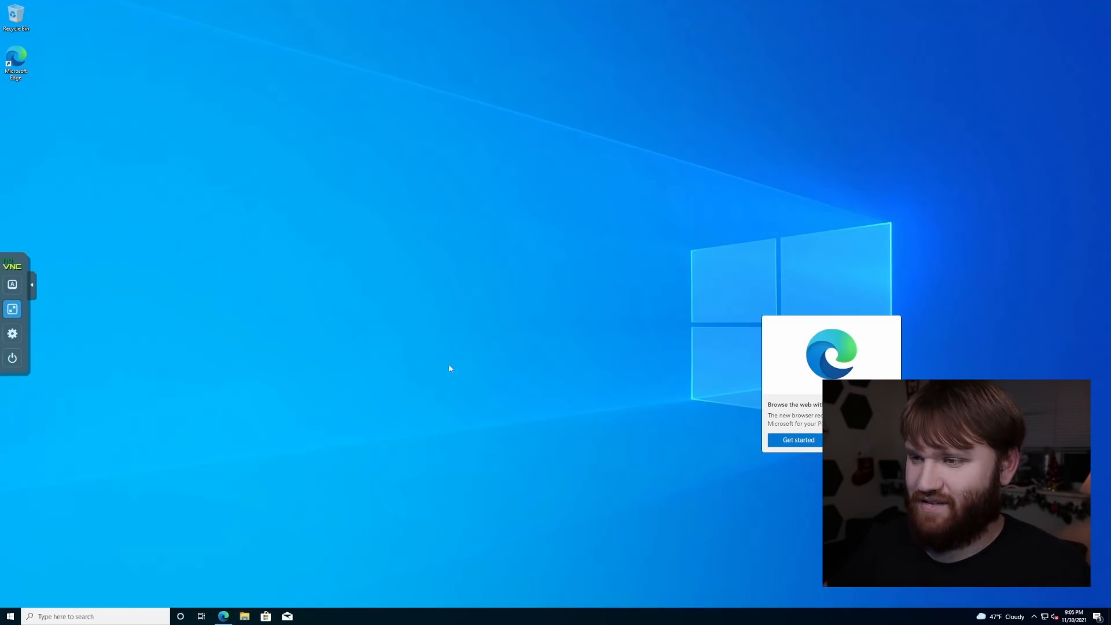
click(244, 615)
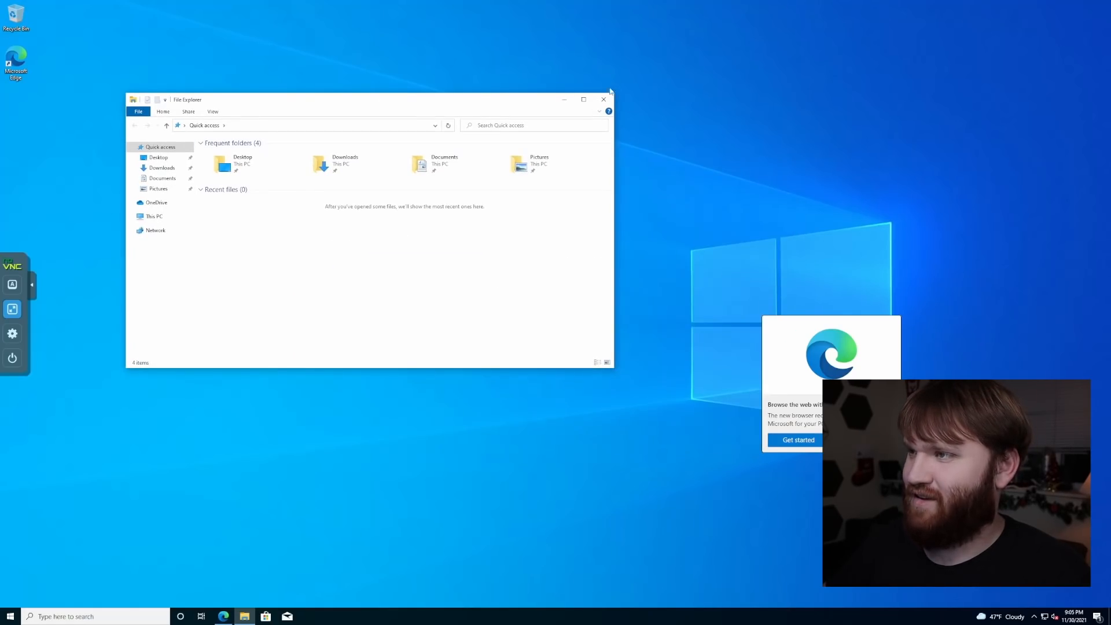
From My settings > Licenses, download the English ArcGIS Pro 2.9 installer
click(603, 99)
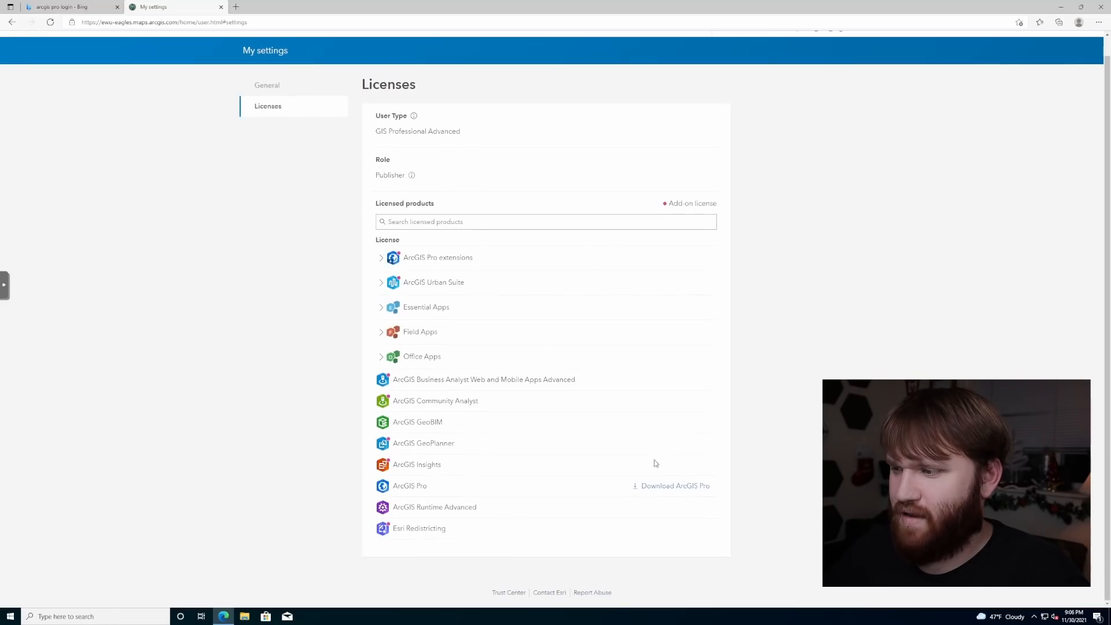
click(674, 484)
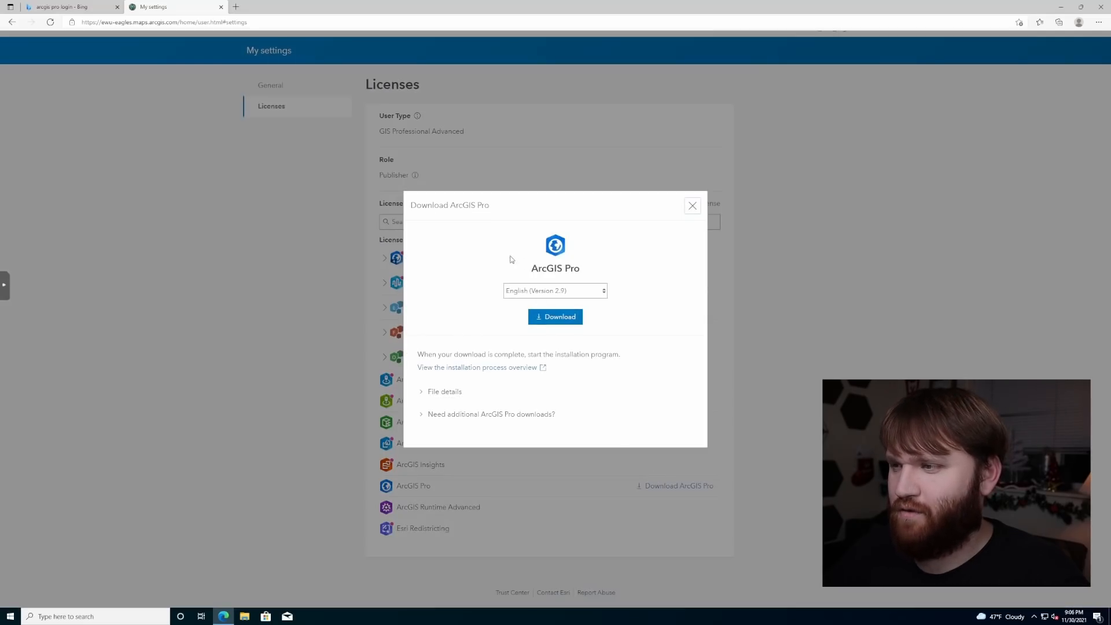
click(554, 317)
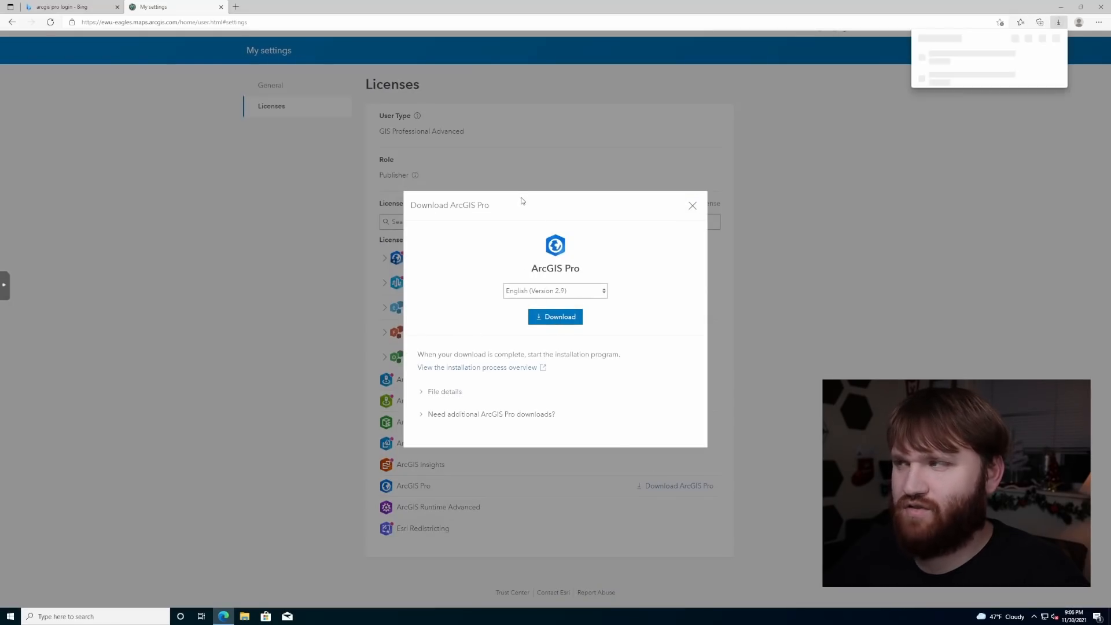
click(554, 316)
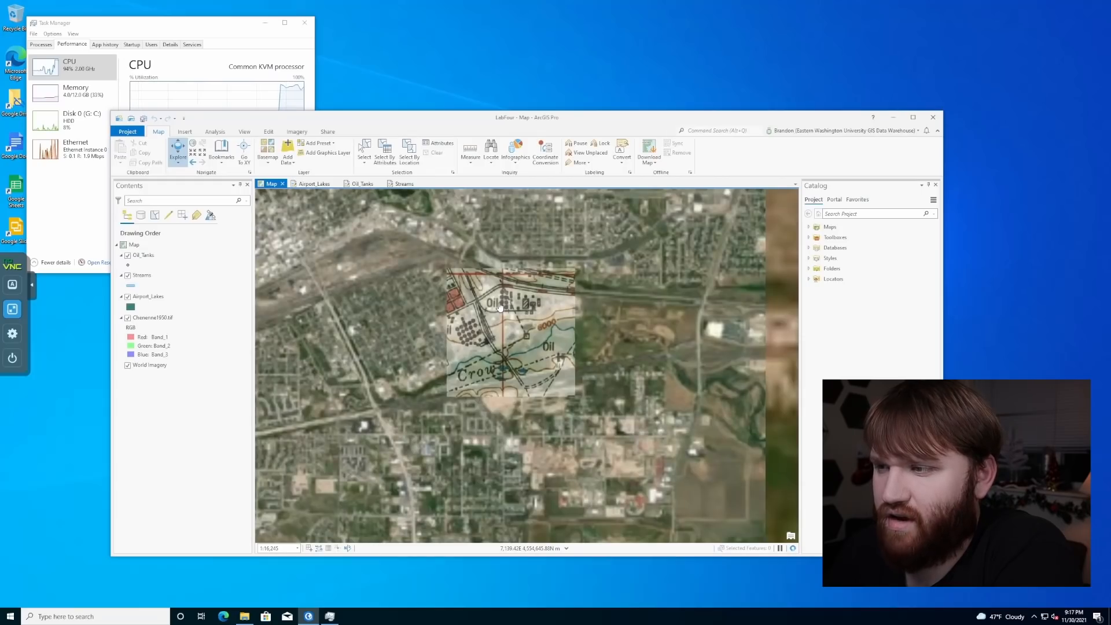
scroll(down, 3)
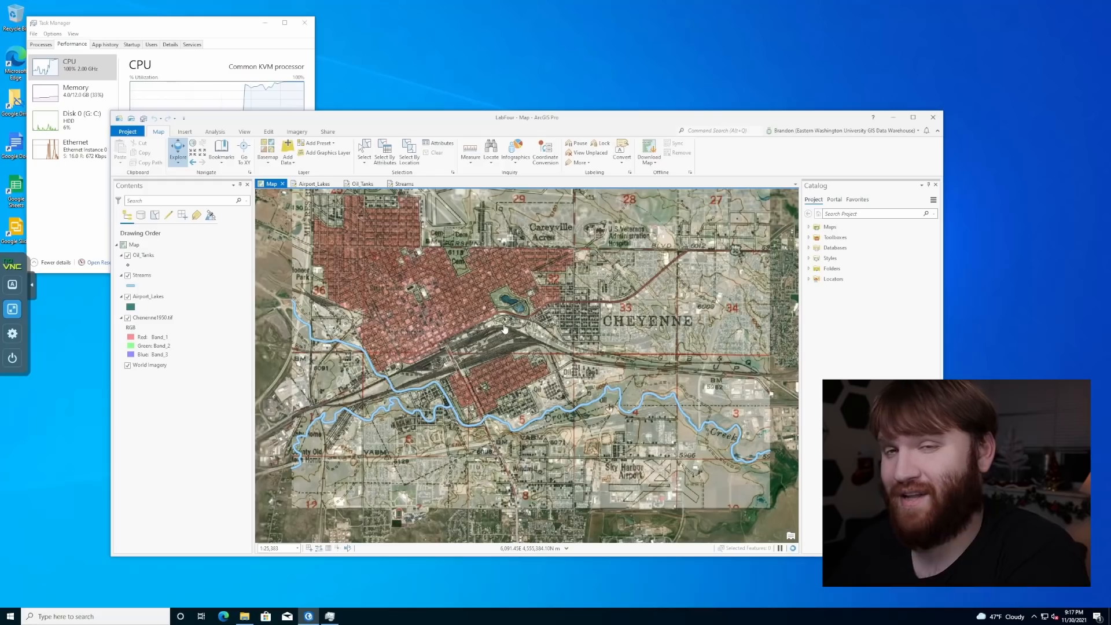
mouse_move(538, 347)
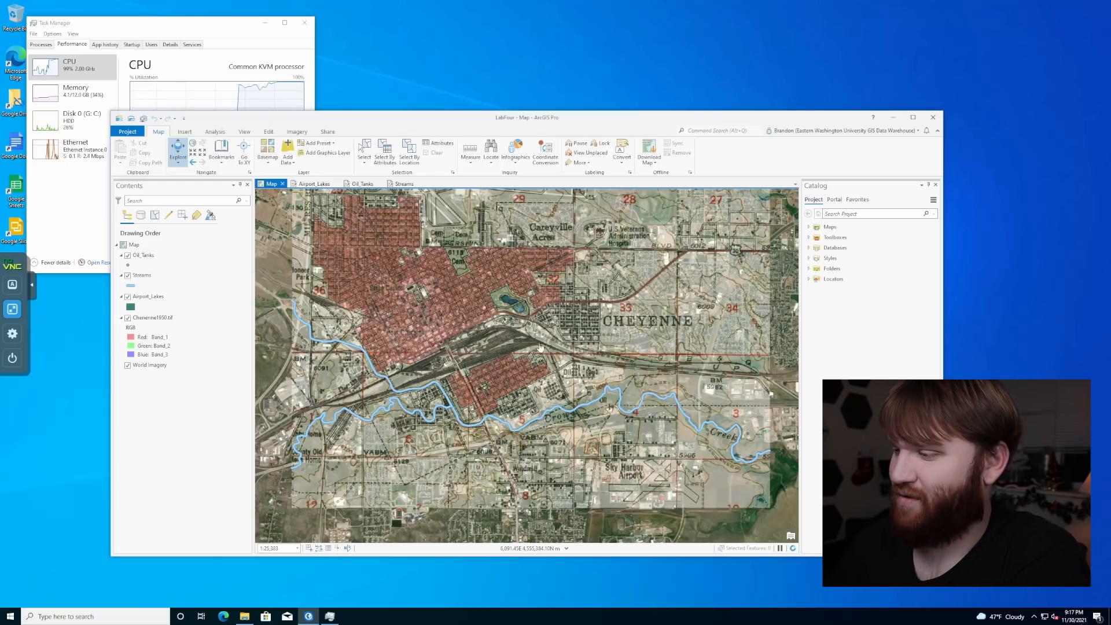